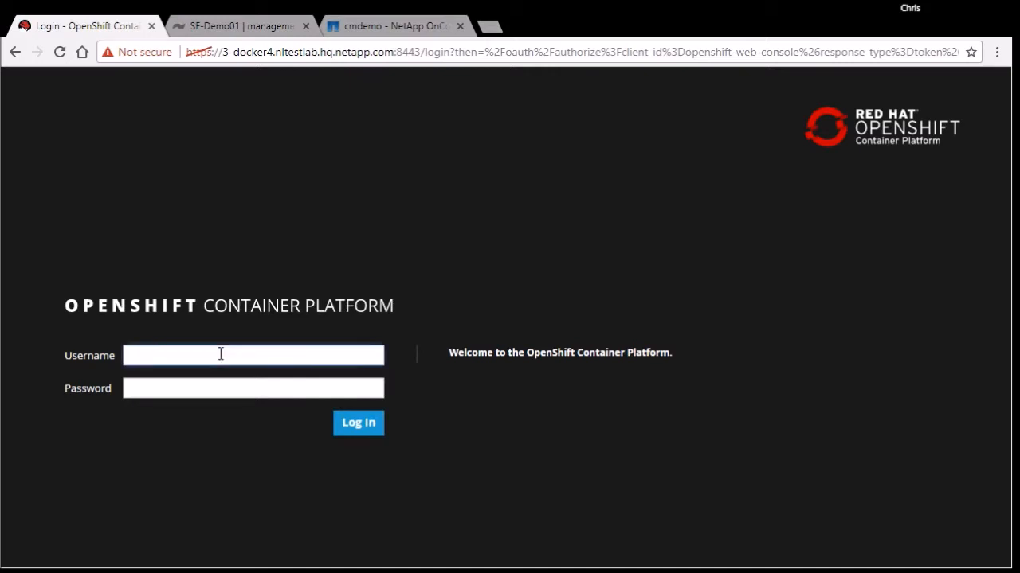
click(253, 355)
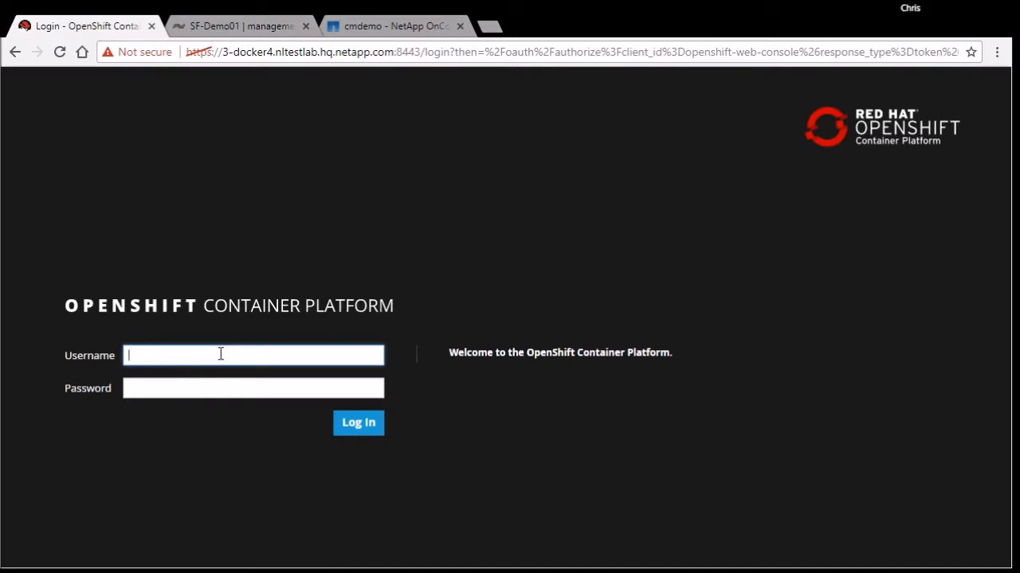
text(admin)
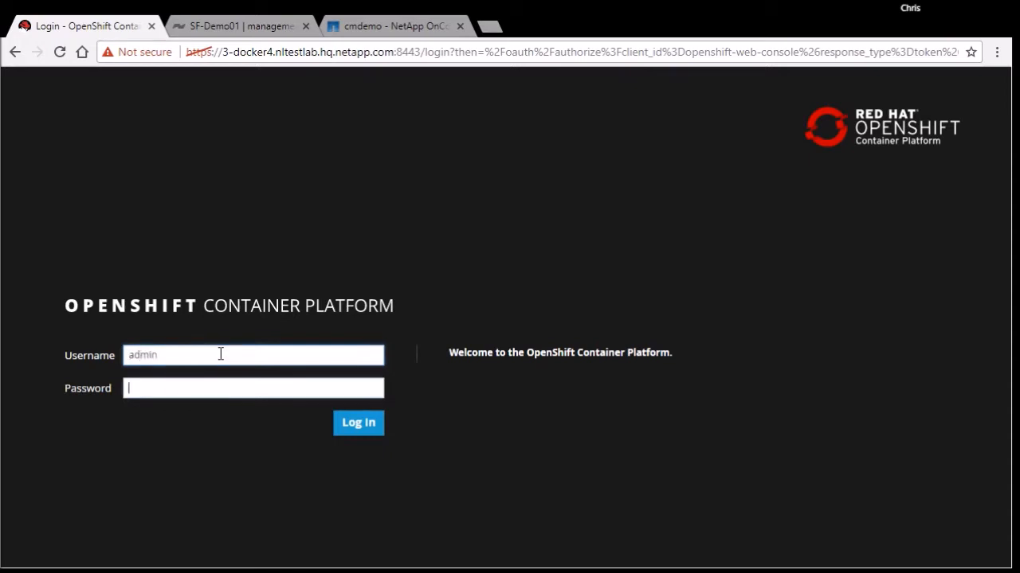
text(password)
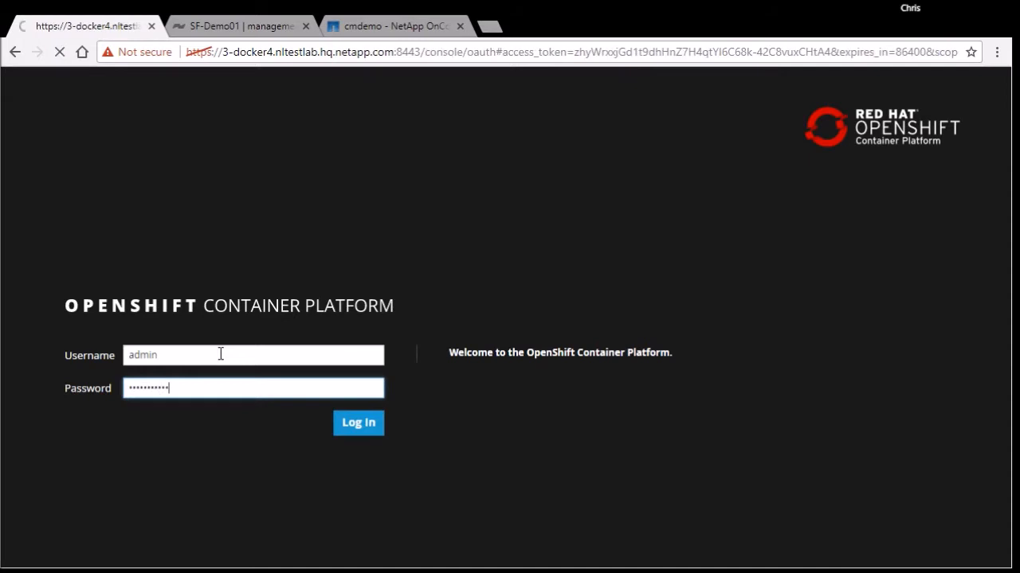
click(357, 422)
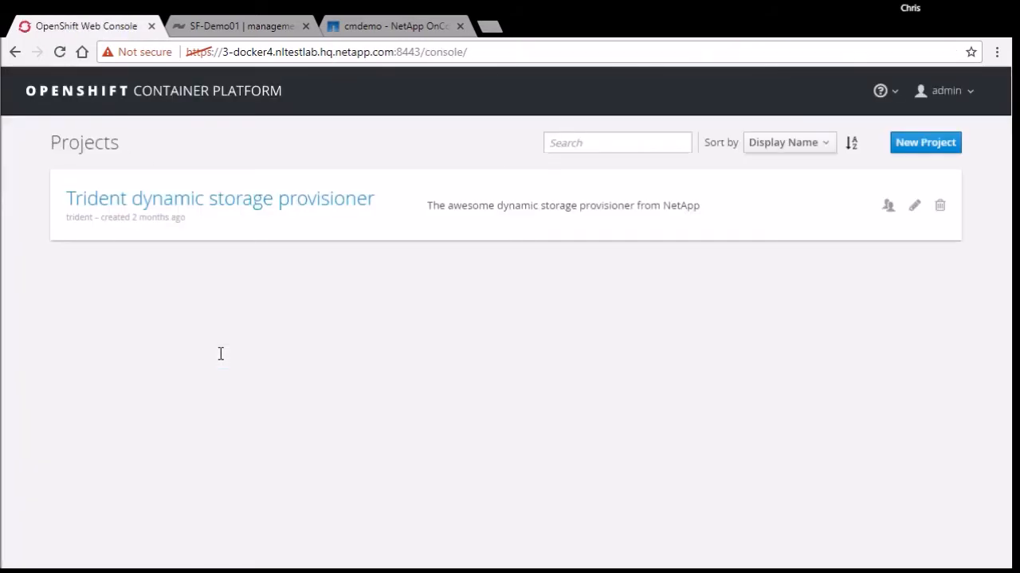
mouse_move(218, 323)
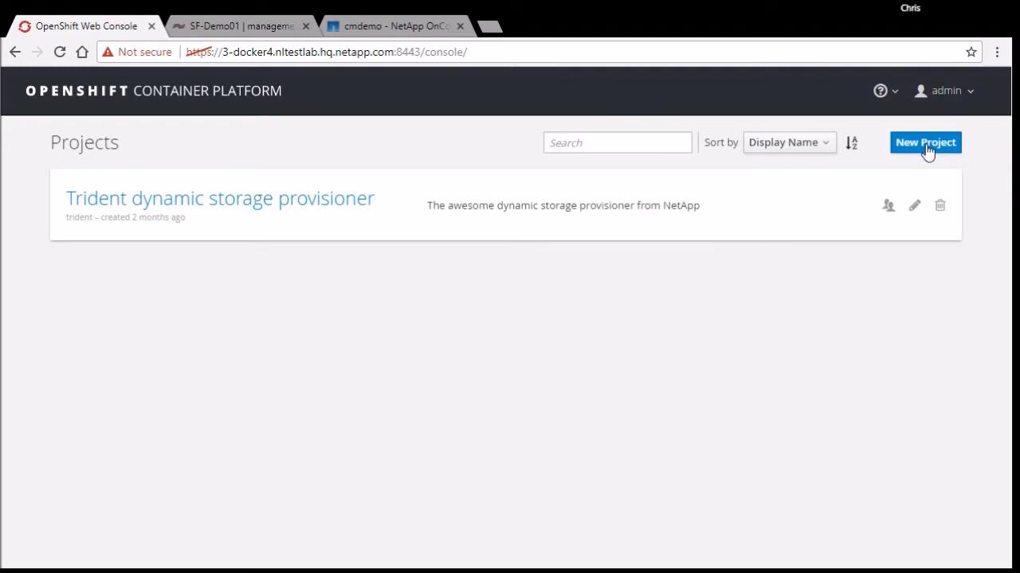
- Create a new project named guestbook with display name guestbook
click(924, 142)
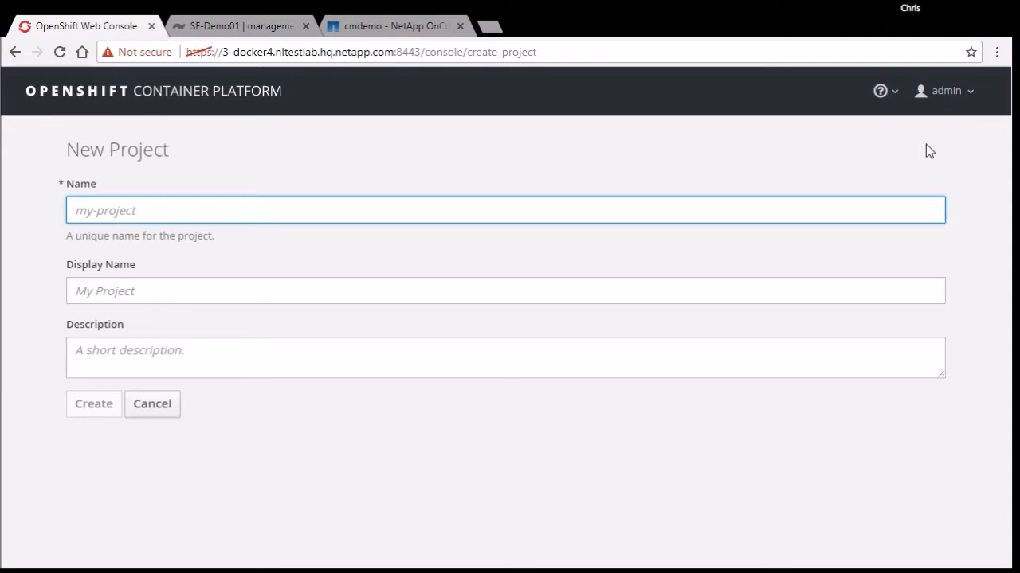
text(guest)
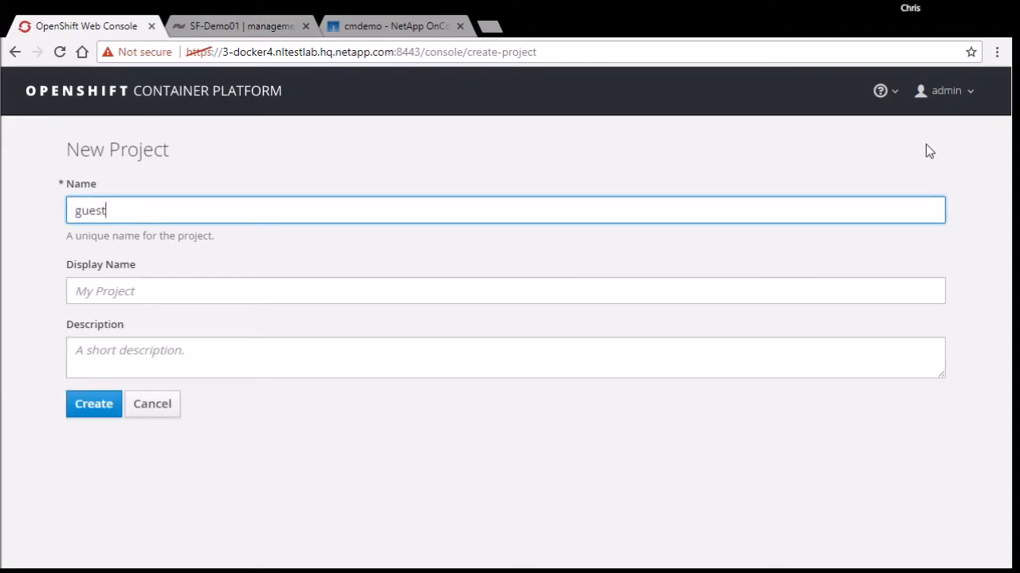
text(guestbook)
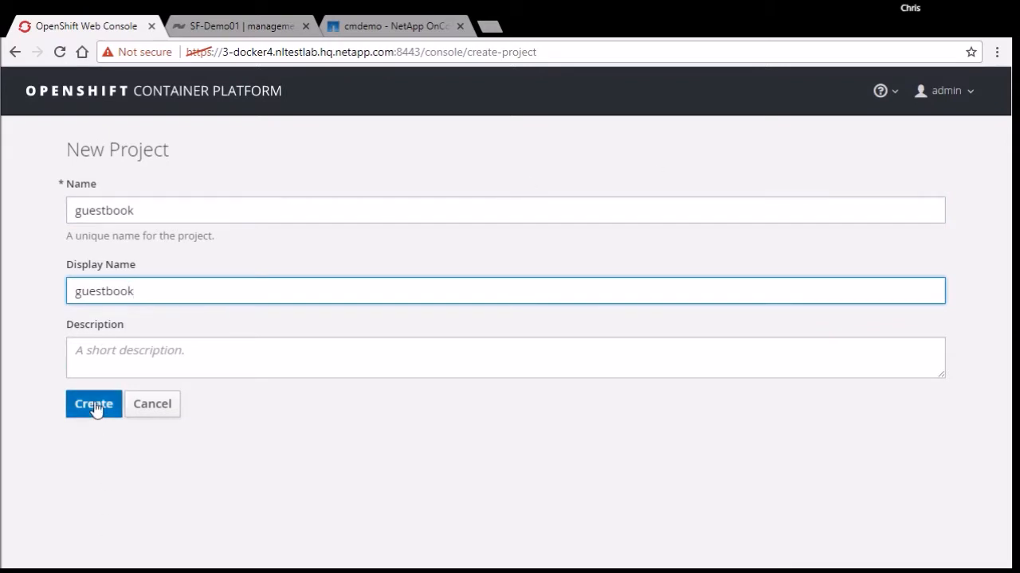
click(93, 404)
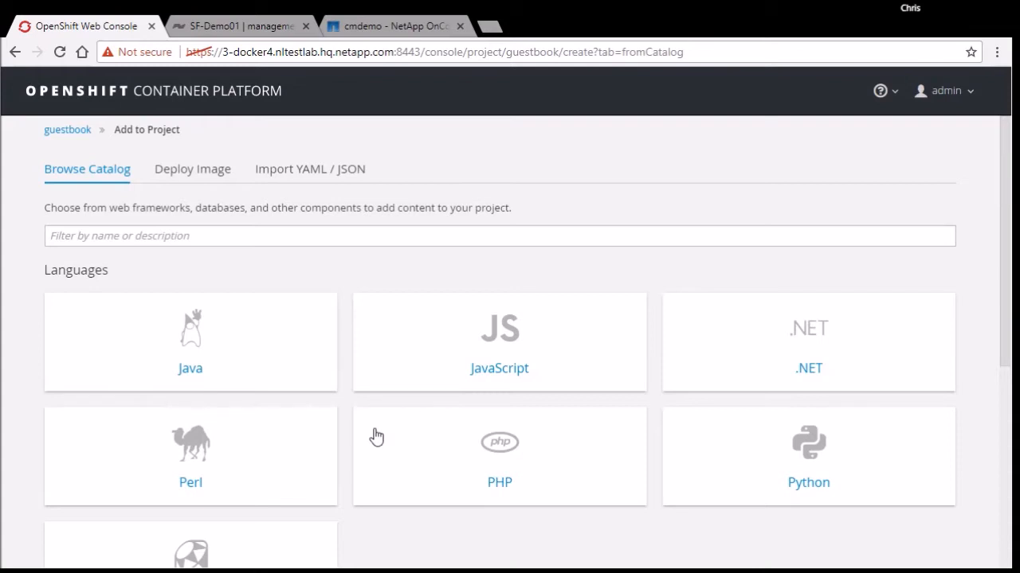
mouse_move(390, 243)
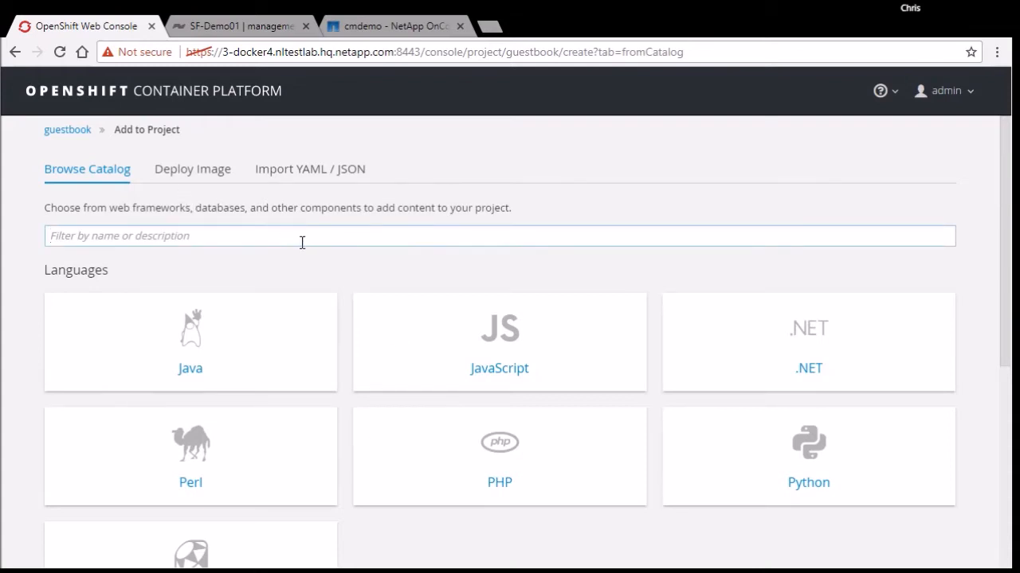
- Filter the catalog for 'mysql (persis' and select the MySQL (Persistent) template
text(m)
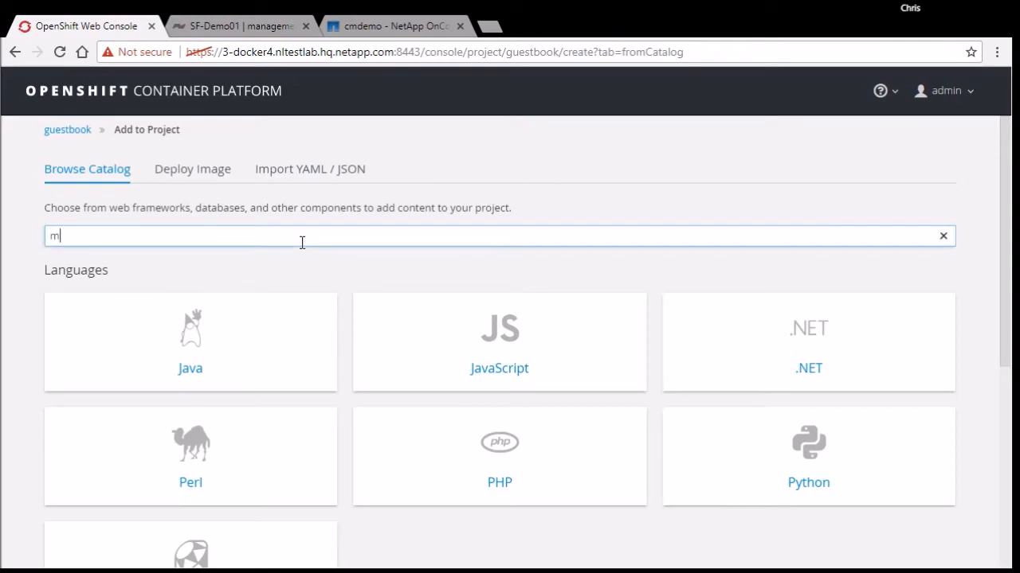
text(ysql (persis)
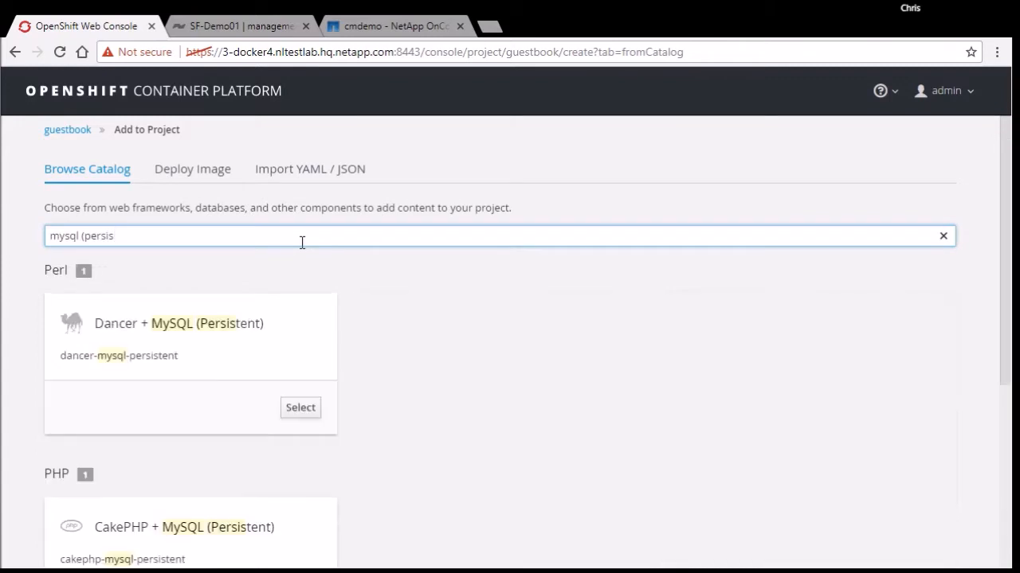
scroll(down, 3)
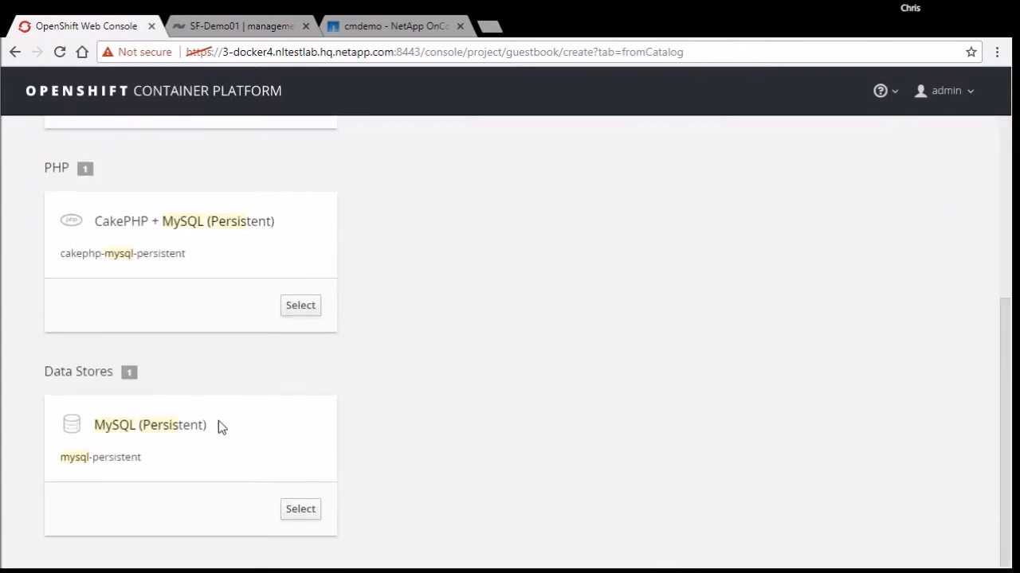
mouse_move(324, 513)
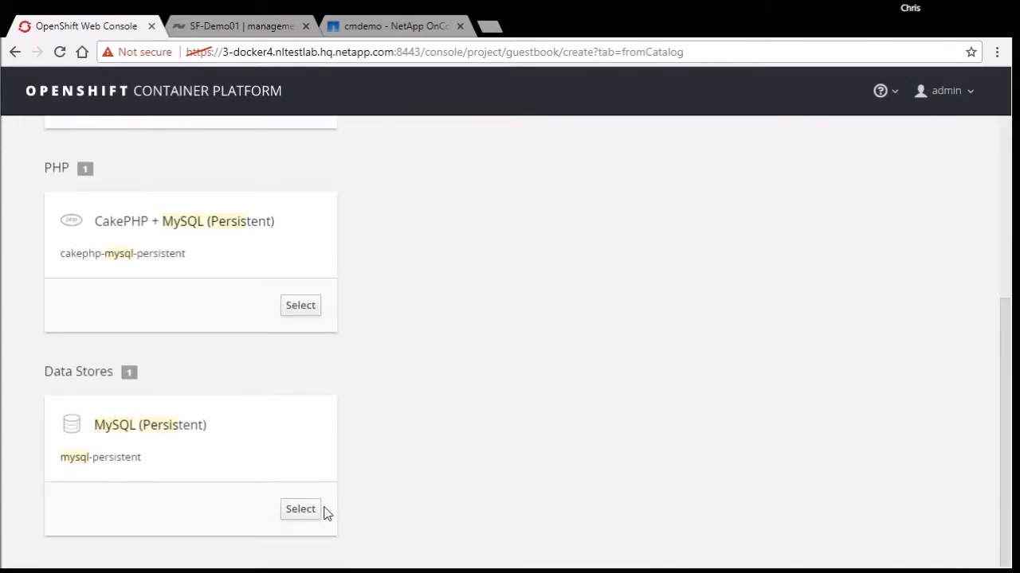
click(300, 509)
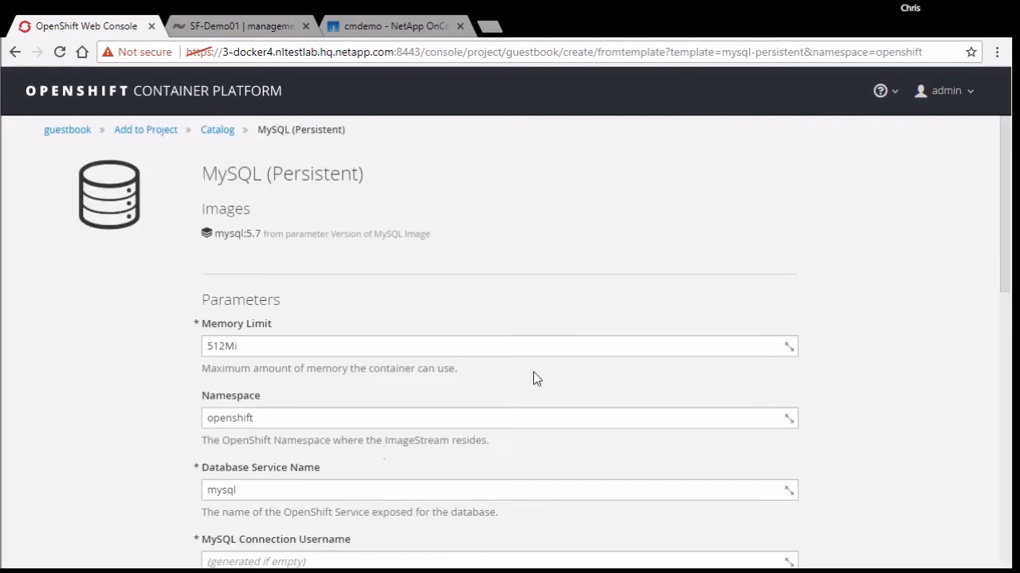
mouse_move(384, 372)
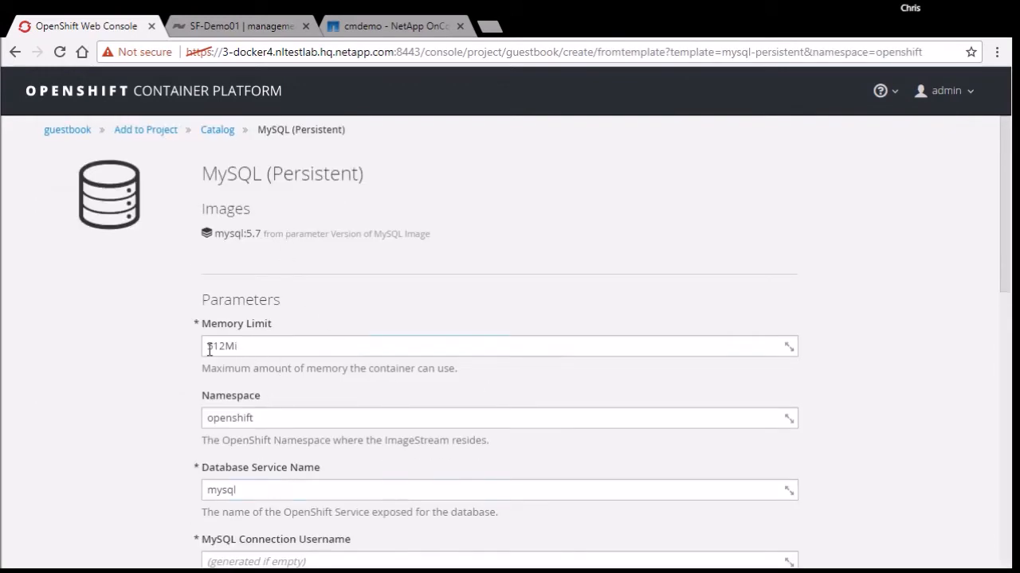
scroll(down, 3)
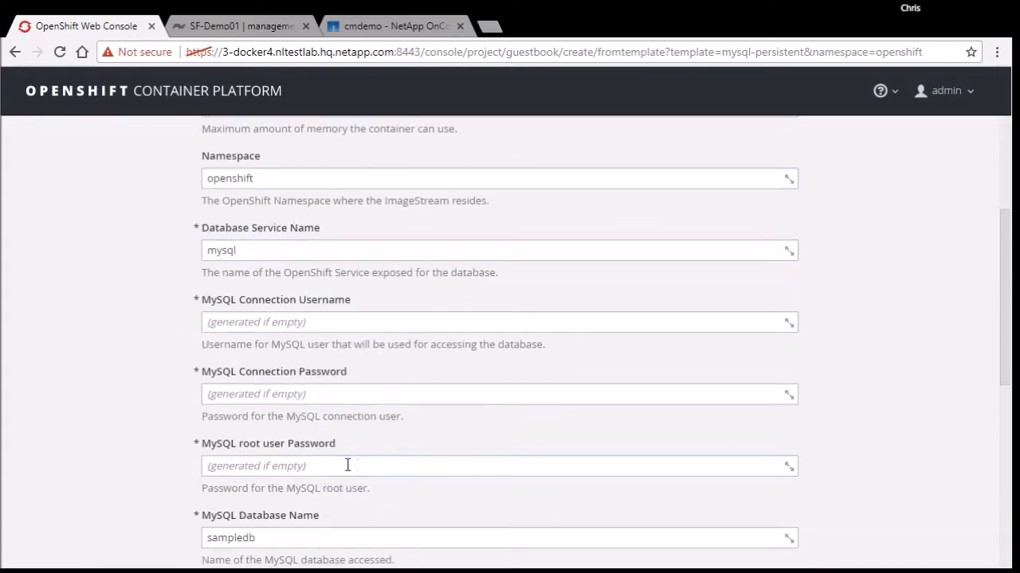
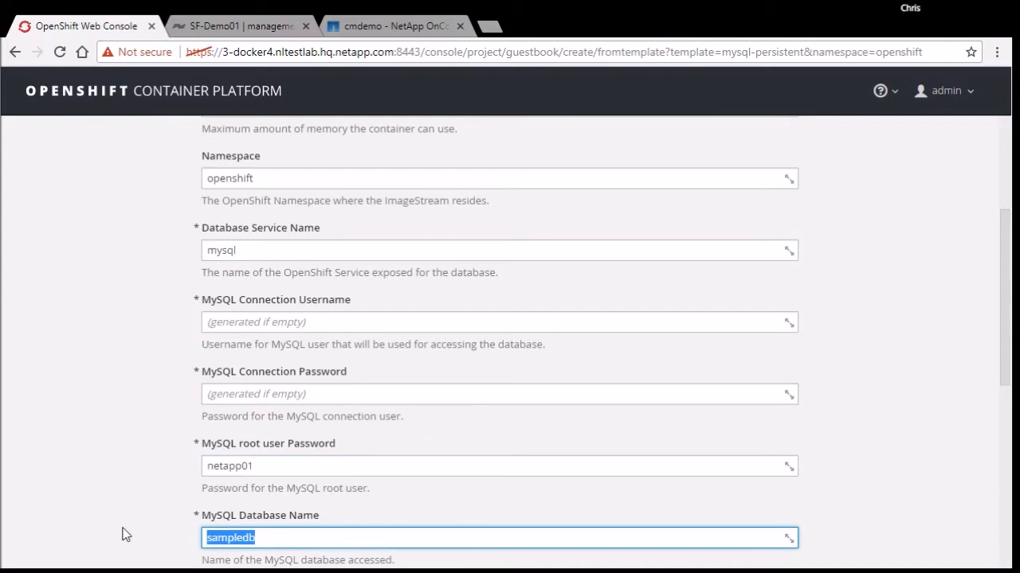
text(guestbook)
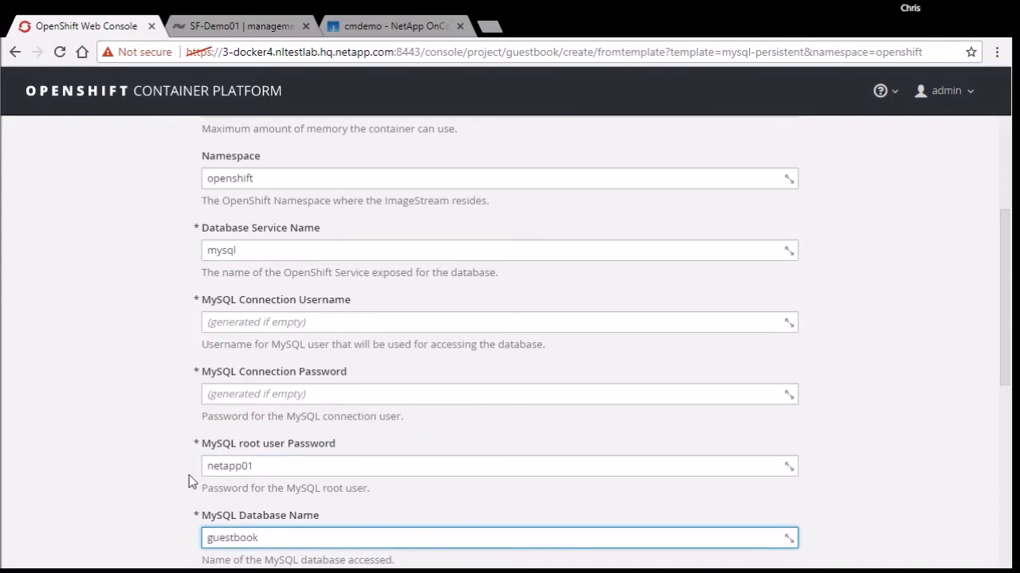
scroll(down, 3)
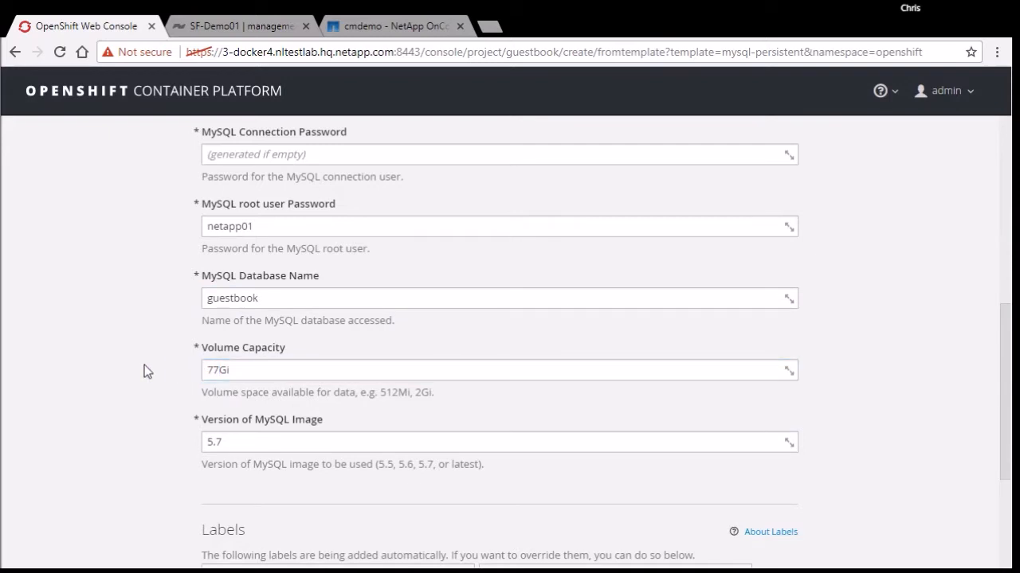
mouse_move(148, 394)
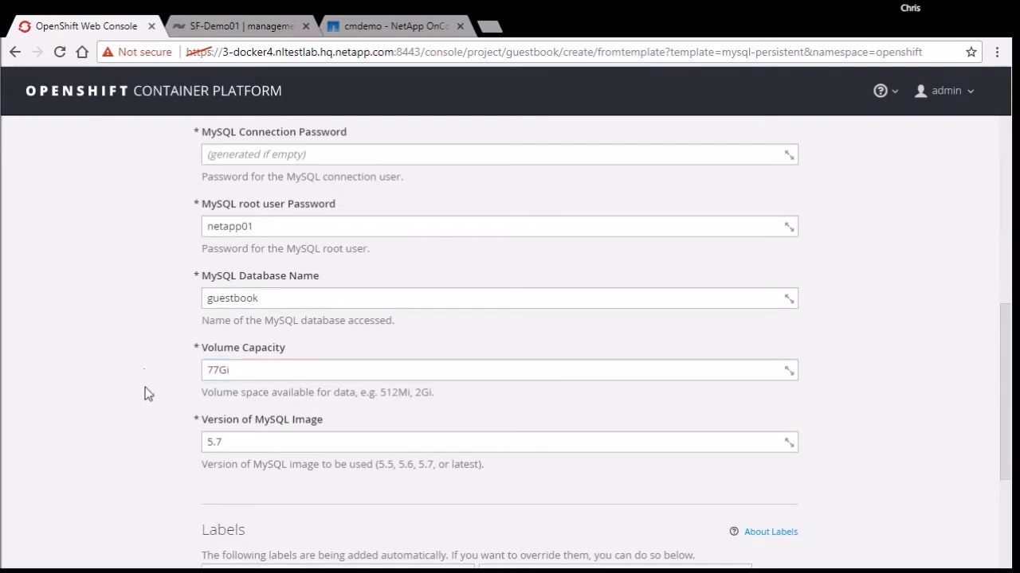
scroll(down, 3)
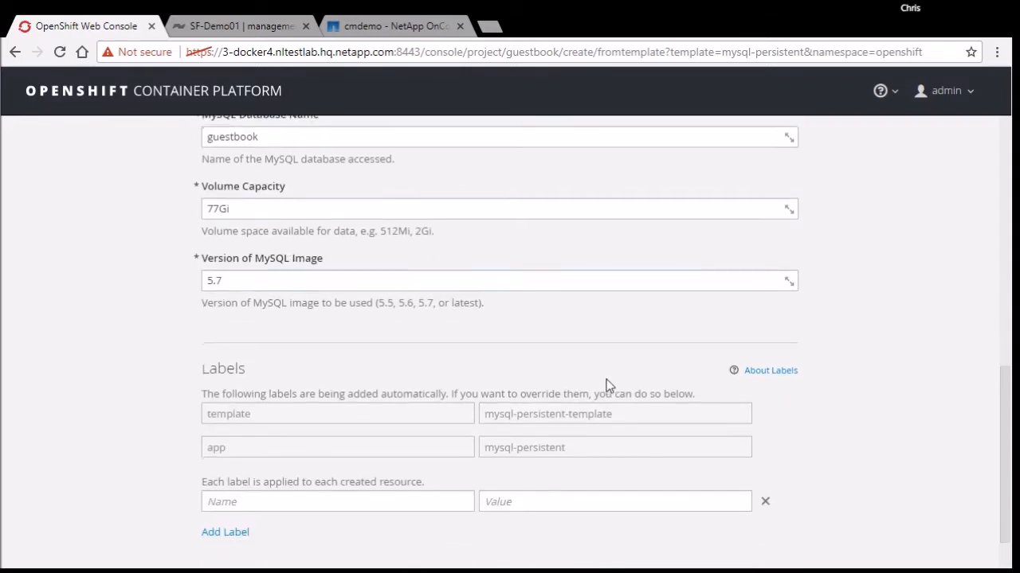
scroll(down, 3)
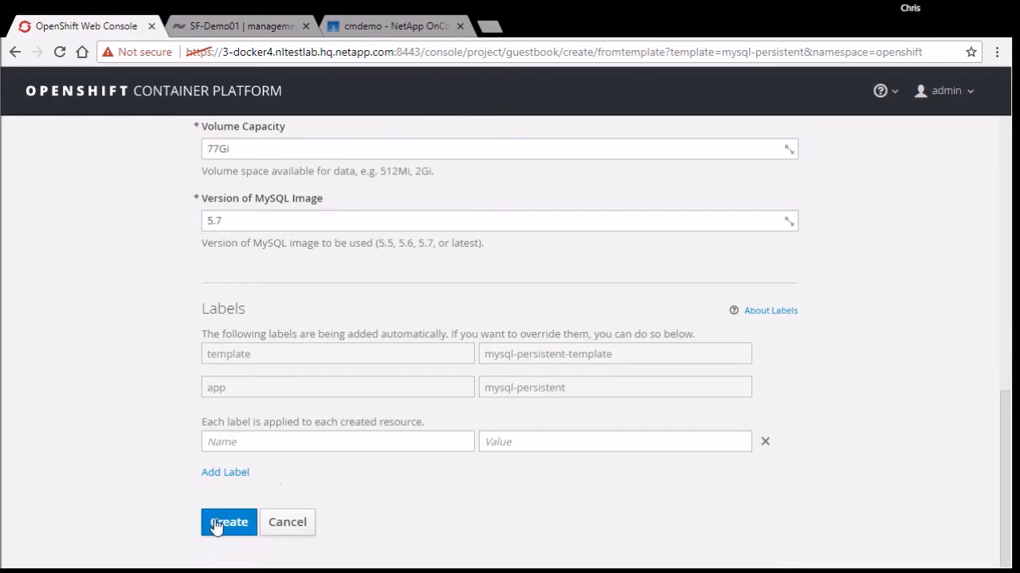
click(228, 522)
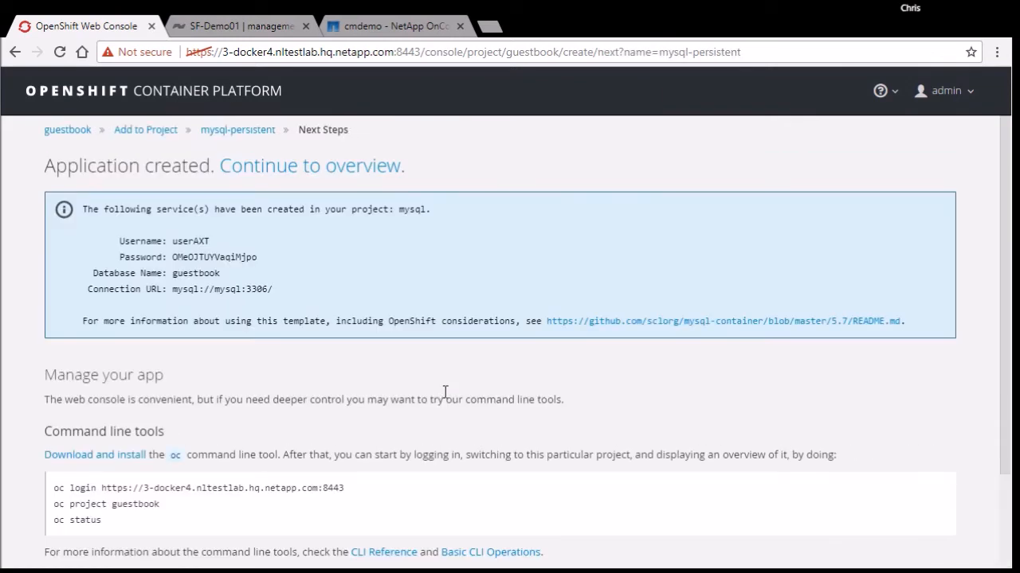
mouse_move(327, 278)
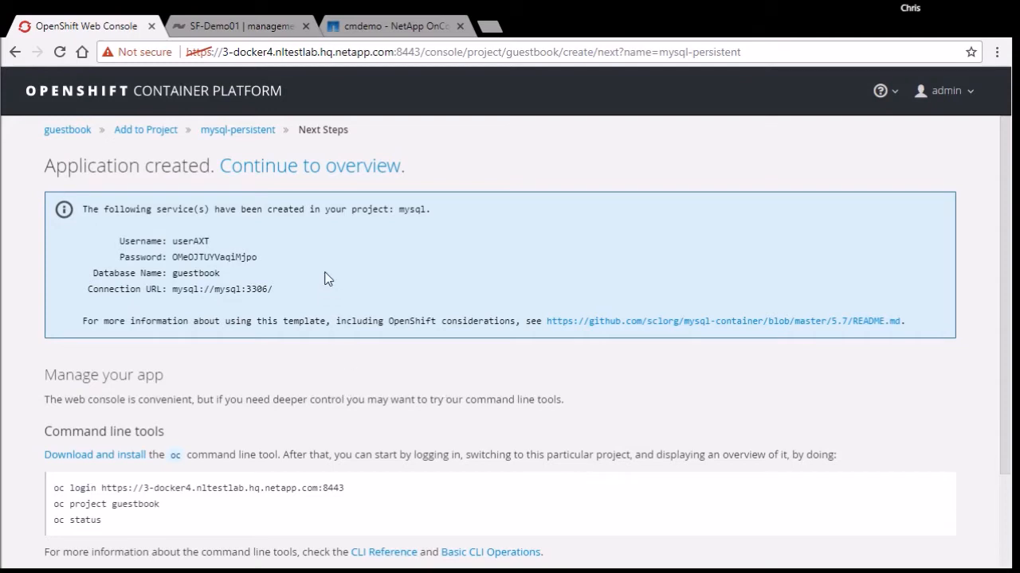
mouse_move(288, 266)
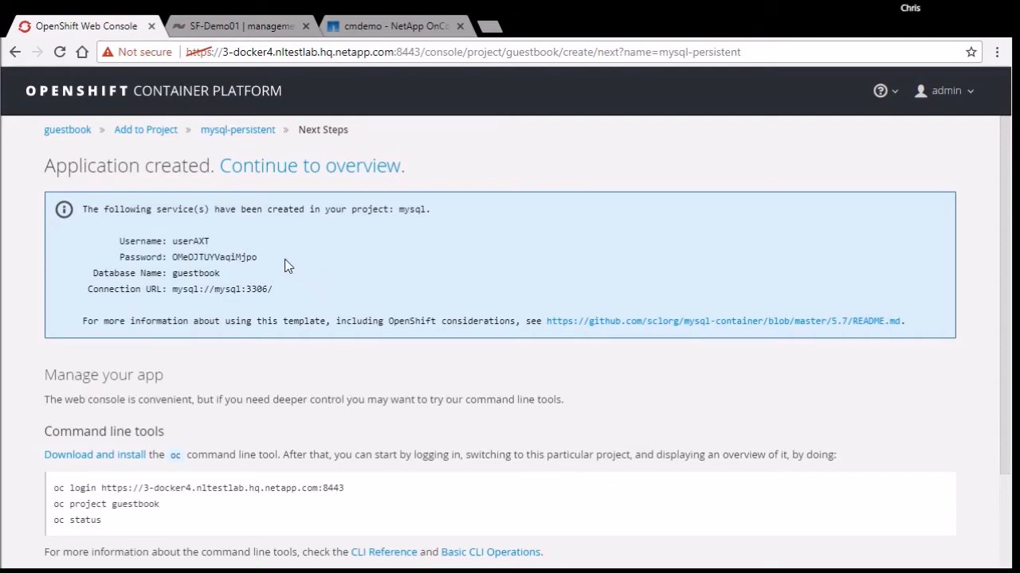
- Go to the guestbook project overview and open the mysql pod's details
click(67, 129)
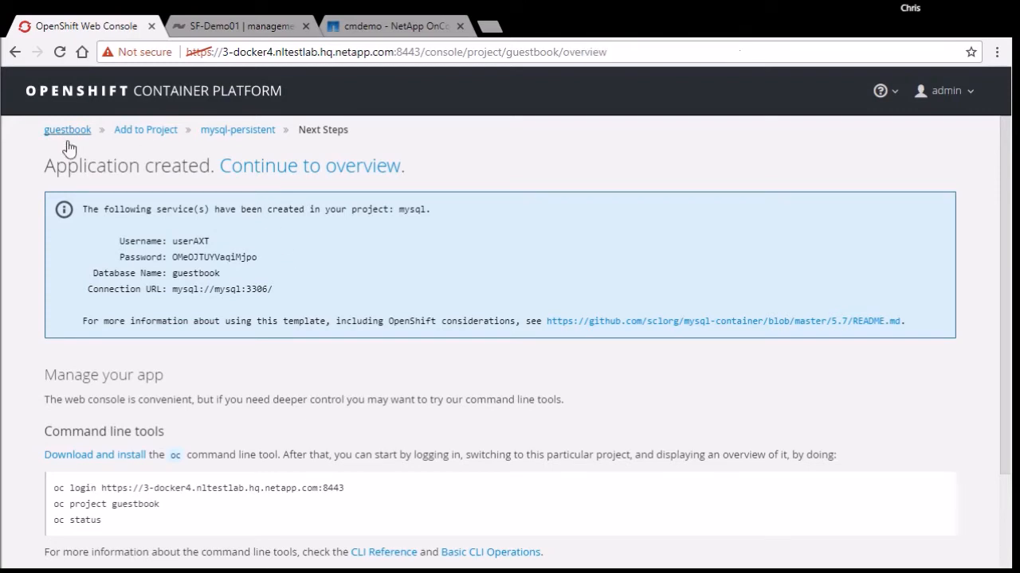
mouse_move(227, 259)
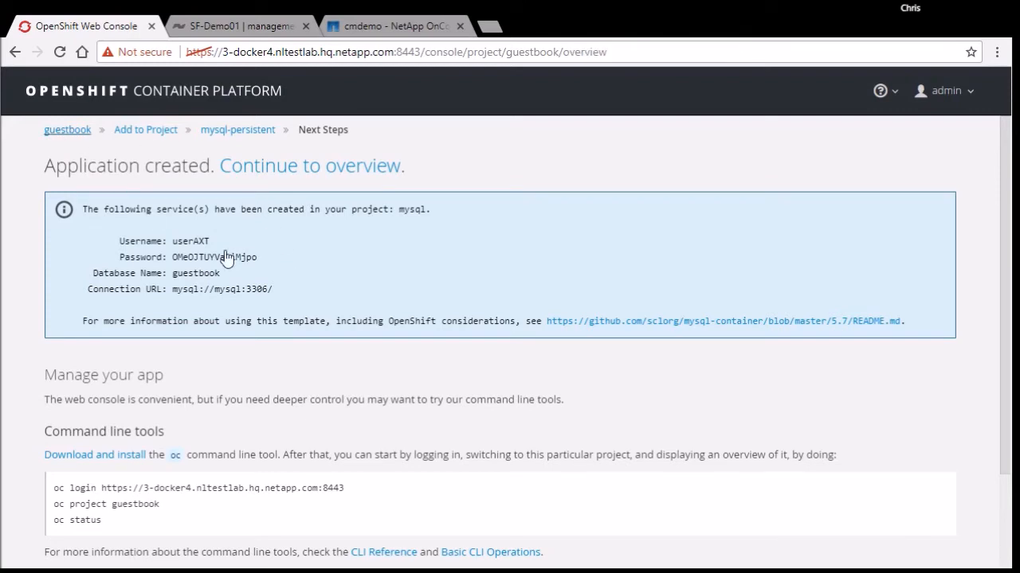
click(310, 166)
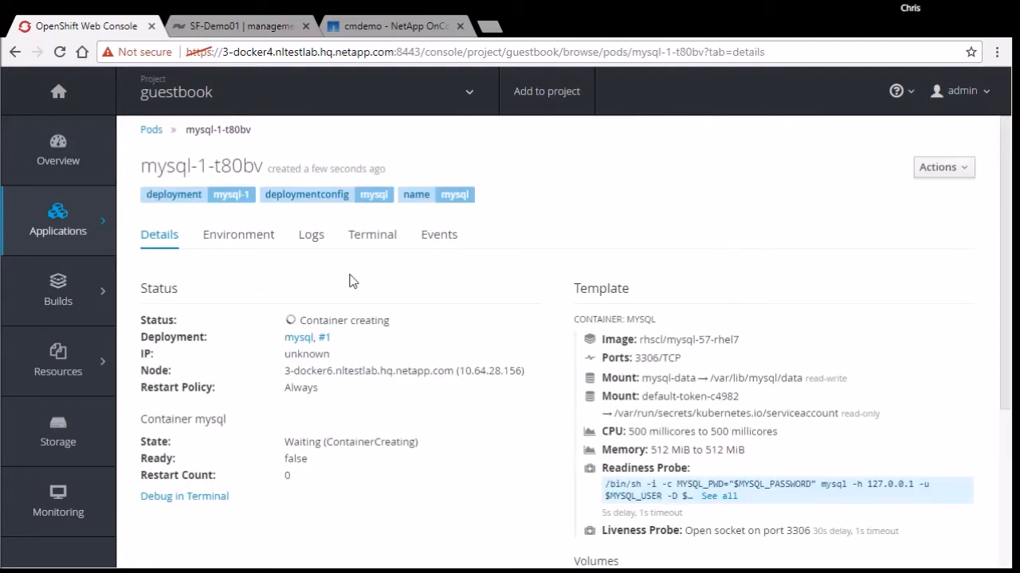
- Find the pod's mysql-data volume and open its mysql persistent volume claim
double_click(338, 320)
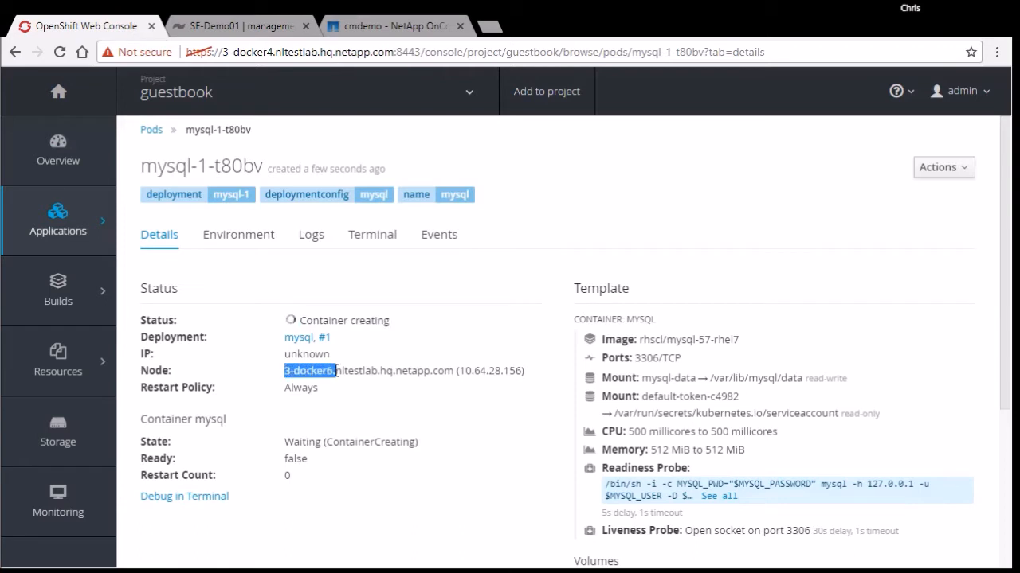
scroll(down, 3)
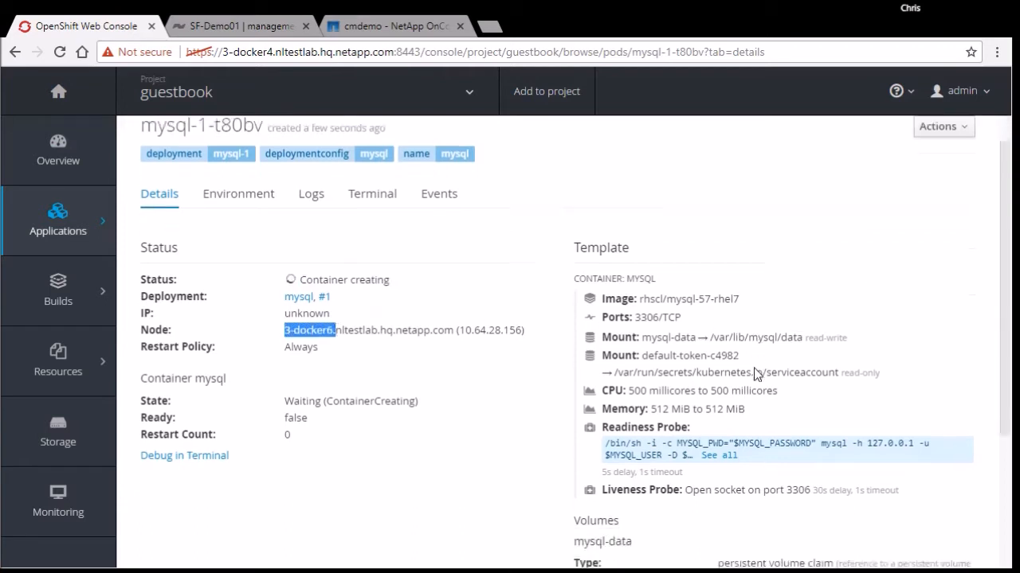
scroll(down, 3)
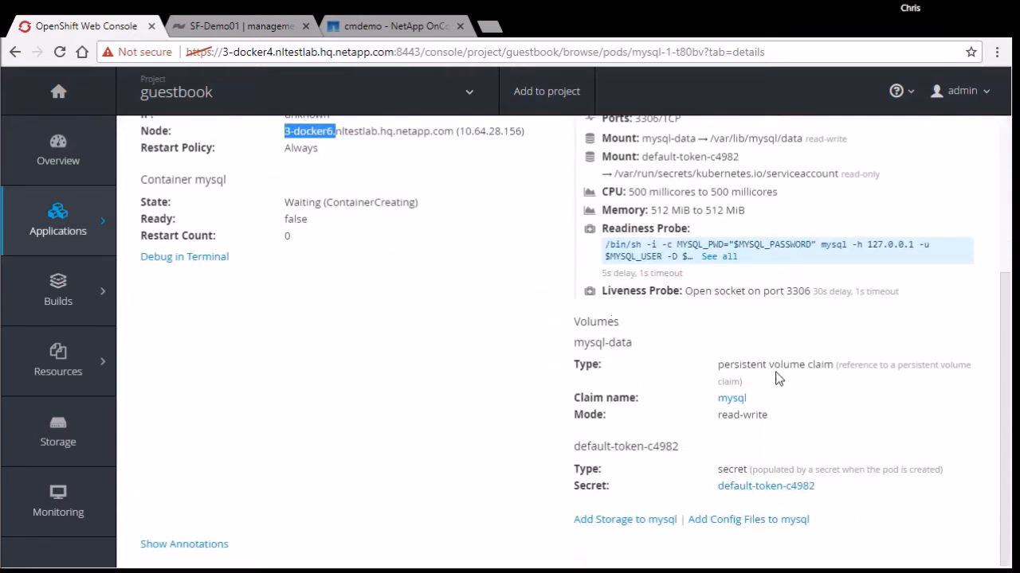
double_click(773, 364)
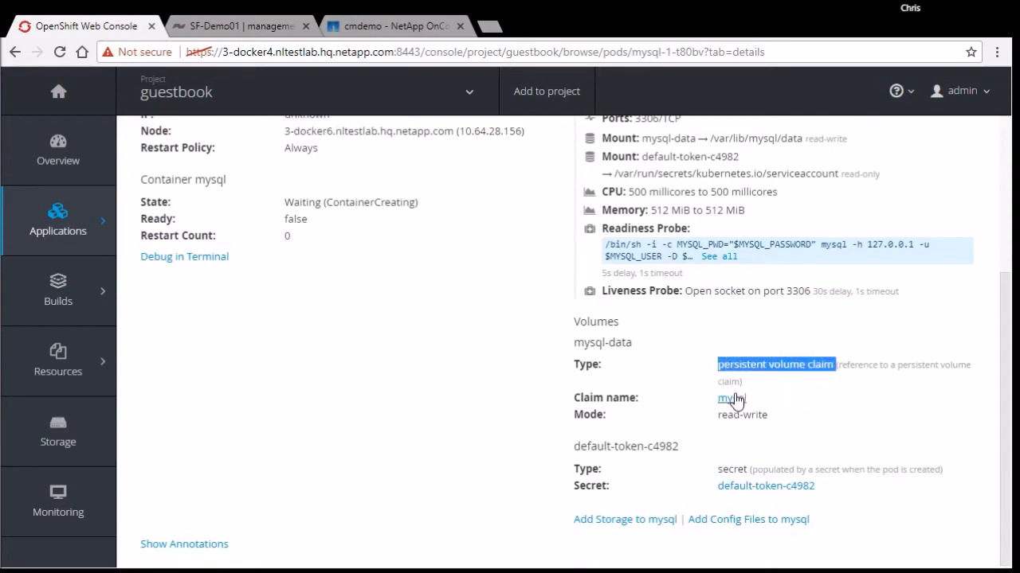
click(727, 398)
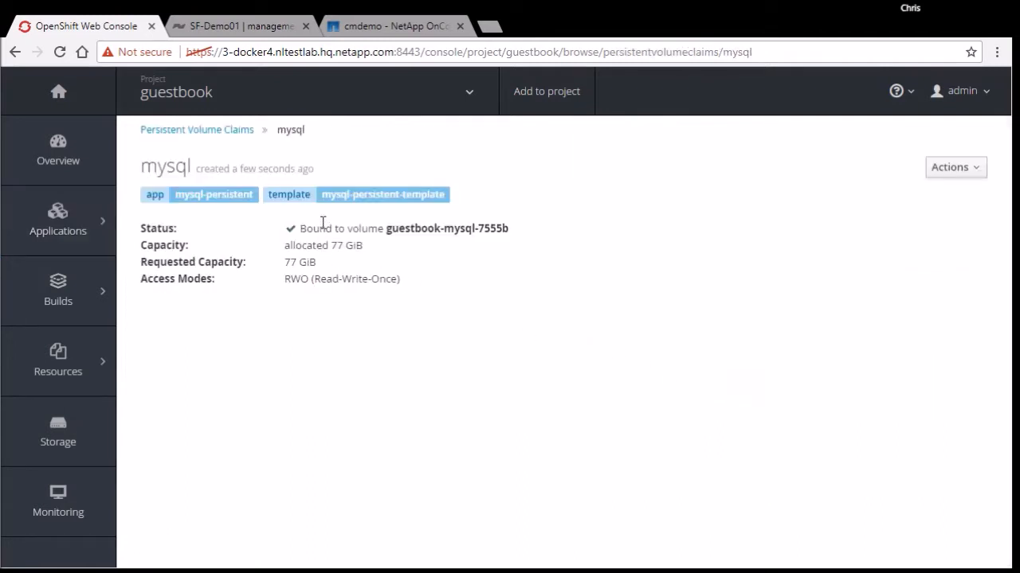
double_click(165, 166)
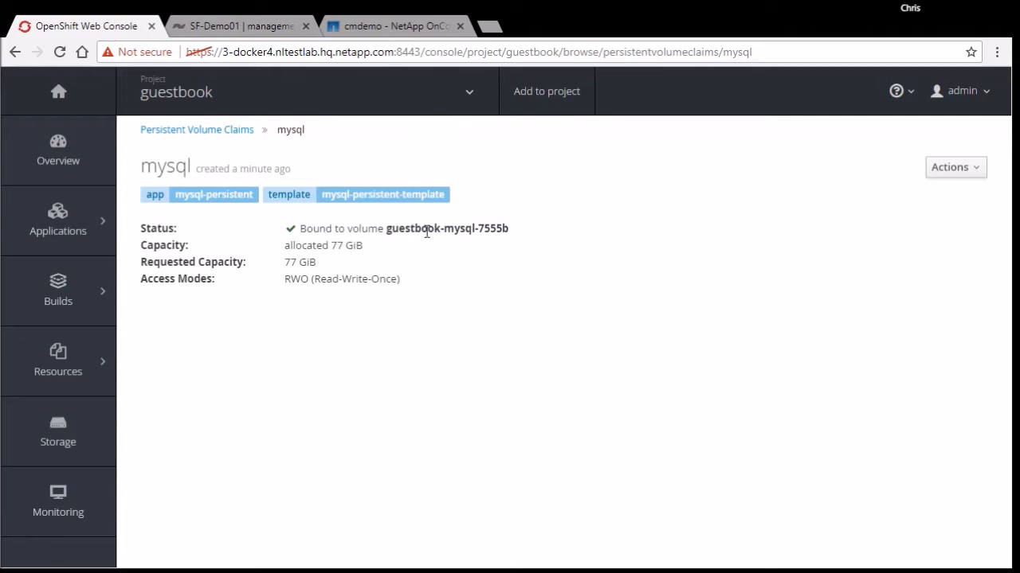
mouse_move(423, 246)
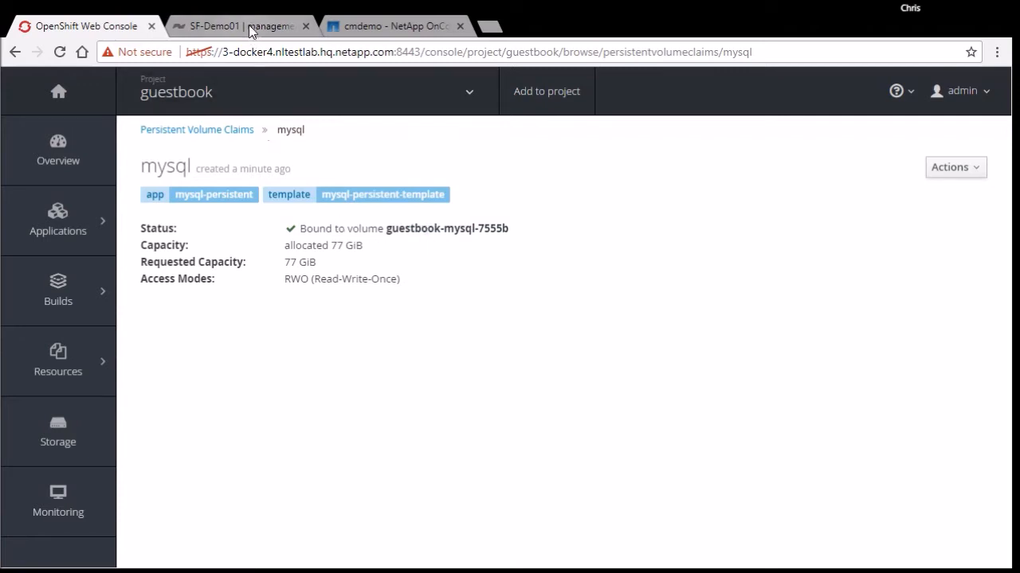
- Refresh SolidFire's Volumes list to reveal the 82.7 GB trident-oc volume
click(235, 26)
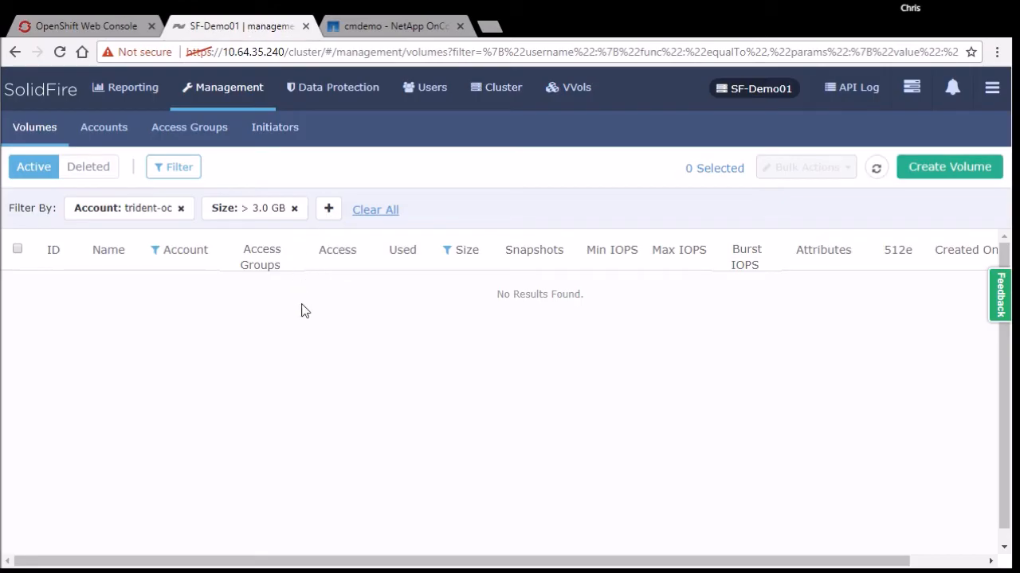
mouse_move(306, 316)
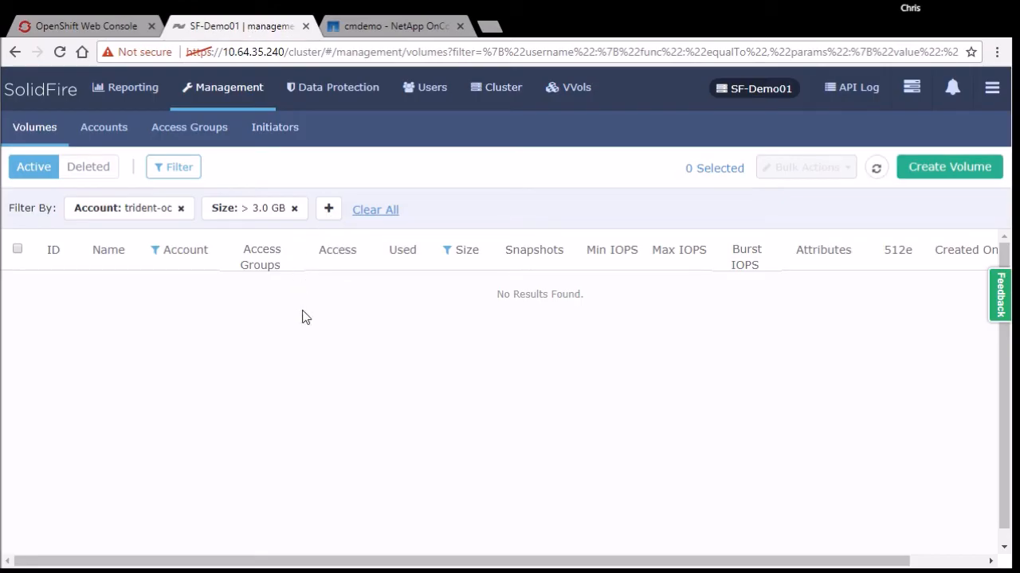
mouse_move(572, 291)
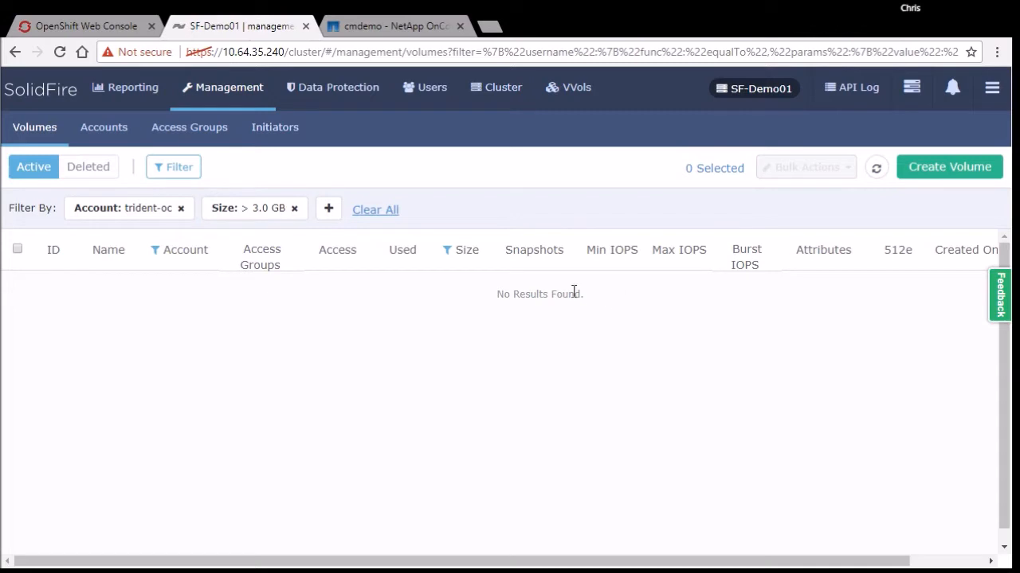
mouse_move(876, 167)
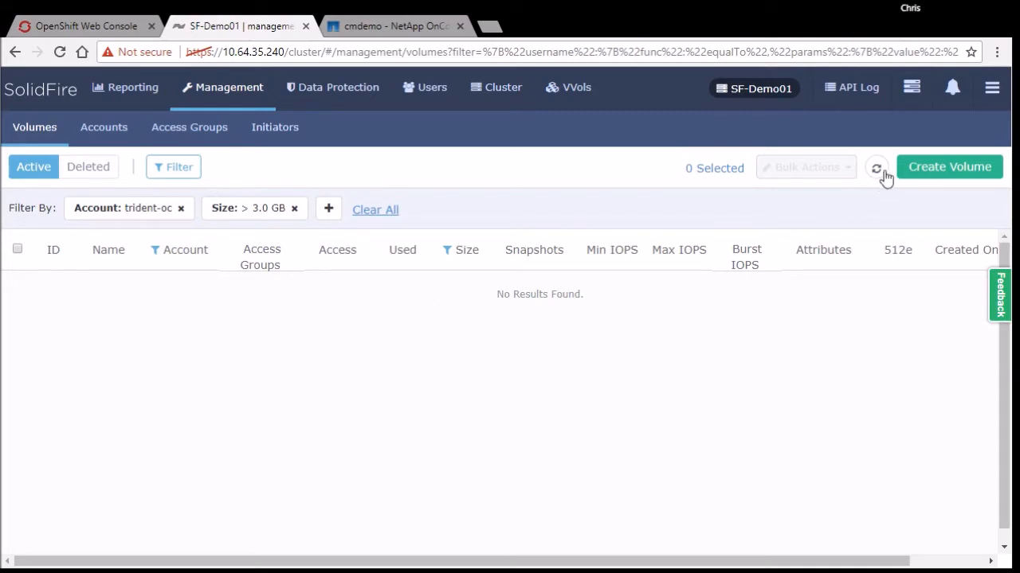
click(876, 167)
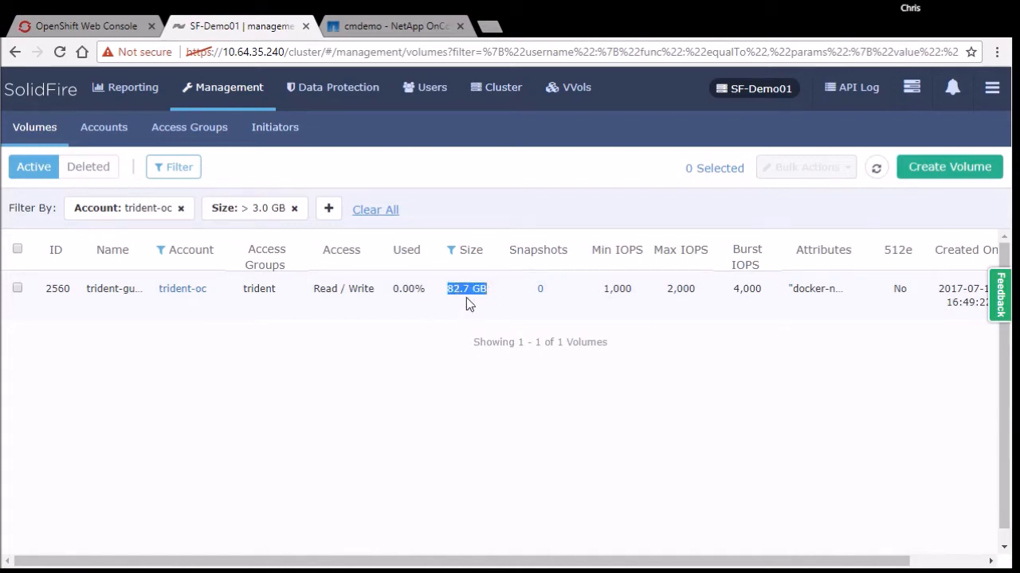
mouse_move(434, 304)
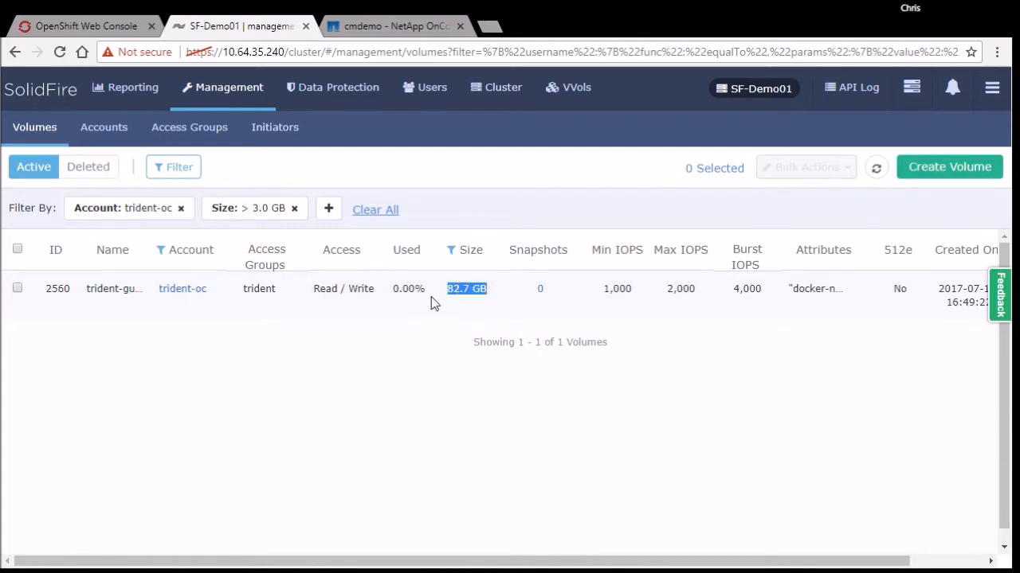
mouse_move(263, 163)
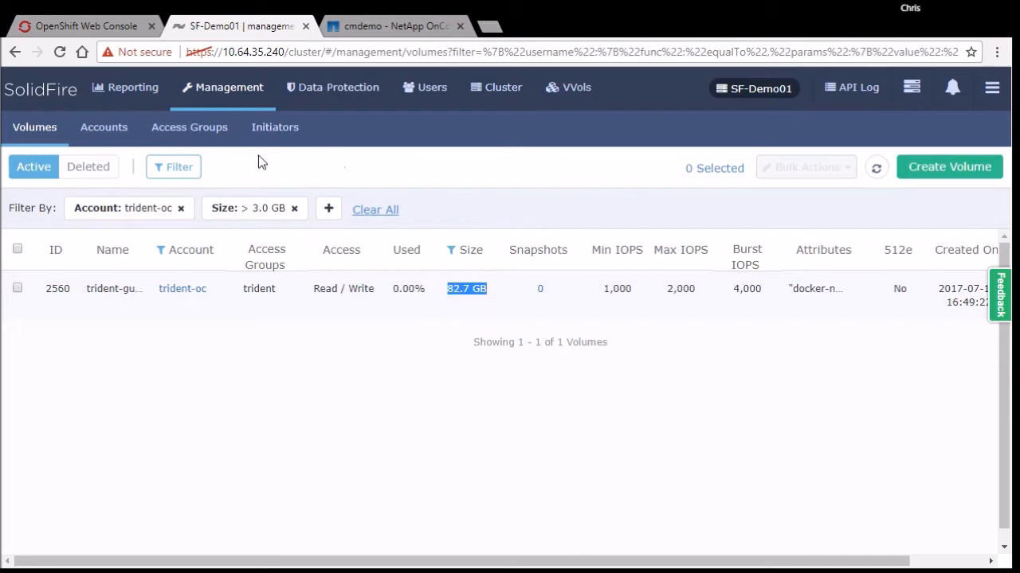
- Return to OpenShift and open the mysql-1-t80bv pod from the guestbook overview
click(85, 26)
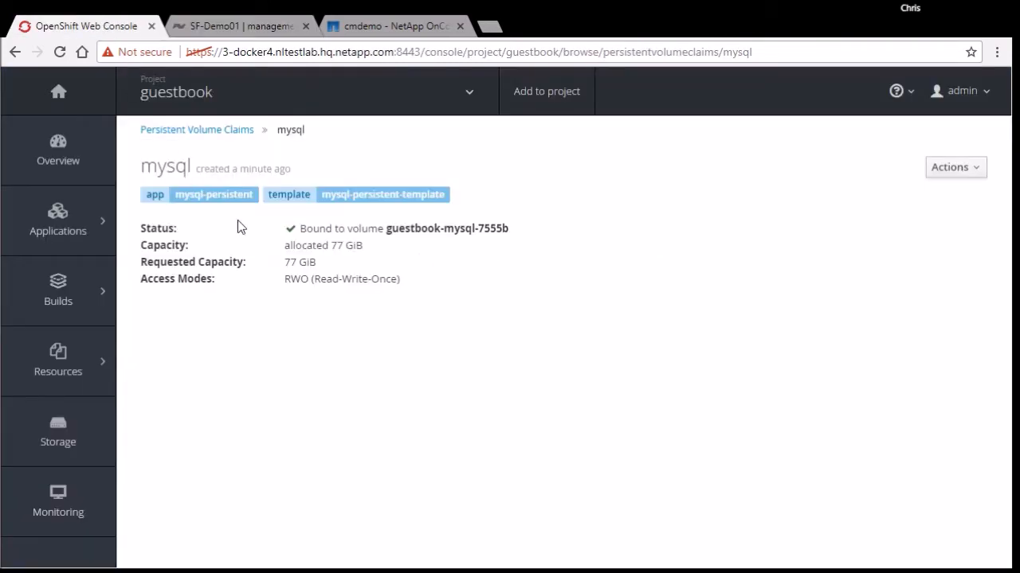
mouse_move(253, 325)
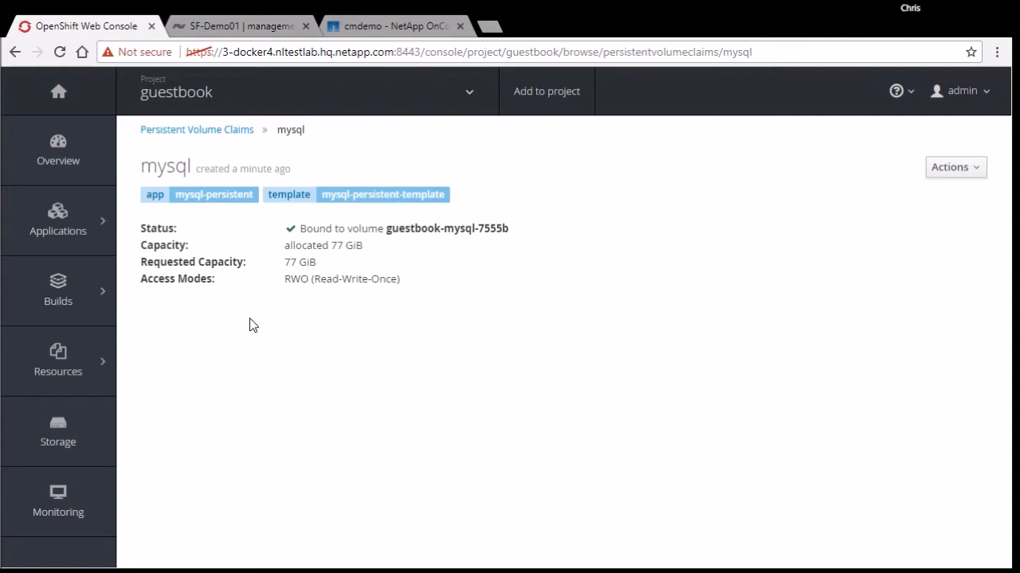
click(57, 148)
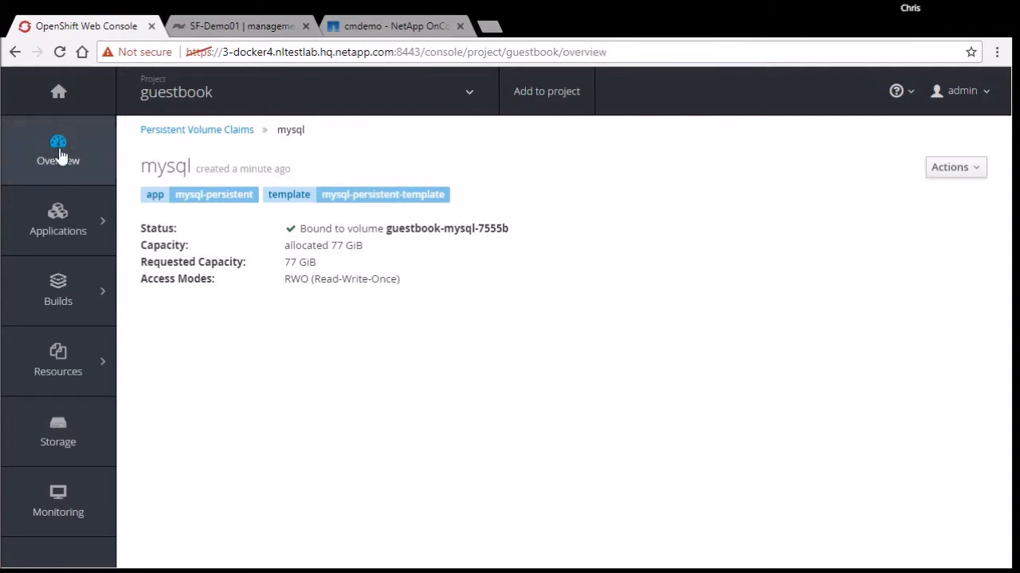
click(57, 151)
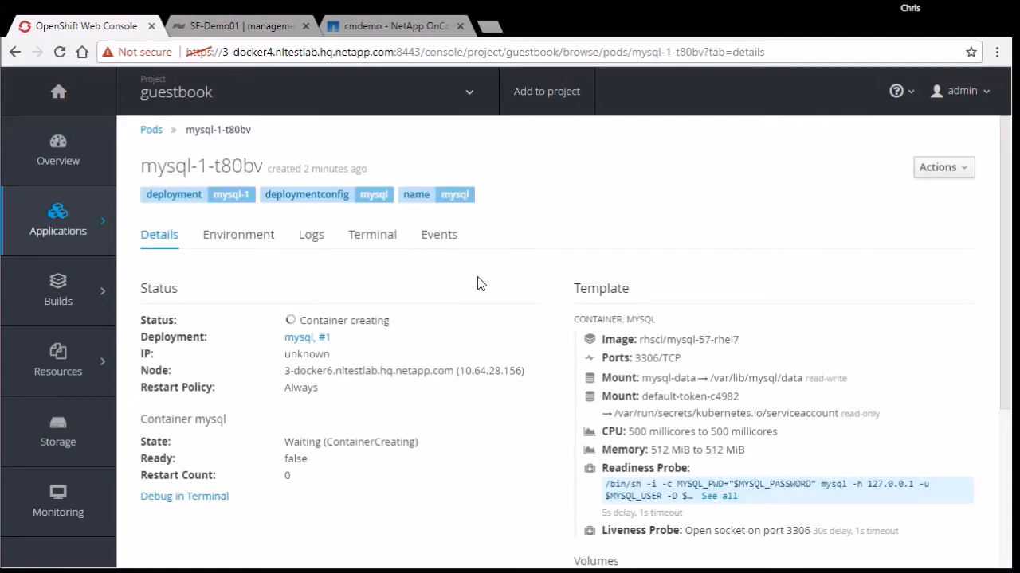
mouse_move(228, 441)
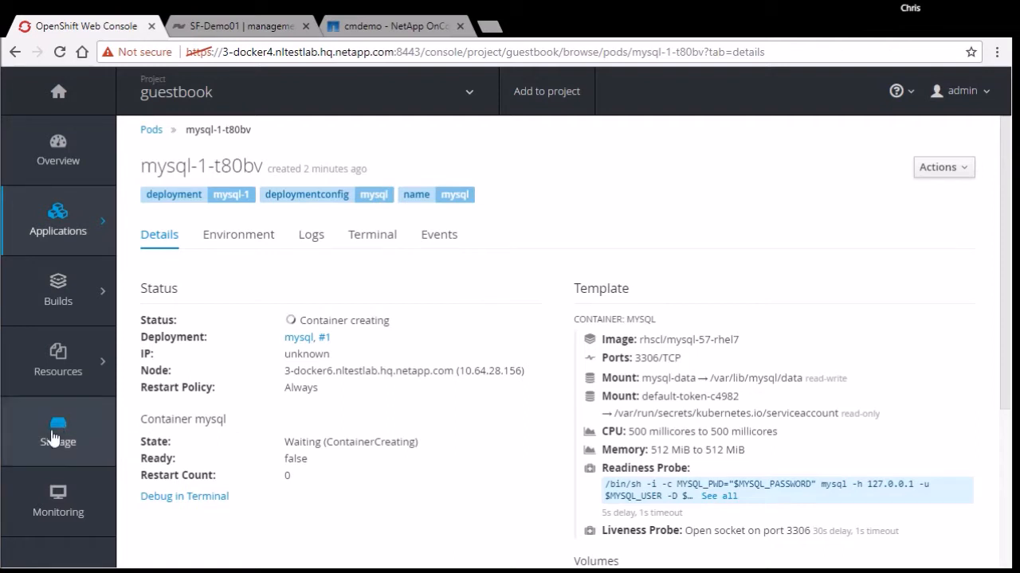
- Request storage claim 'silver': silver-shared class, Shared Access (RWX), 77 GiB
click(57, 430)
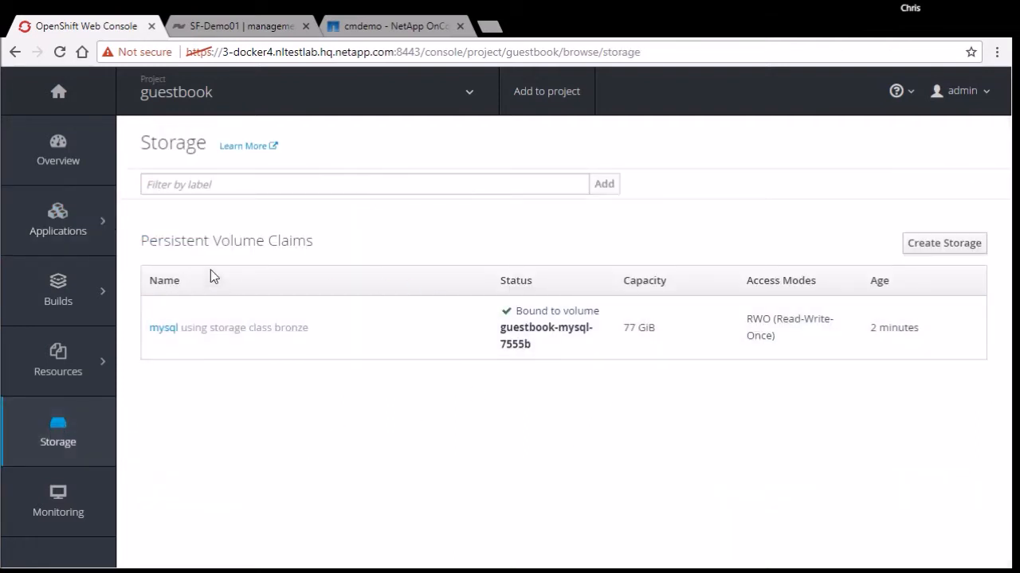
mouse_move(185, 344)
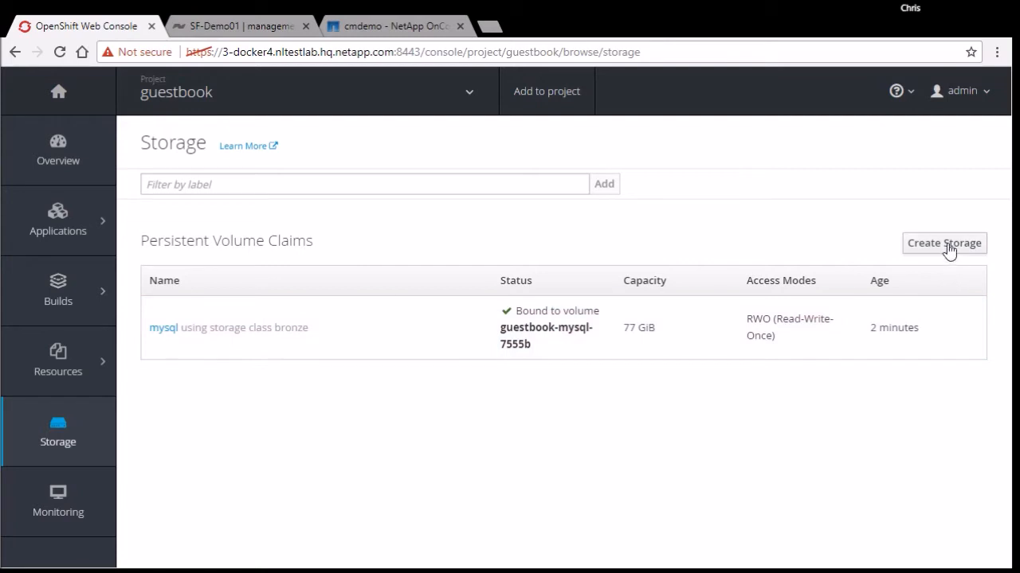
click(943, 243)
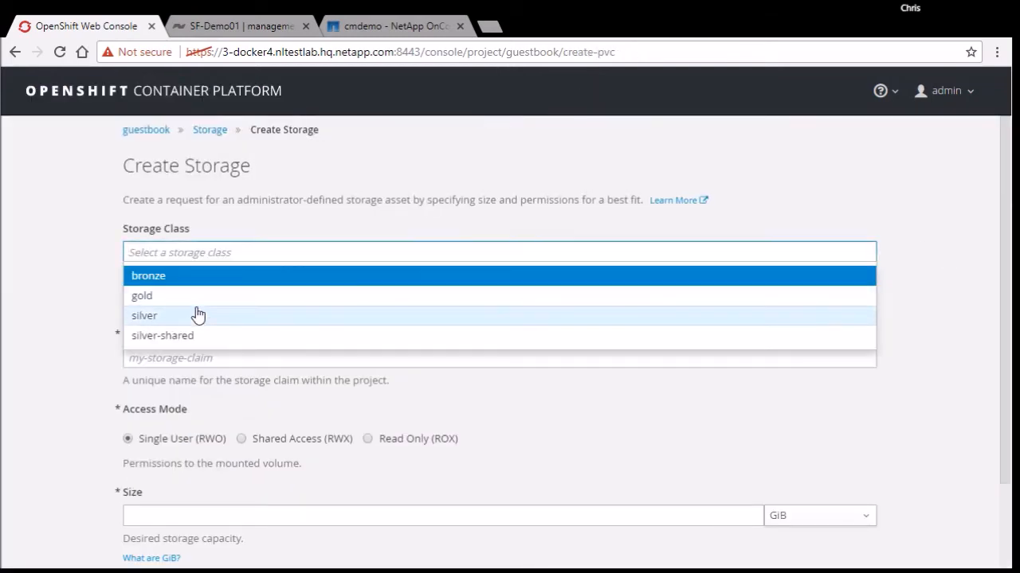
mouse_move(181, 310)
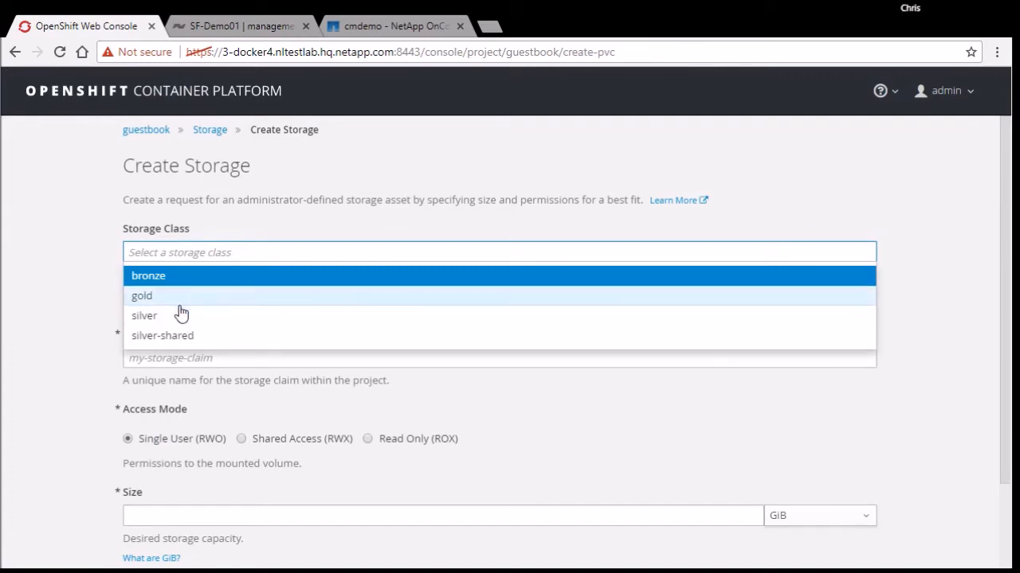
mouse_move(195, 336)
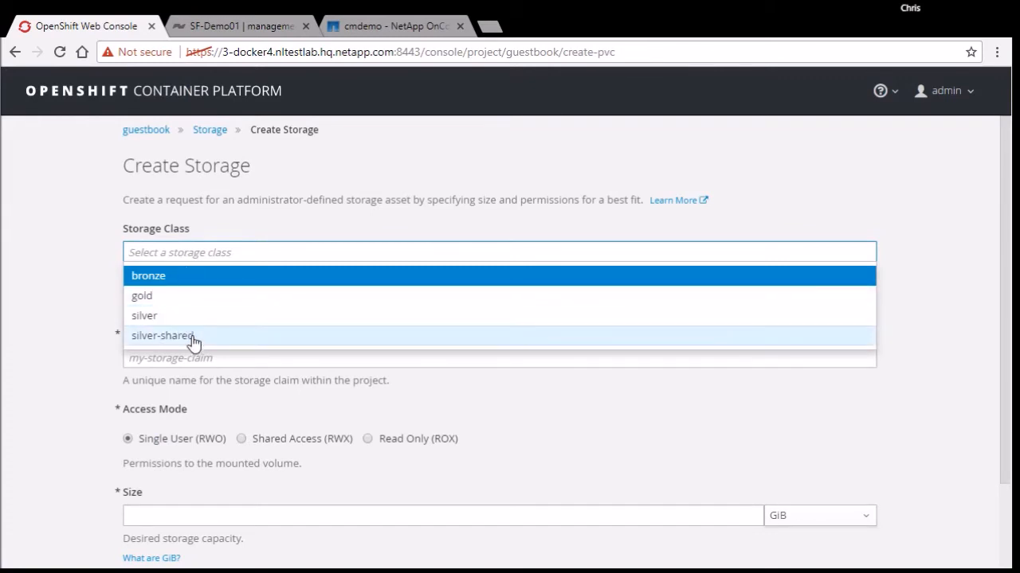
click(163, 336)
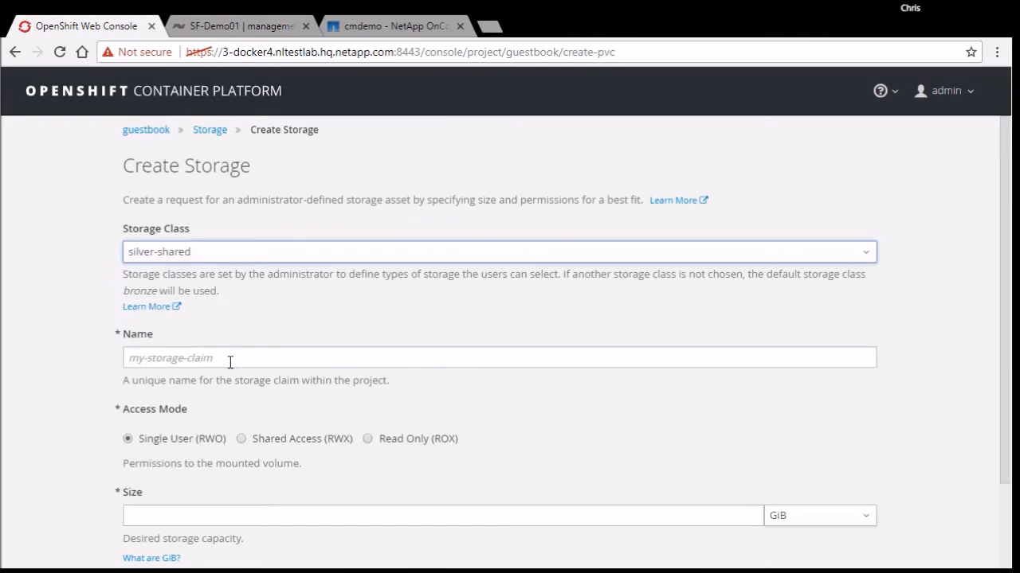
text(silver)
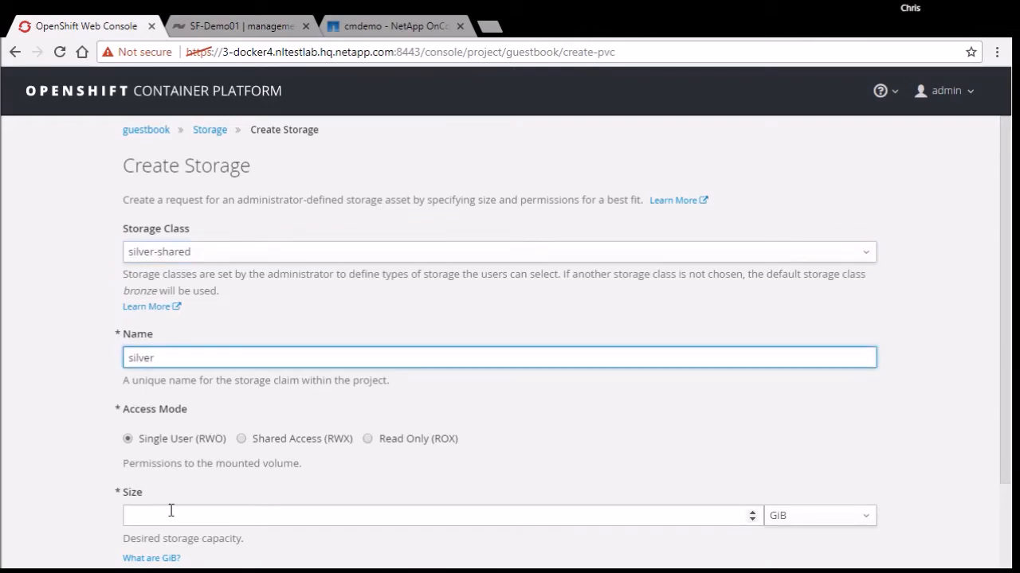
click(241, 438)
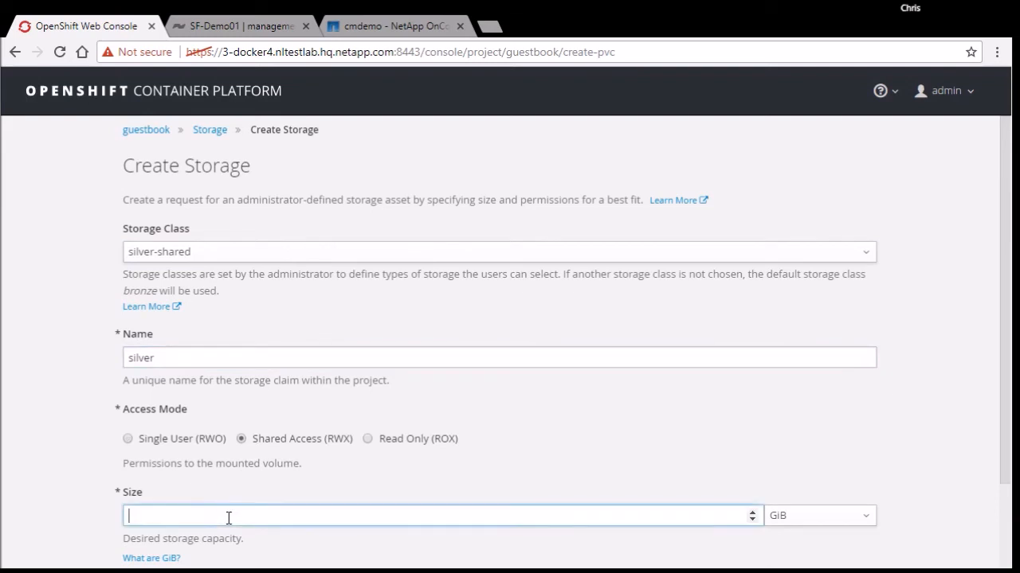
text(77)
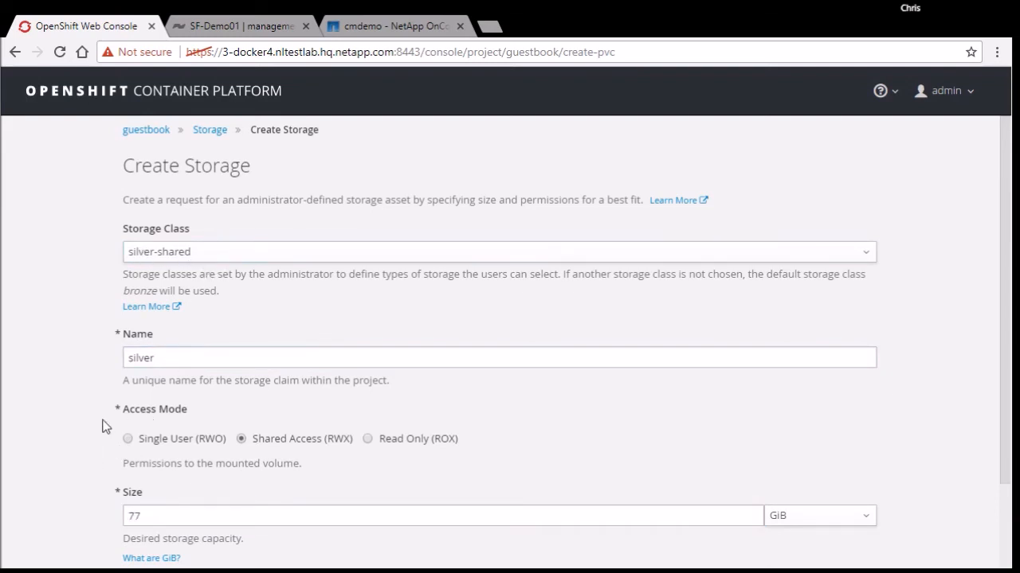
scroll(down, 3)
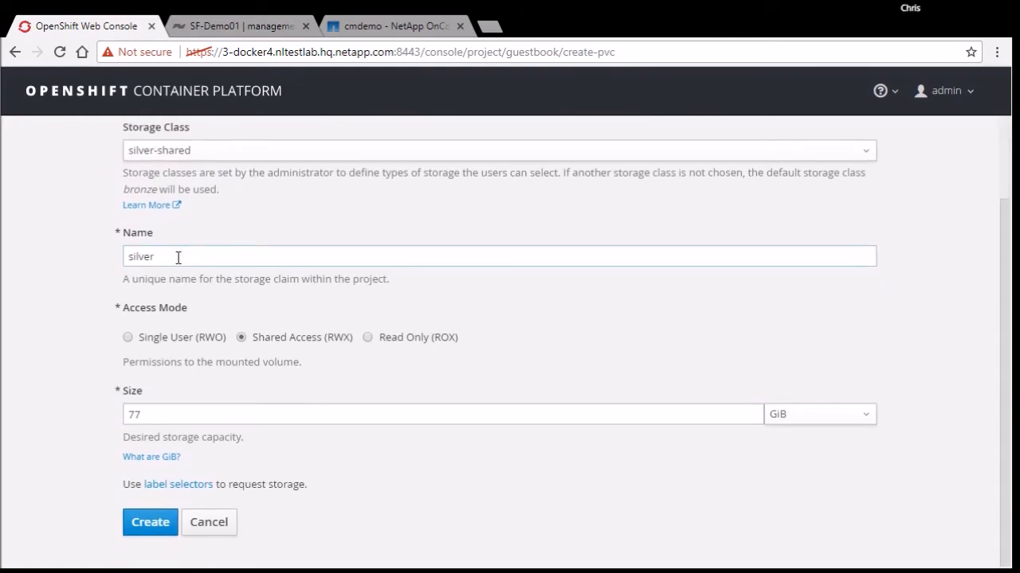
click(150, 522)
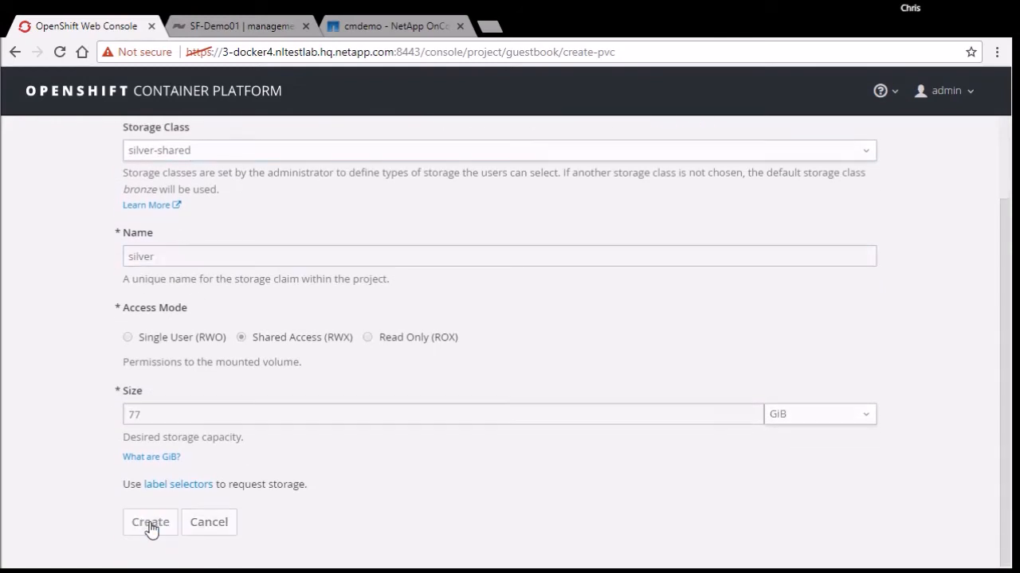
- Refresh NetApp OnCommand volumes and view the 77 GB trident_oc_guestbook volume
click(150, 522)
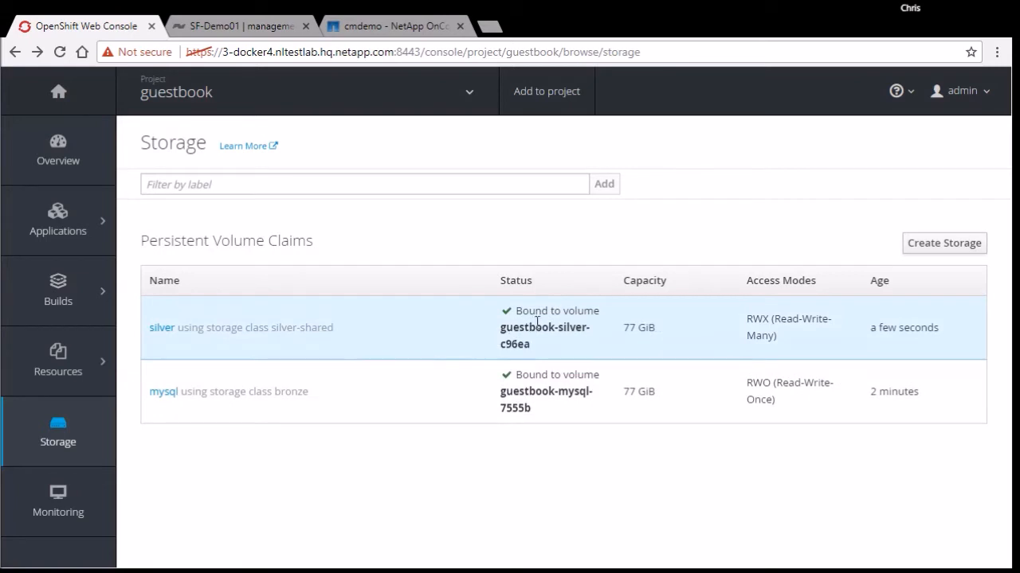
mouse_move(544, 364)
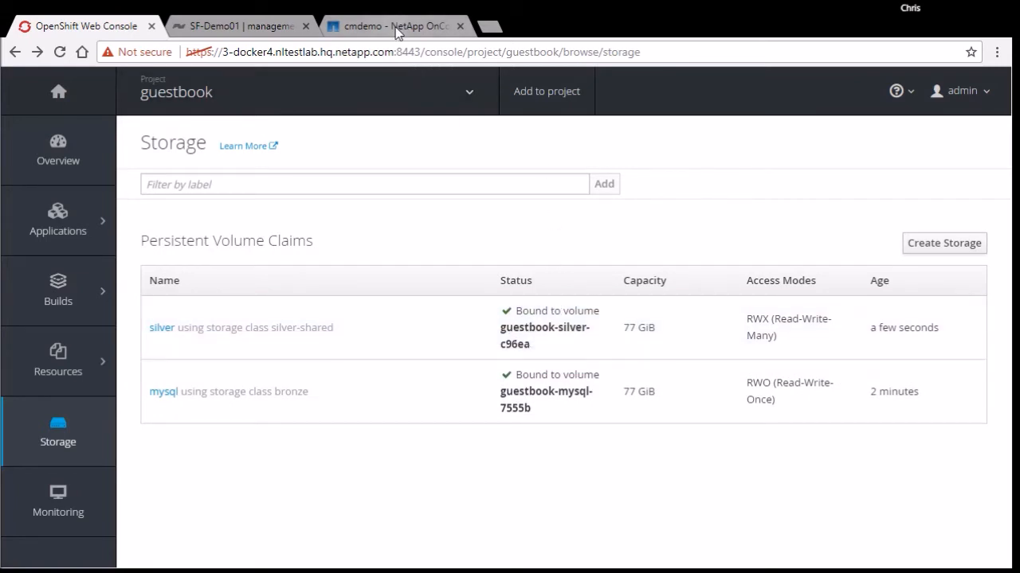
click(390, 27)
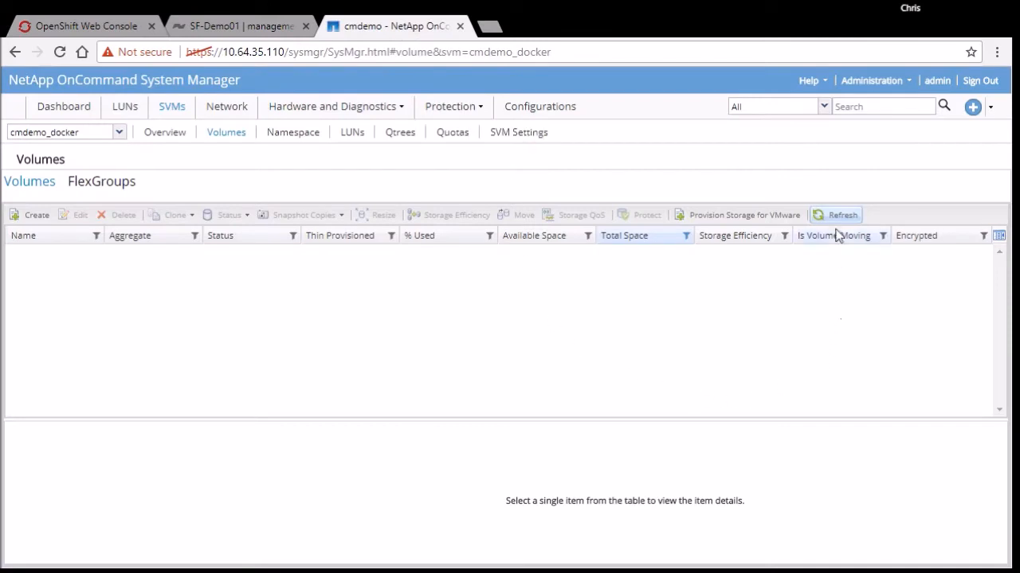
click(842, 214)
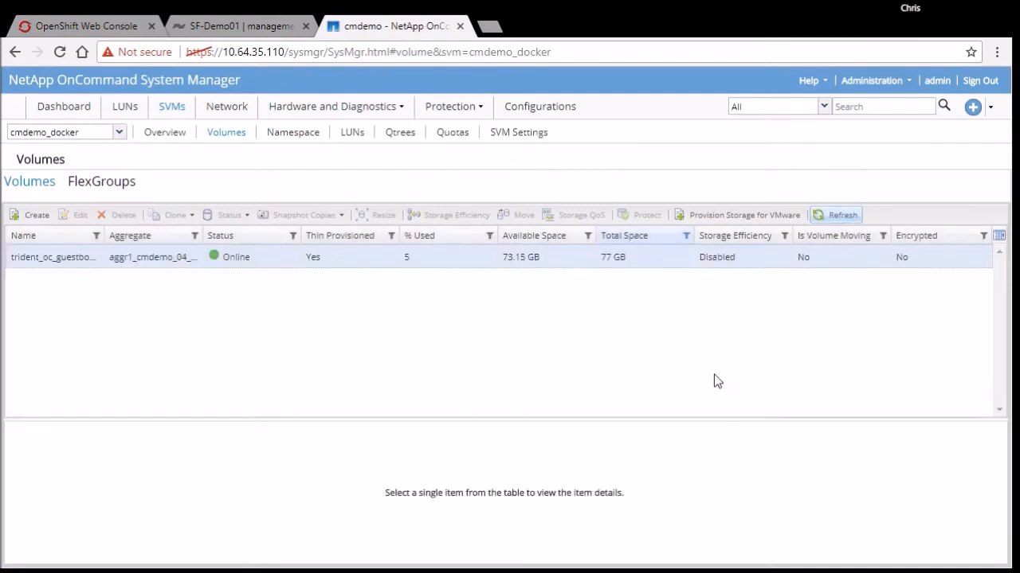
click(54, 257)
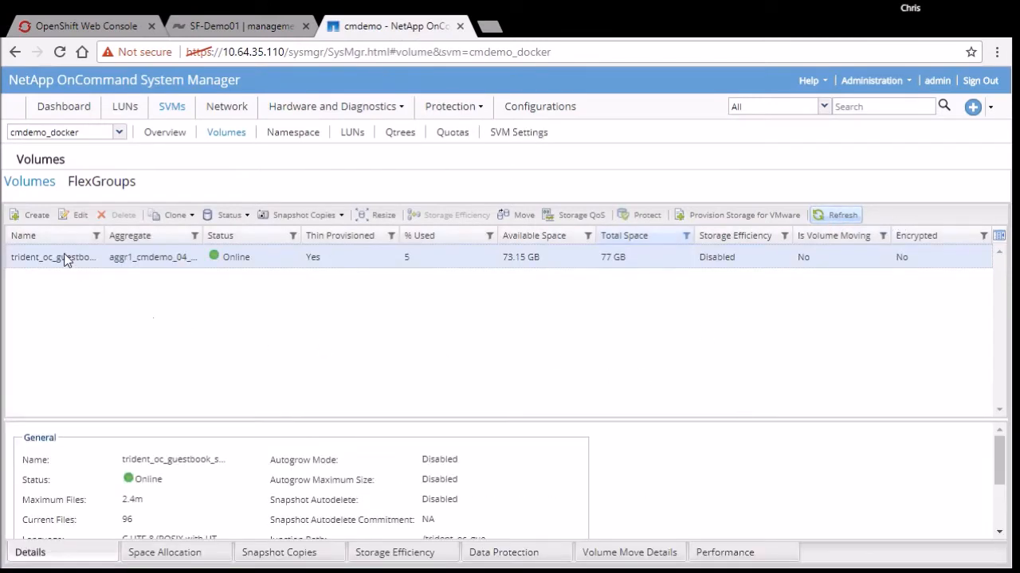
mouse_move(53, 257)
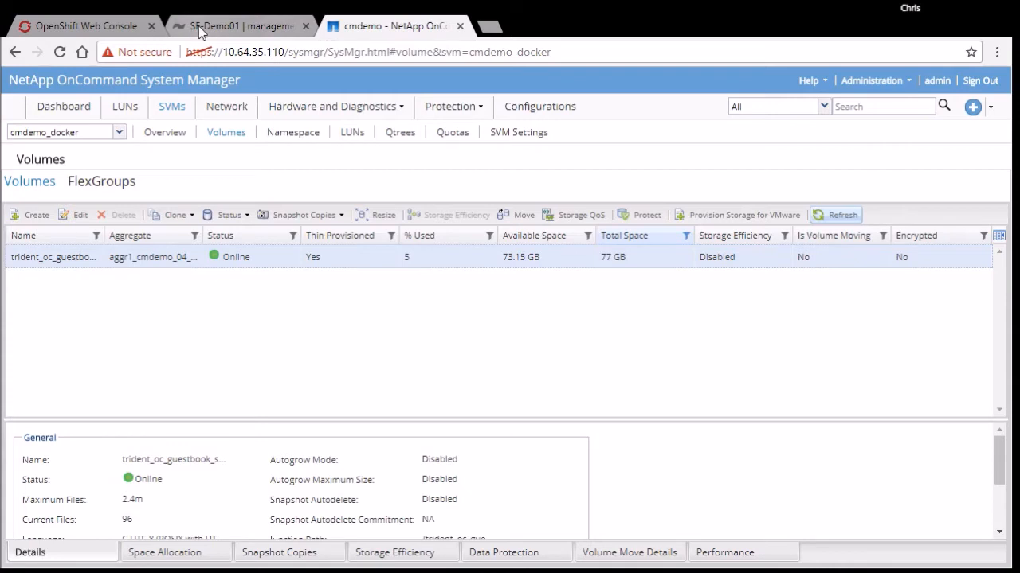
- Delete the silver persistent volume claim, leaving only the bound mysql claim
click(85, 26)
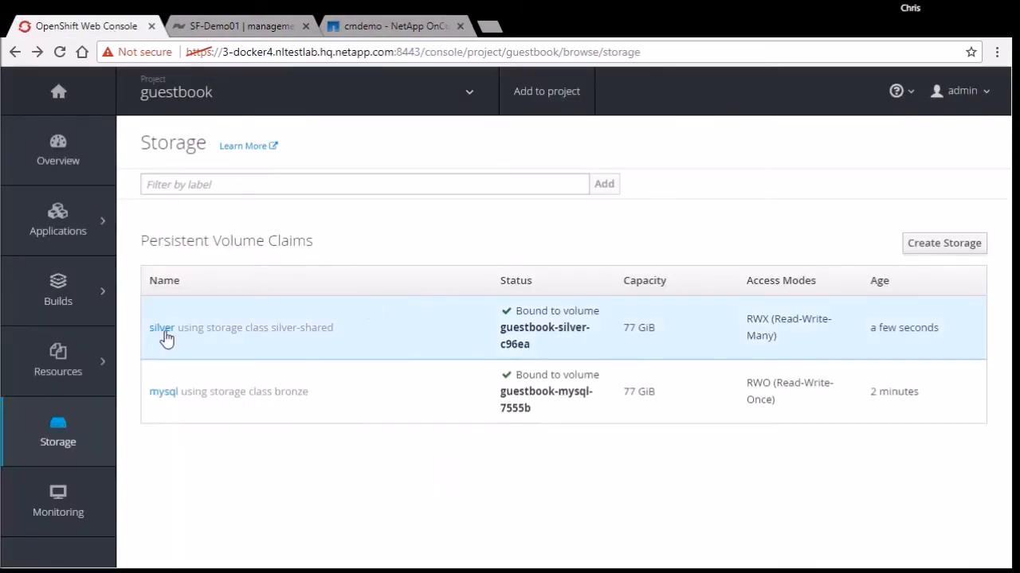
click(161, 327)
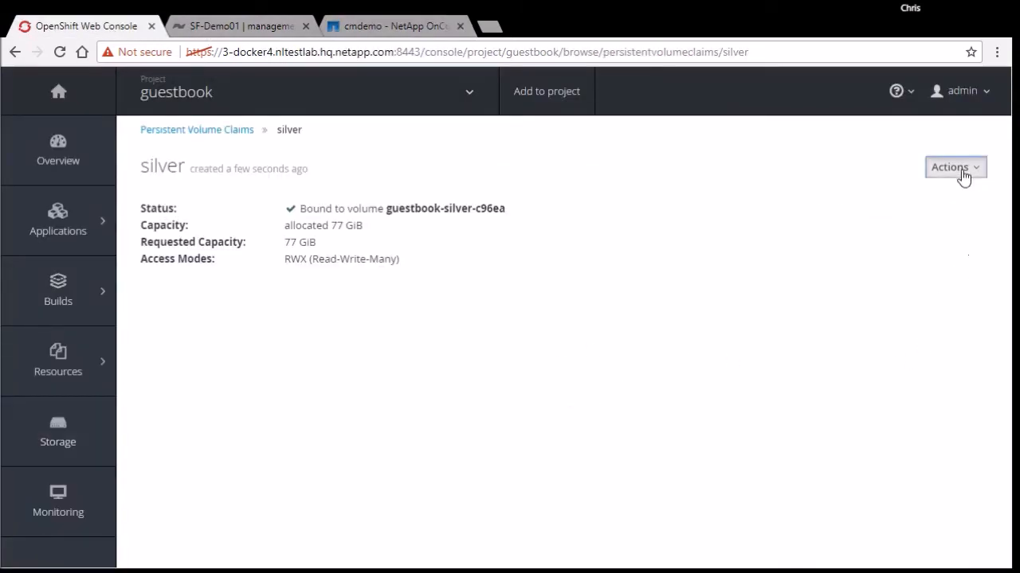
click(955, 167)
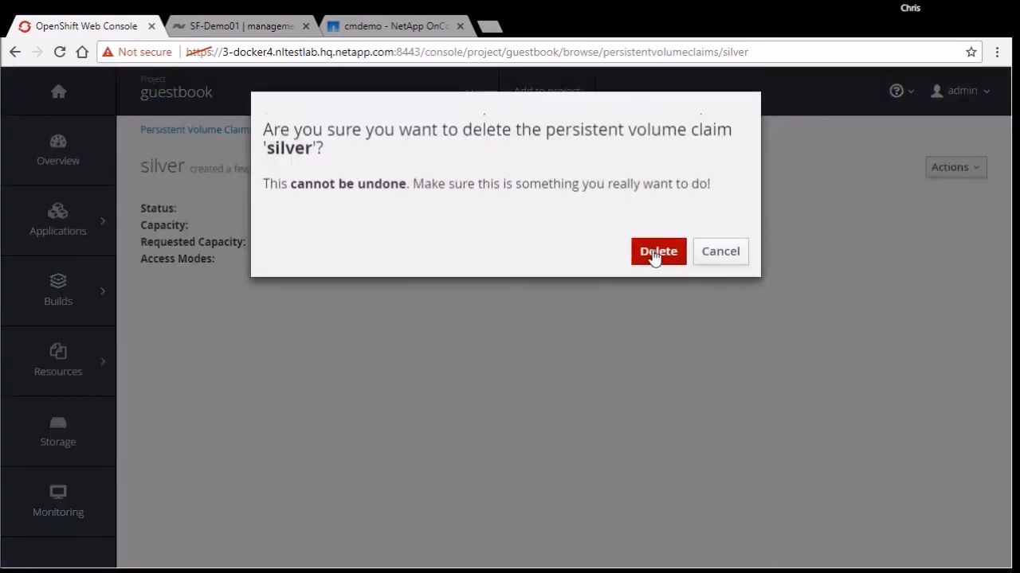
click(657, 251)
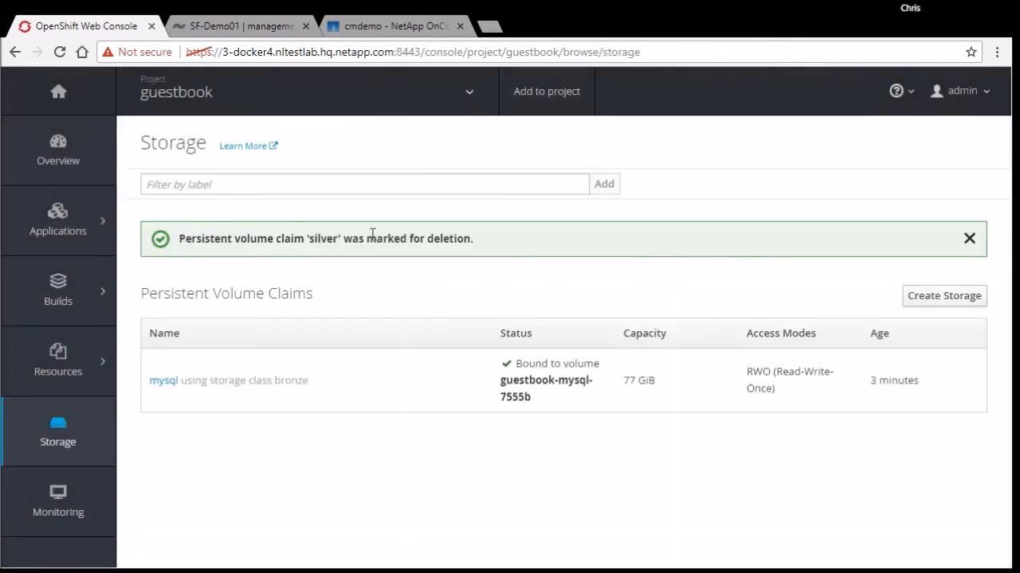
mouse_move(488, 260)
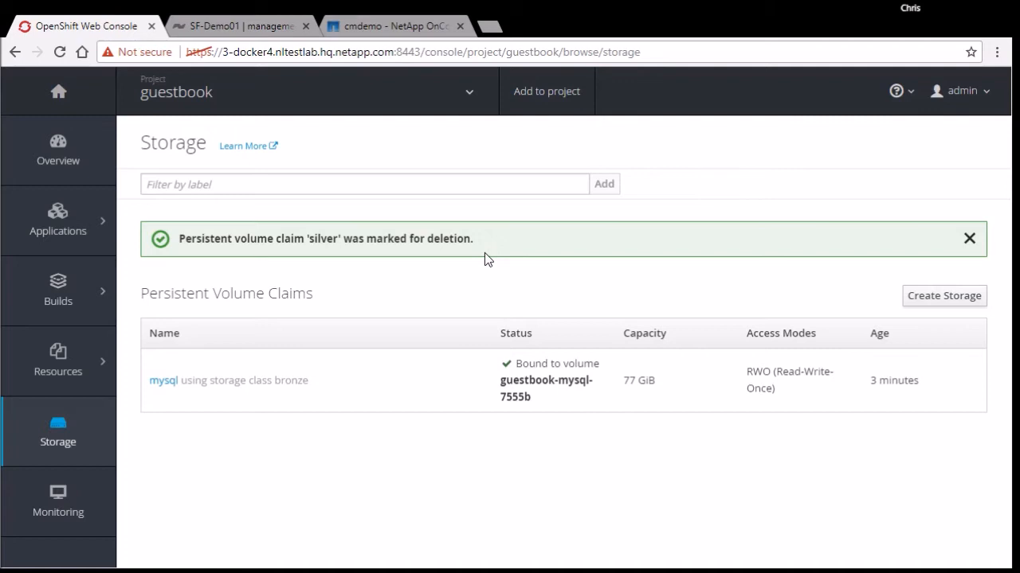
mouse_move(470, 137)
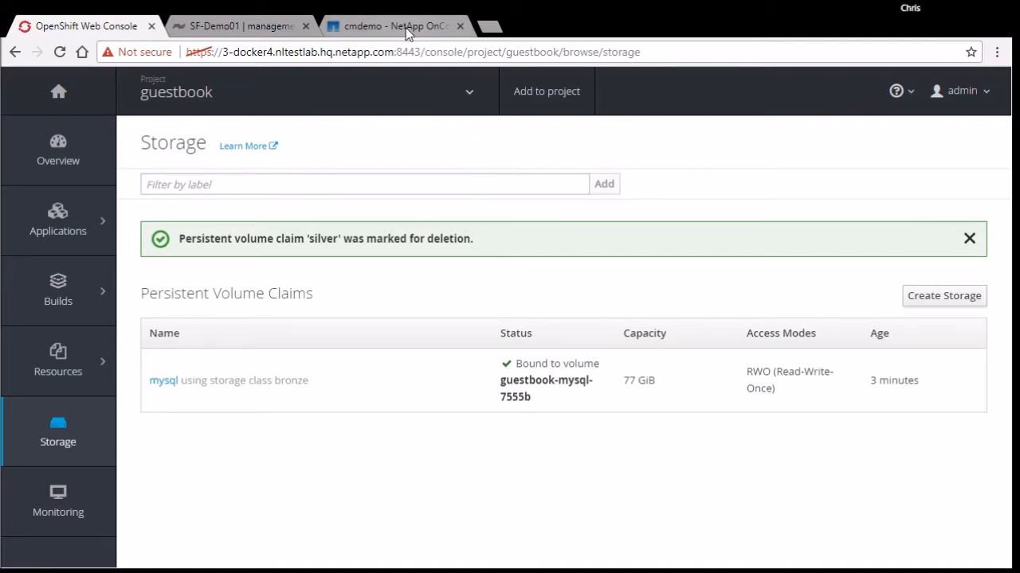
- Refresh the NetApp volume list to confirm the 77 GB guestbook volume is gone
click(393, 26)
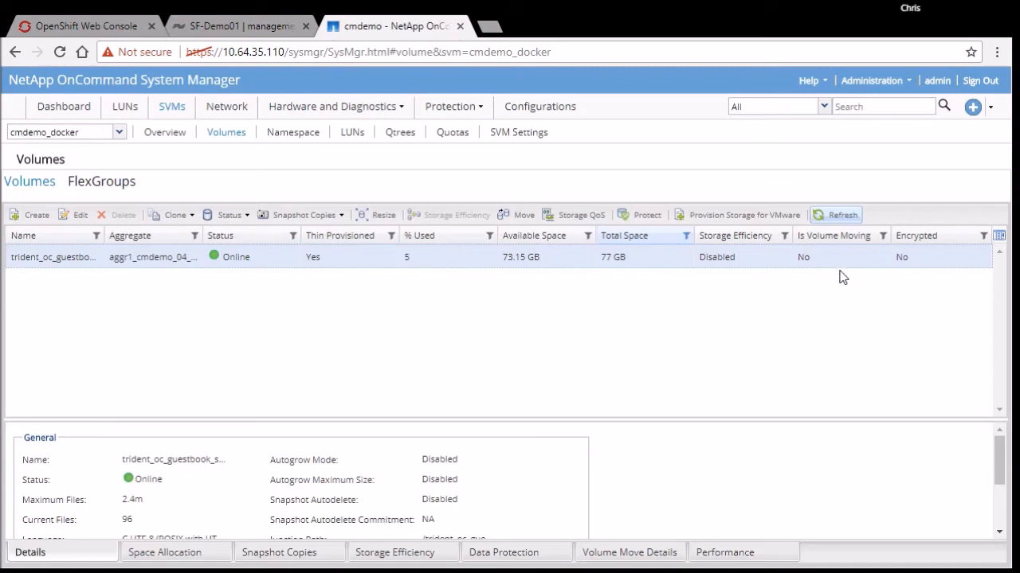
mouse_move(842, 225)
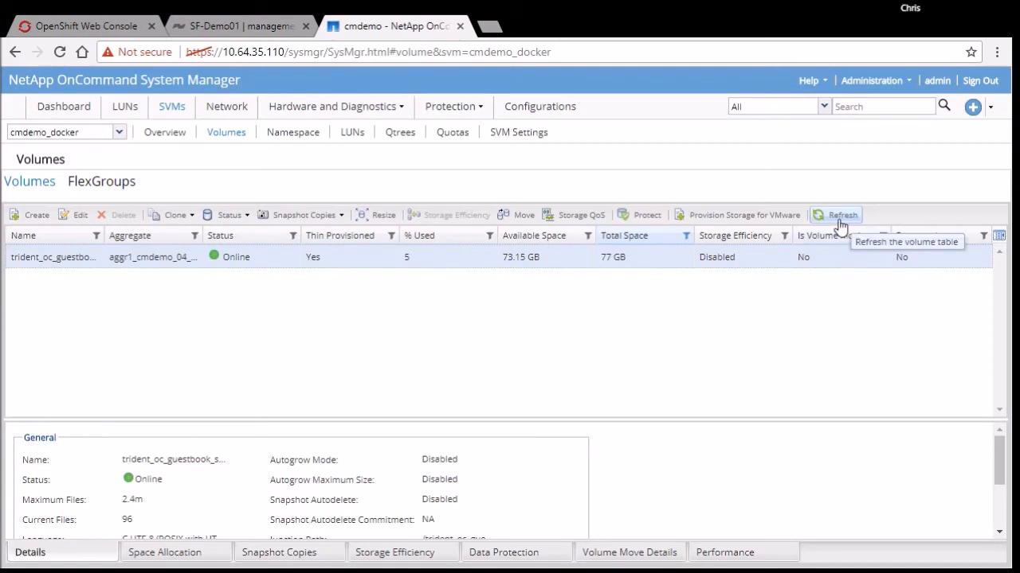
click(836, 215)
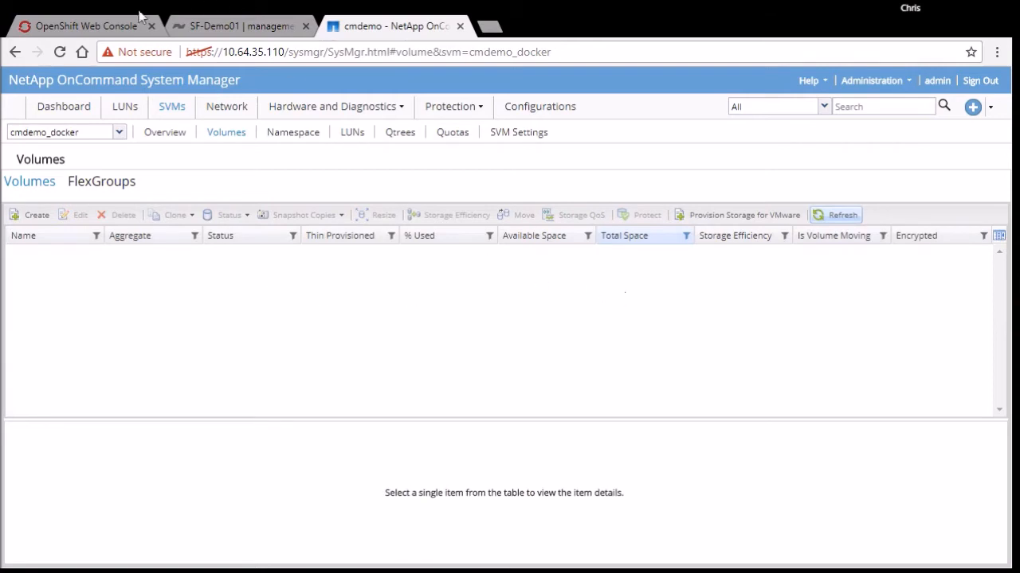
click(86, 25)
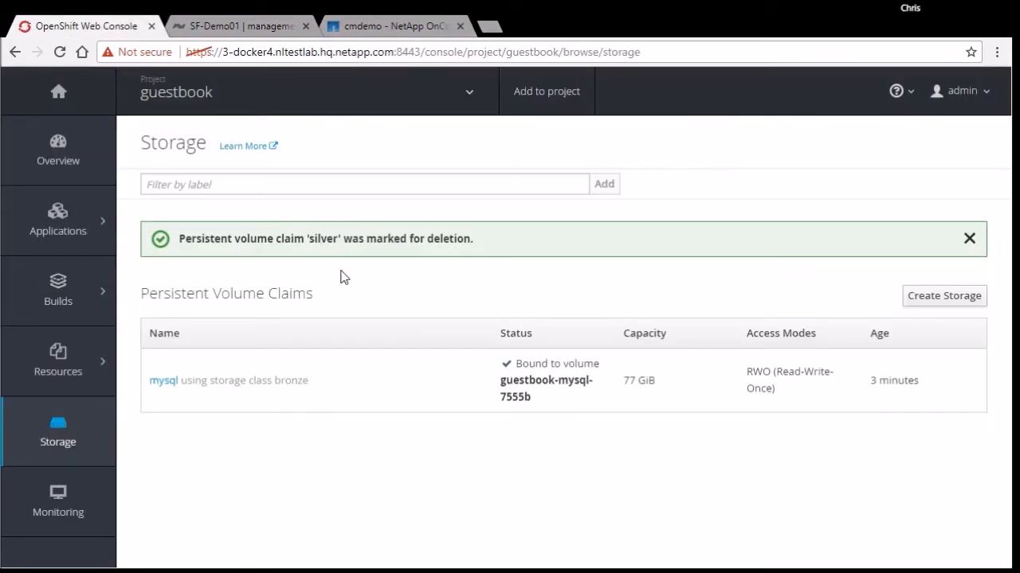
- Open the mysql-1-t80bv pod from Overview and view its MySQL initialization log
click(58, 149)
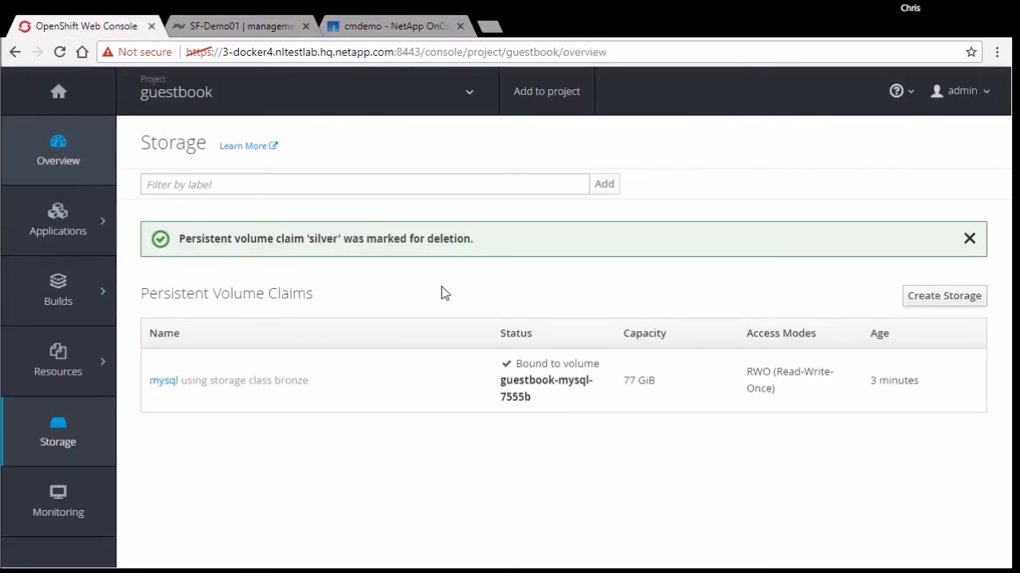
click(58, 151)
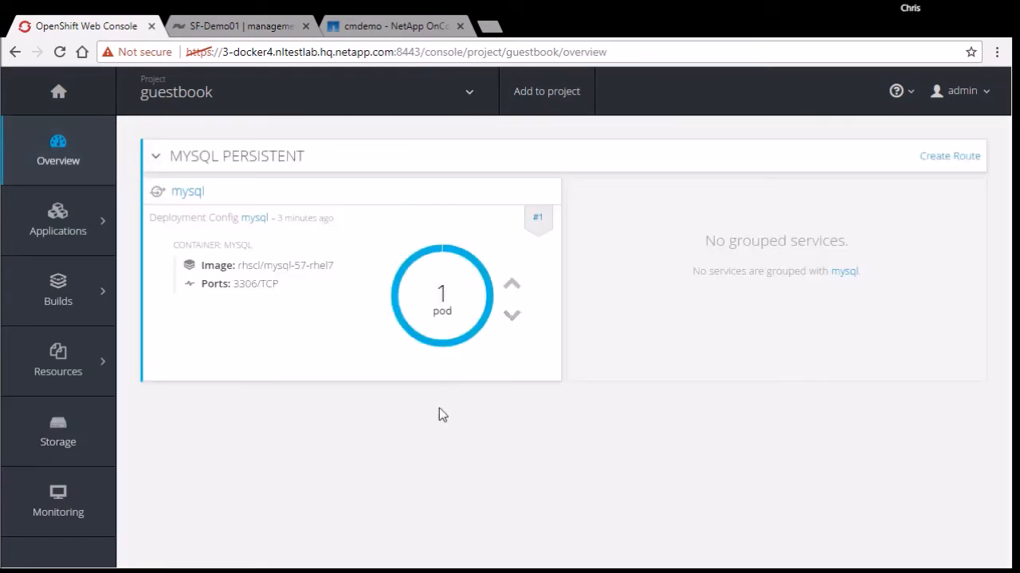
click(442, 295)
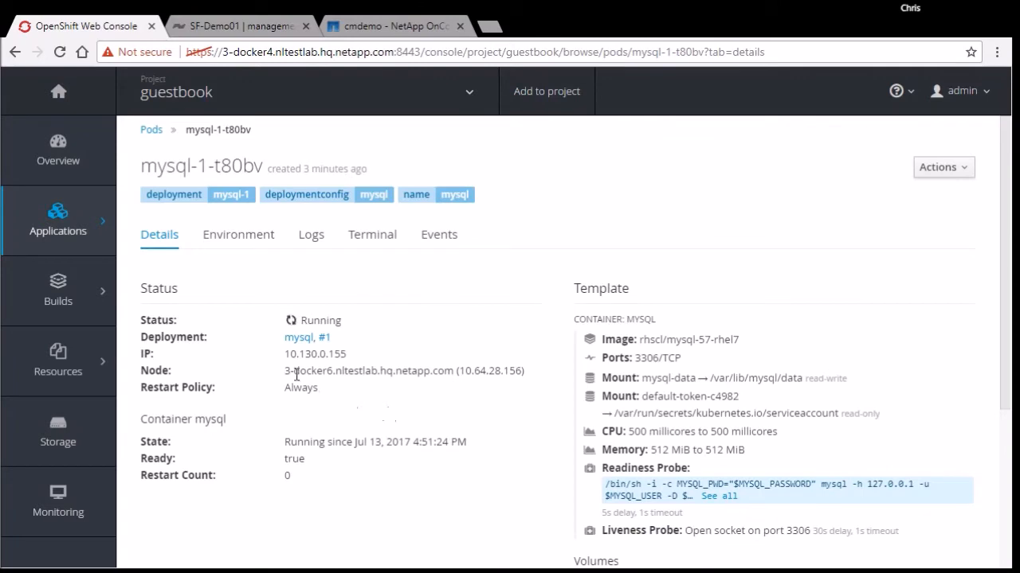
double_click(308, 371)
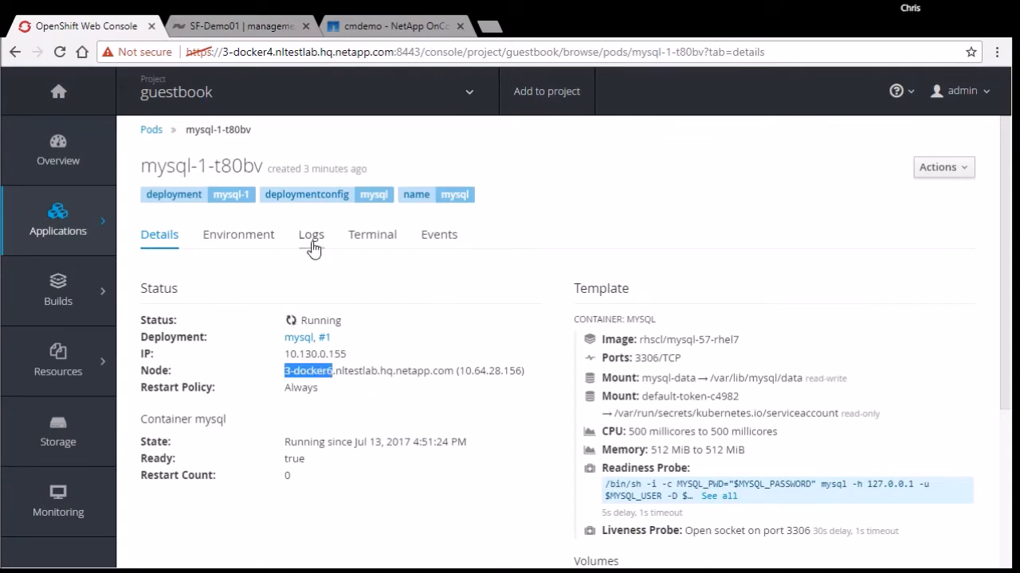
click(310, 234)
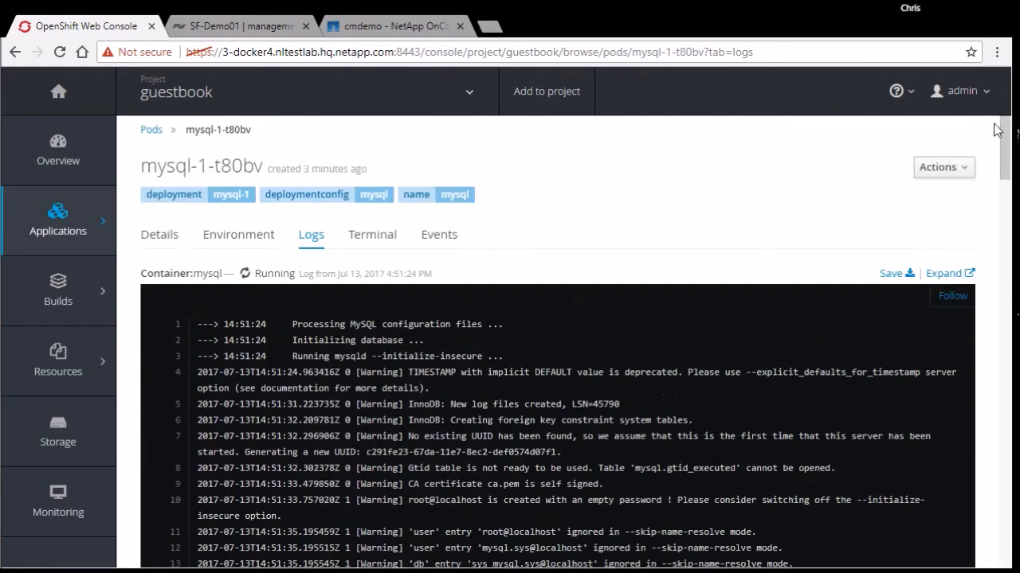
- Run df -h in the mysql pod terminal, showing /dev/sda 76G at /var/lib/mysql/data
click(372, 235)
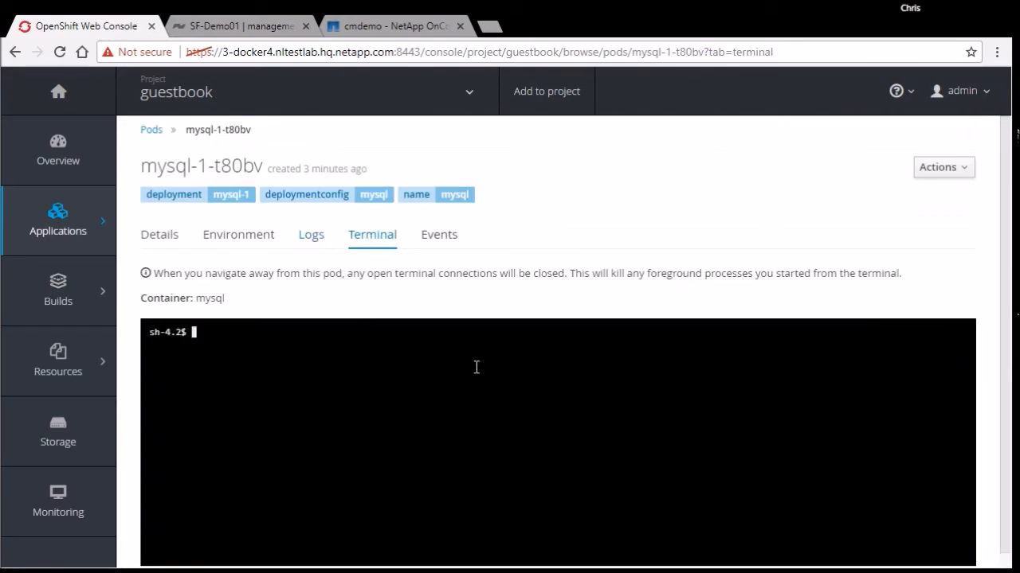
text(df -h)
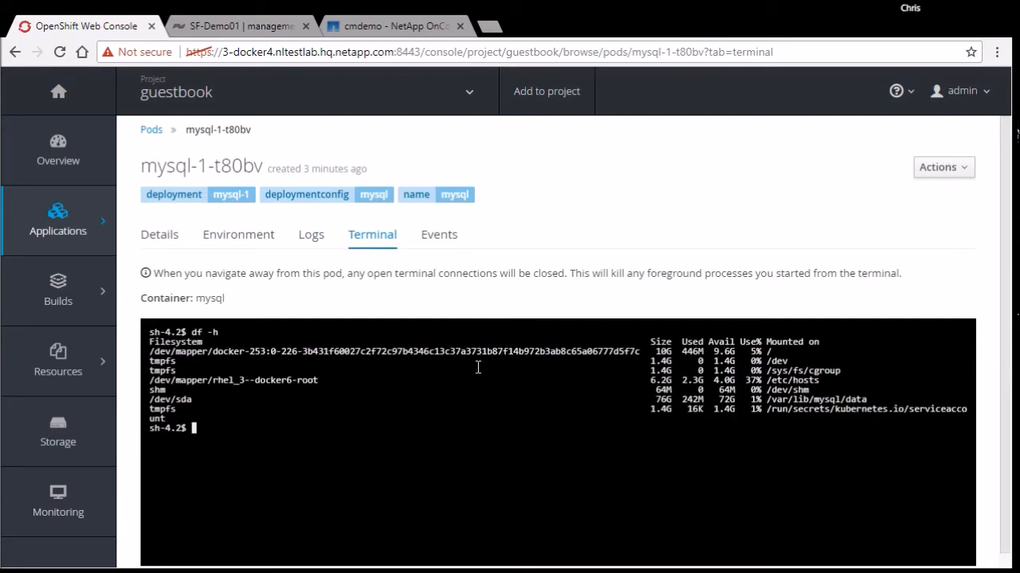
double_click(156, 399)
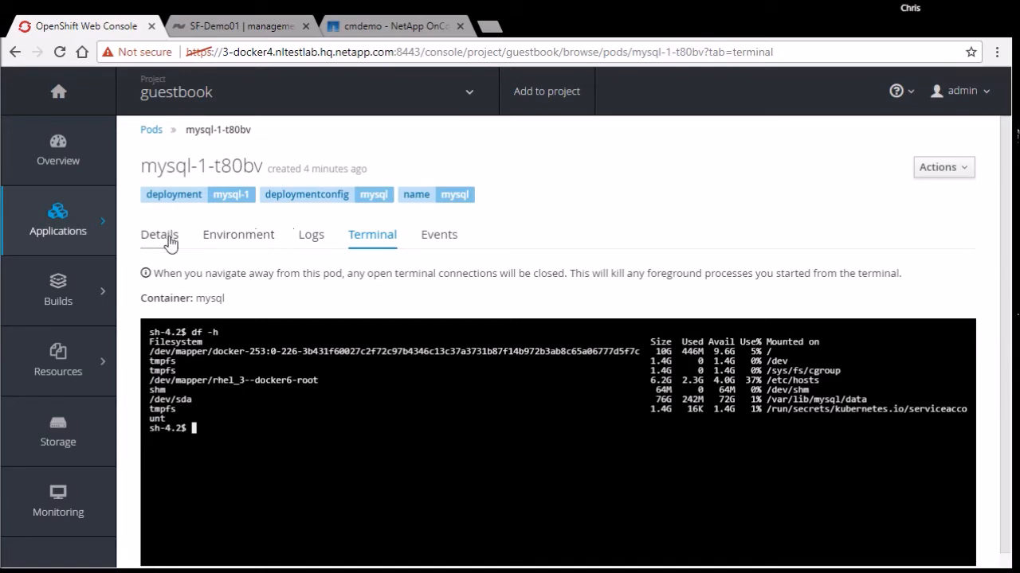
click(159, 234)
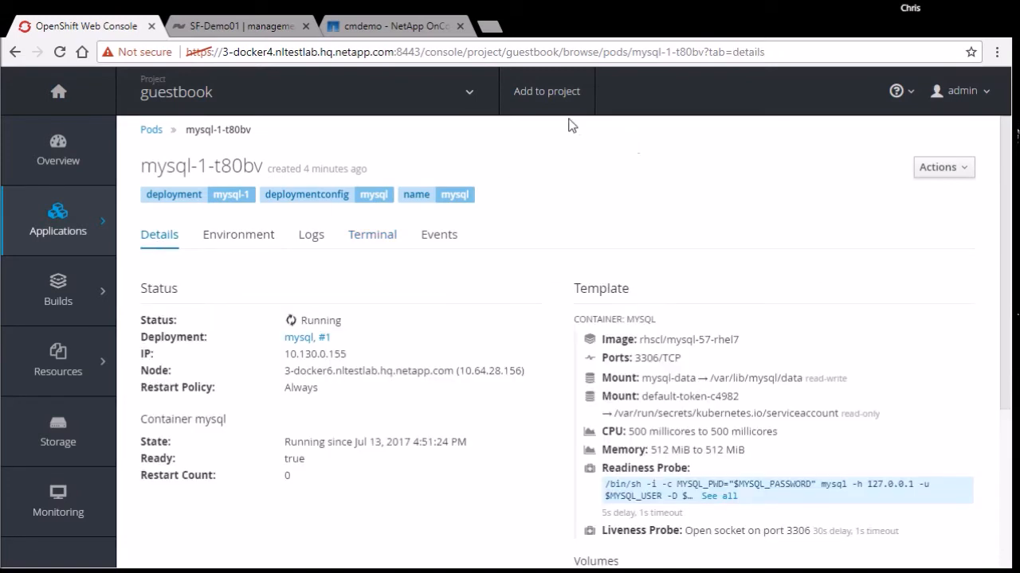
click(547, 91)
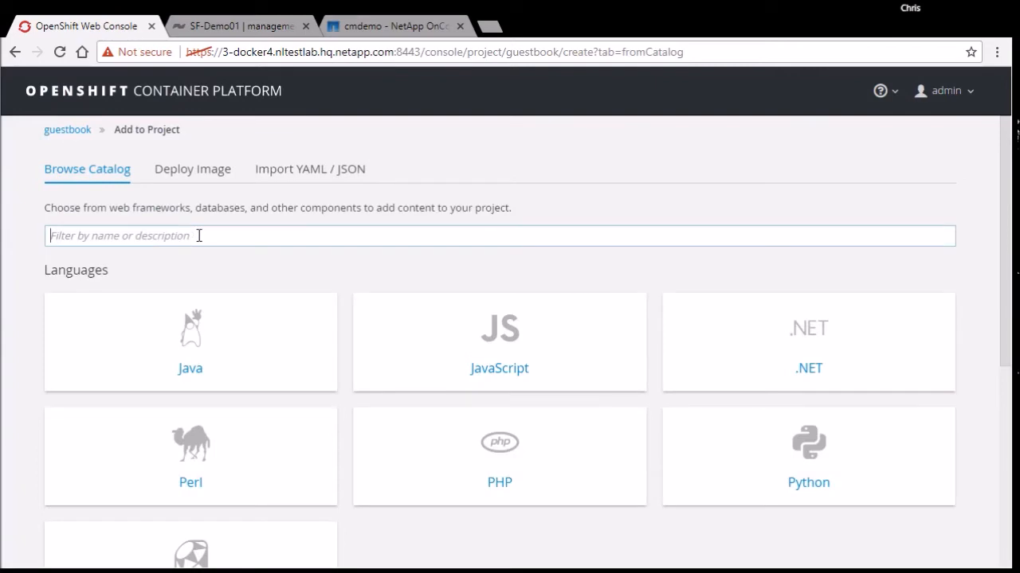
text(guestbook)
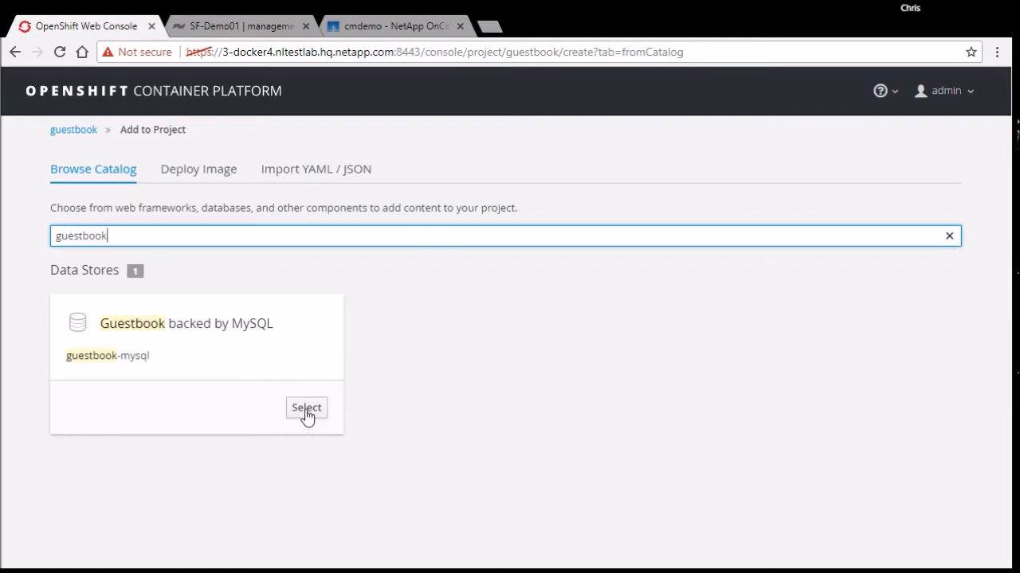
click(306, 408)
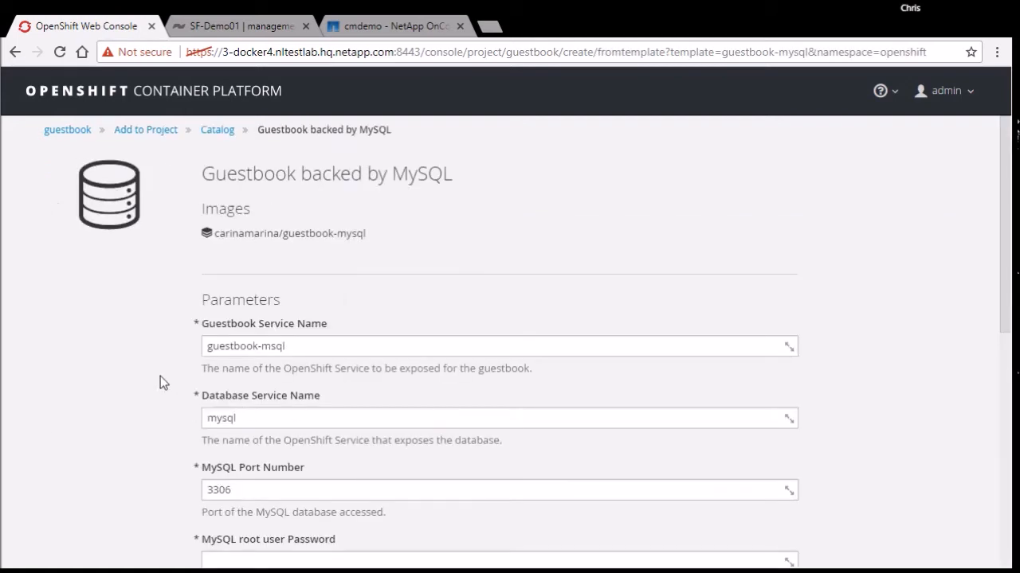
scroll(down, 3)
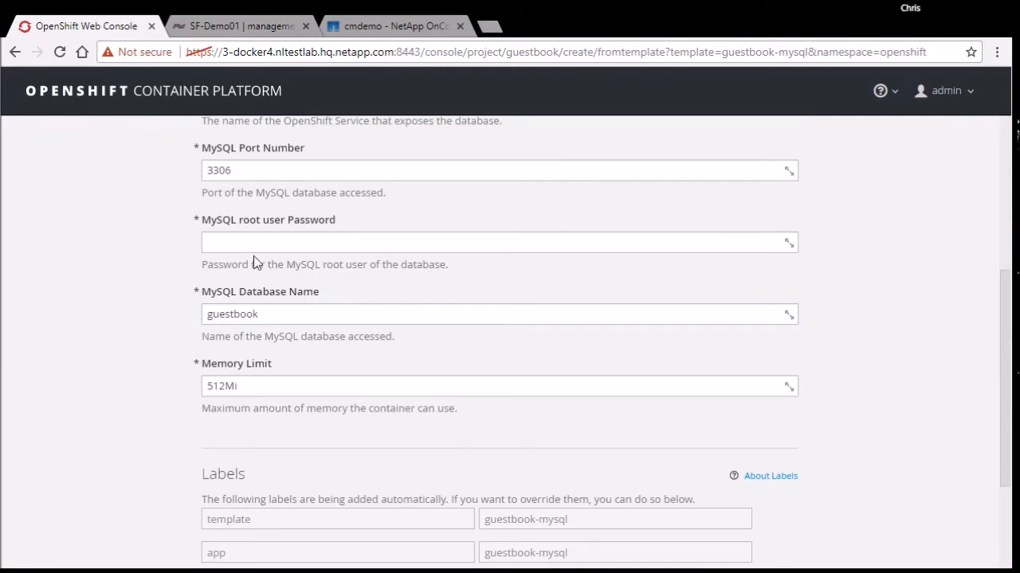
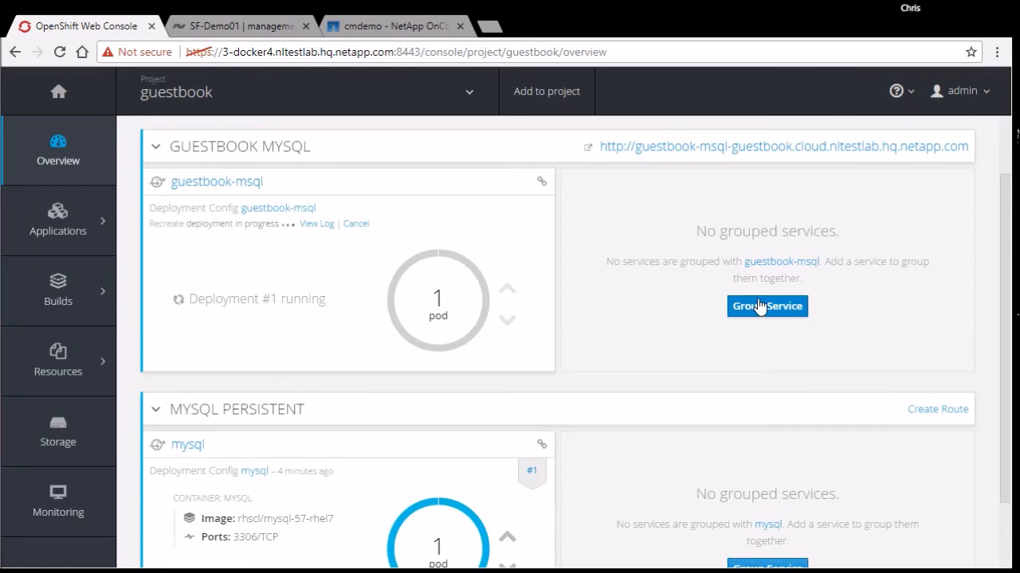
- Group the mysql service with guestbook-msql under GUESTBOOK MYSQL
click(767, 306)
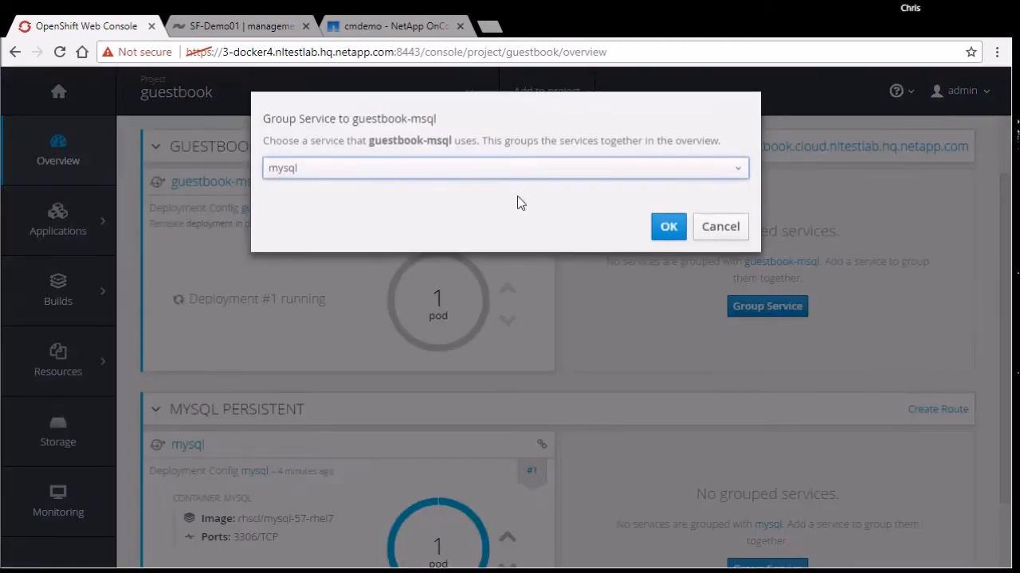
click(668, 226)
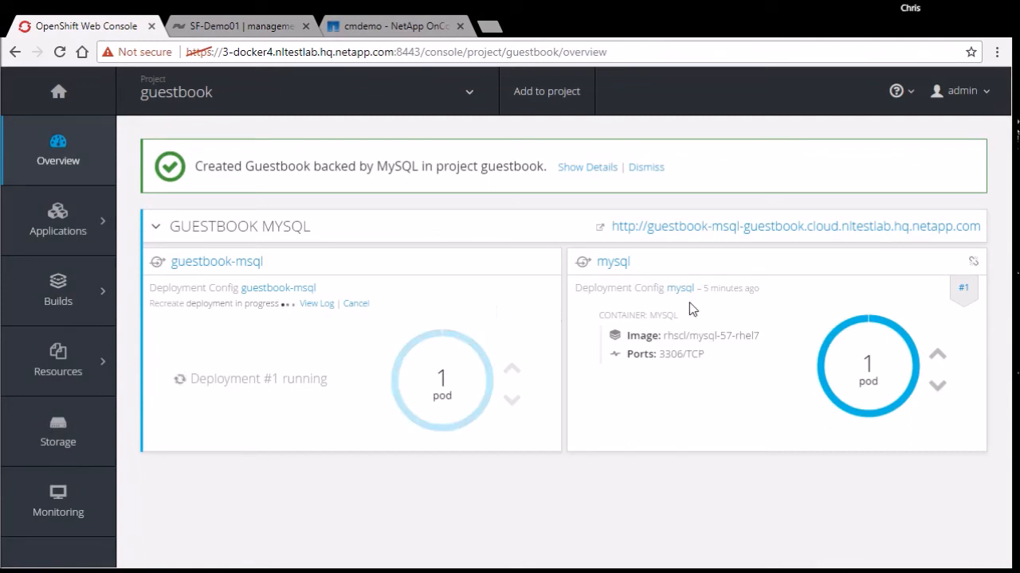
mouse_move(502, 321)
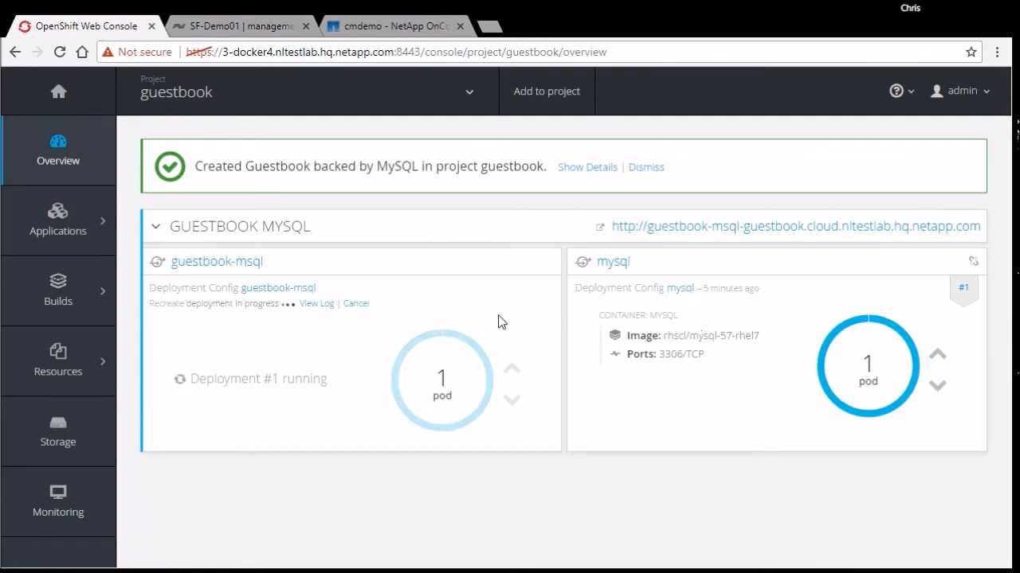
mouse_move(641, 332)
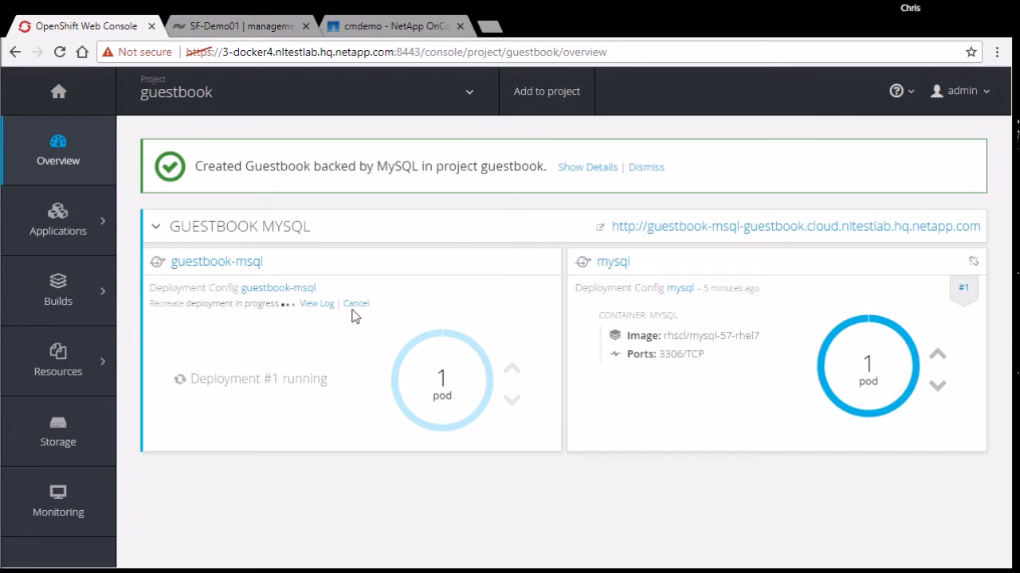
mouse_move(637, 233)
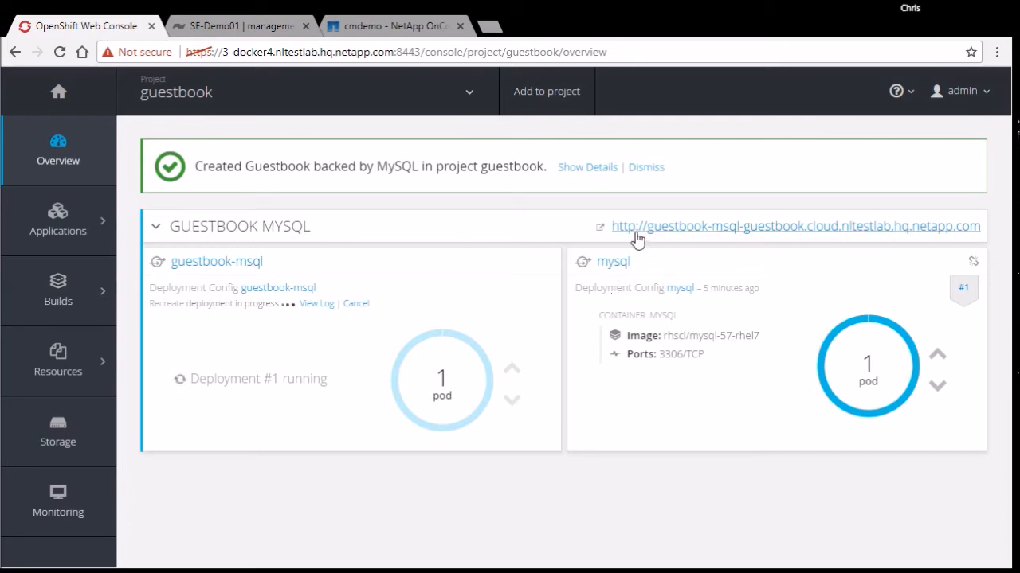
mouse_move(810, 236)
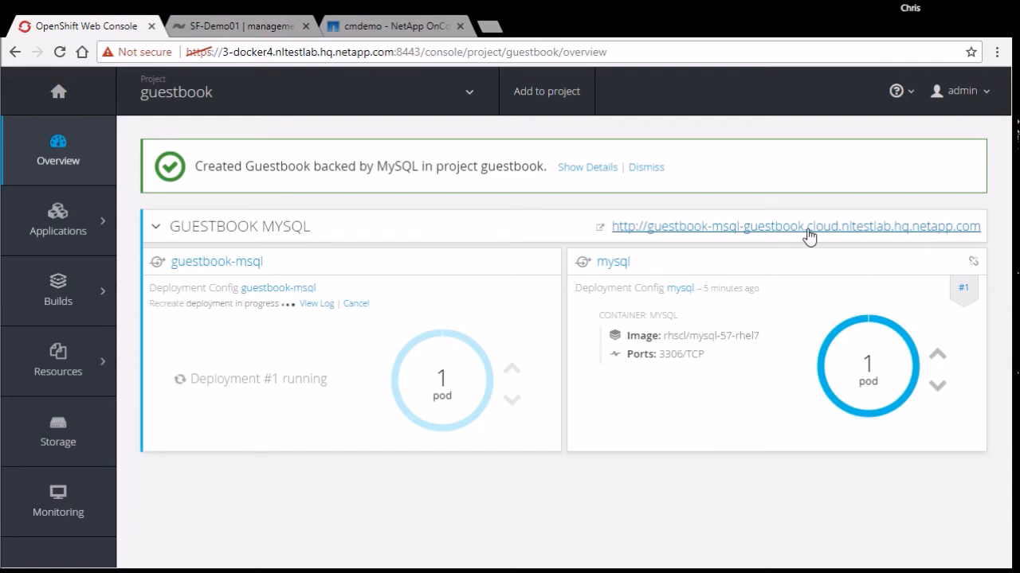
- Open the guestbook route URL in a new tab, which shows 'Application is not available'
click(795, 227)
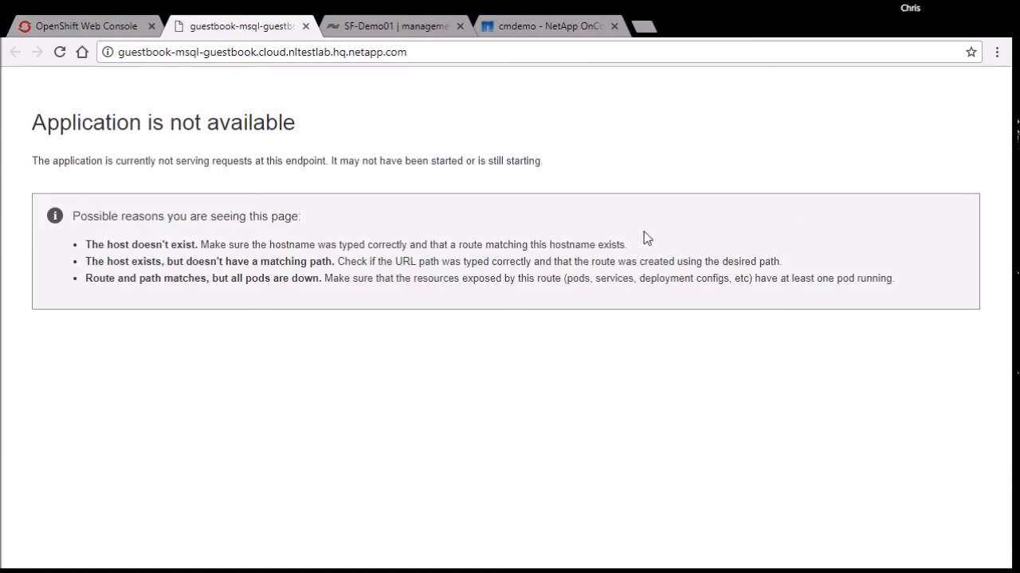
mouse_move(71, 133)
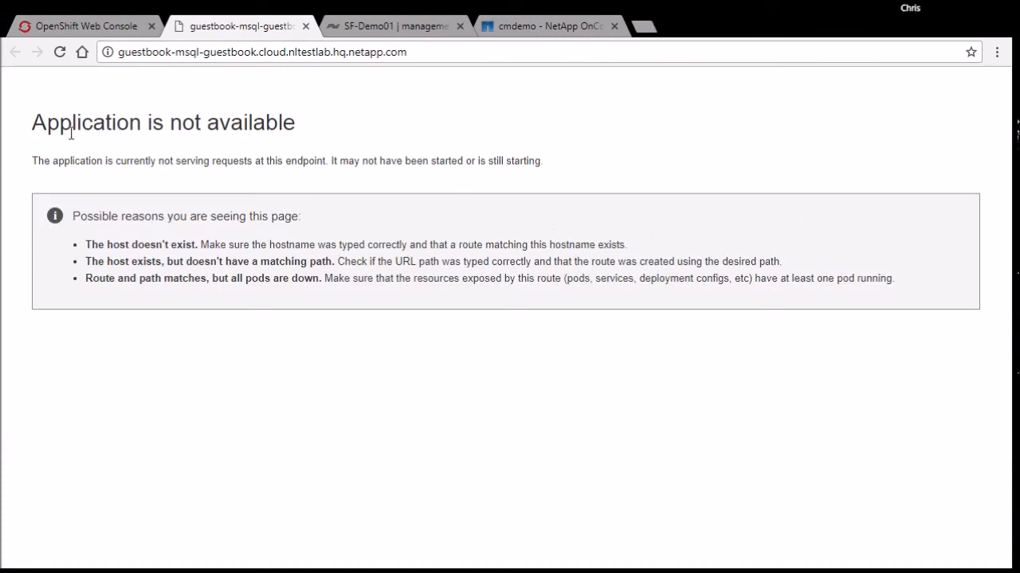
mouse_move(207, 159)
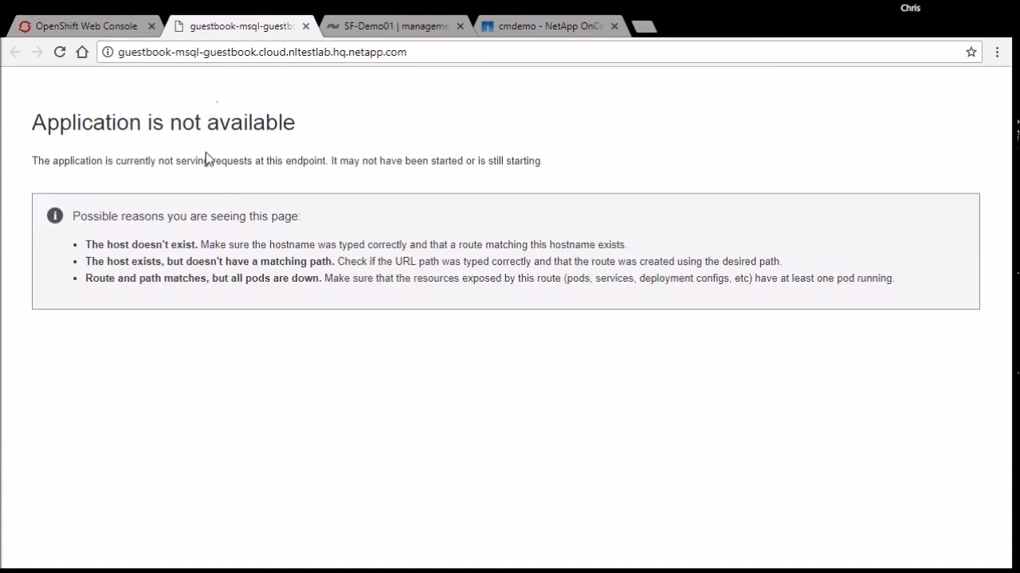
mouse_move(197, 150)
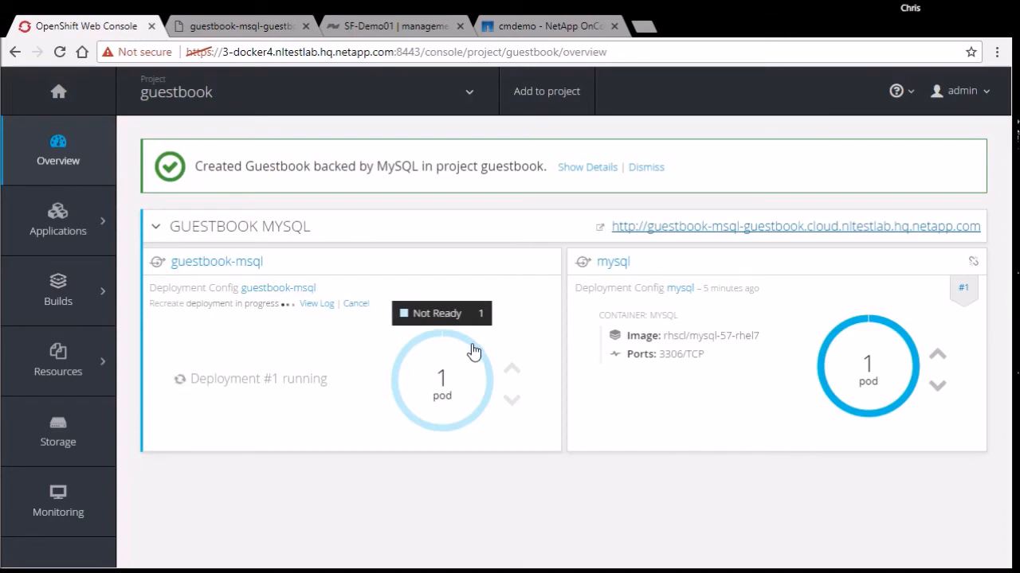
- Open the guestbook-msql pod and view its log showing the error traceback
click(441, 379)
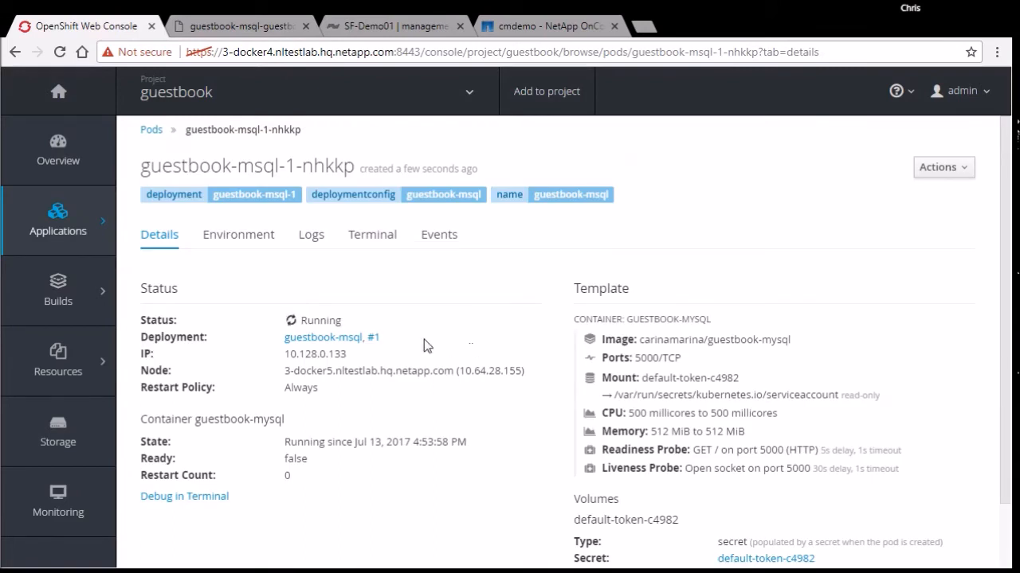
mouse_move(346, 324)
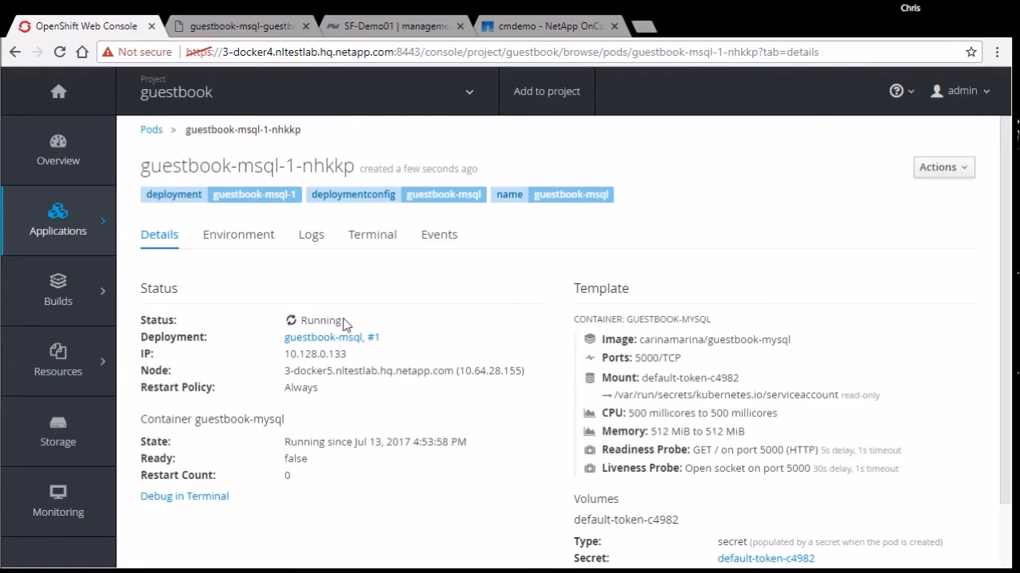
double_click(319, 320)
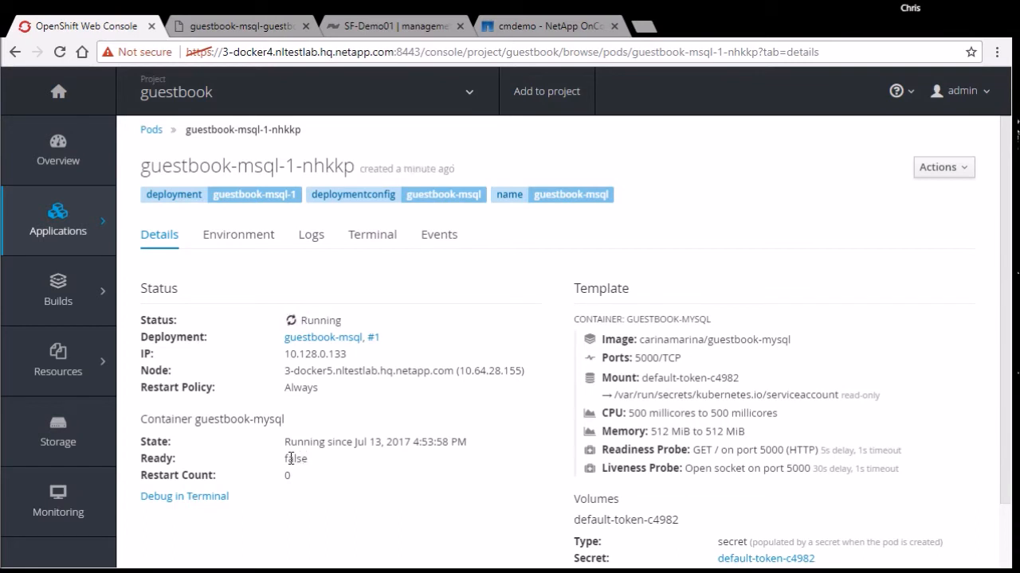
mouse_move(430, 479)
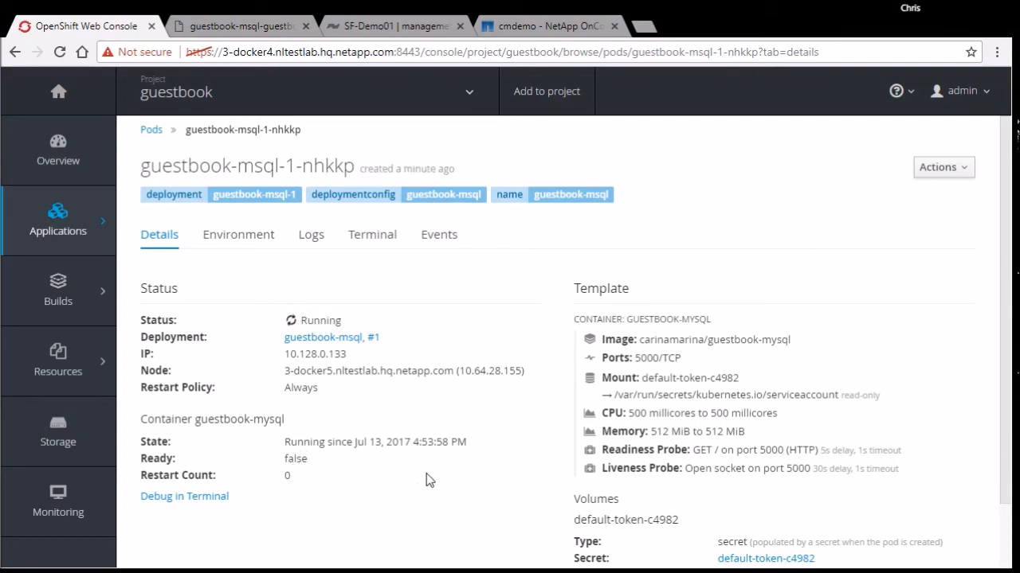
mouse_move(460, 484)
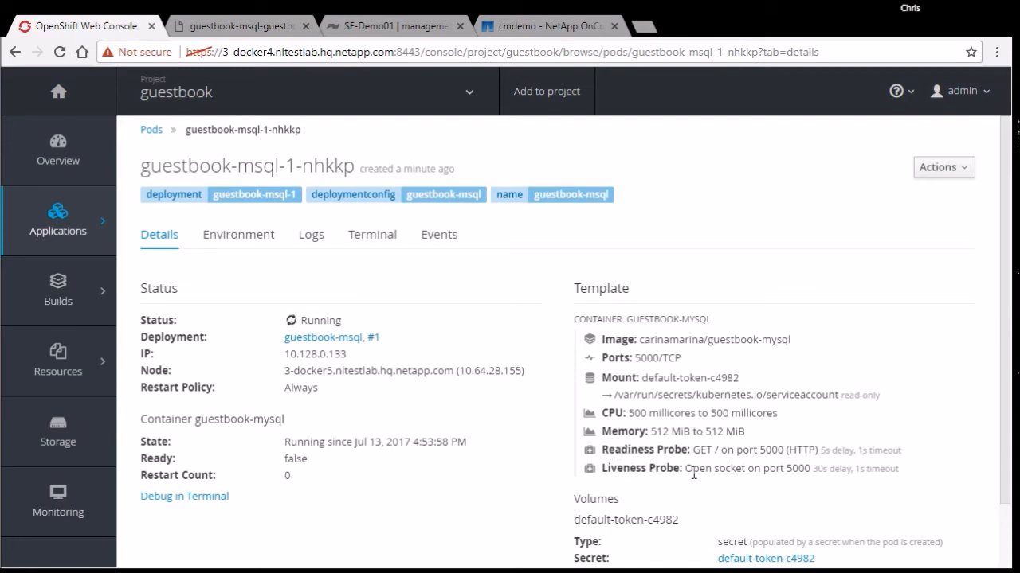
mouse_move(765, 469)
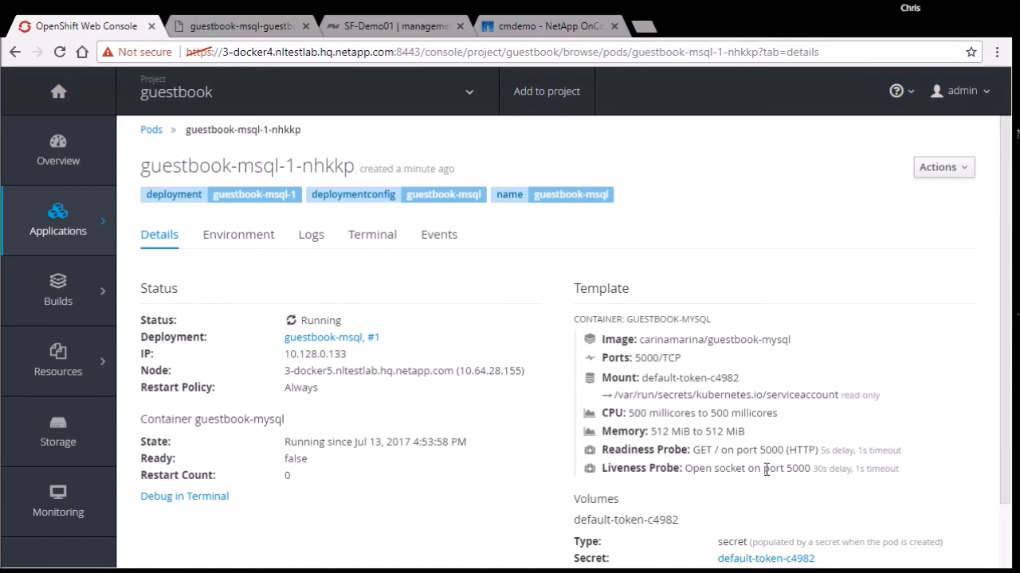
mouse_move(752, 451)
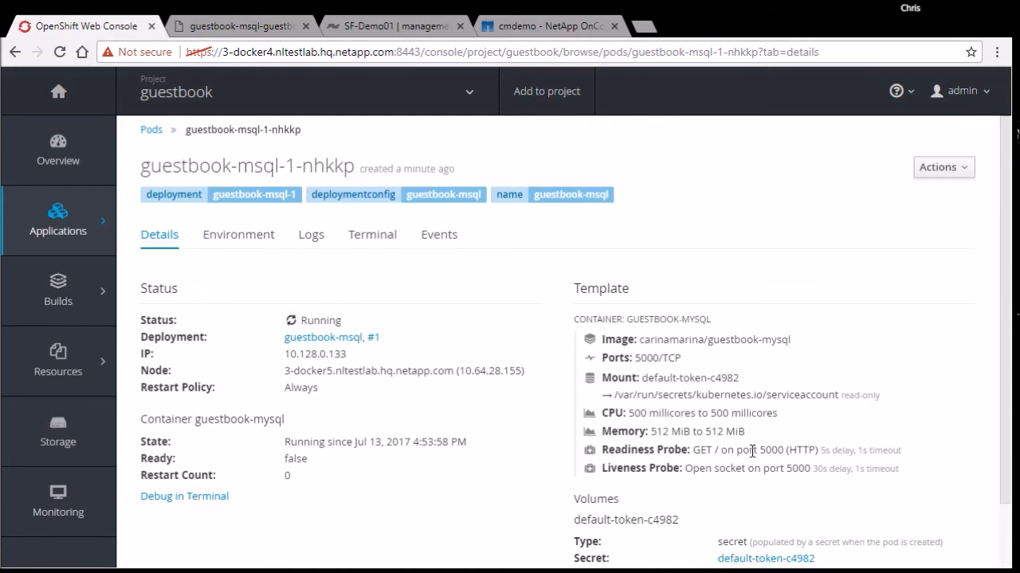
mouse_move(748, 497)
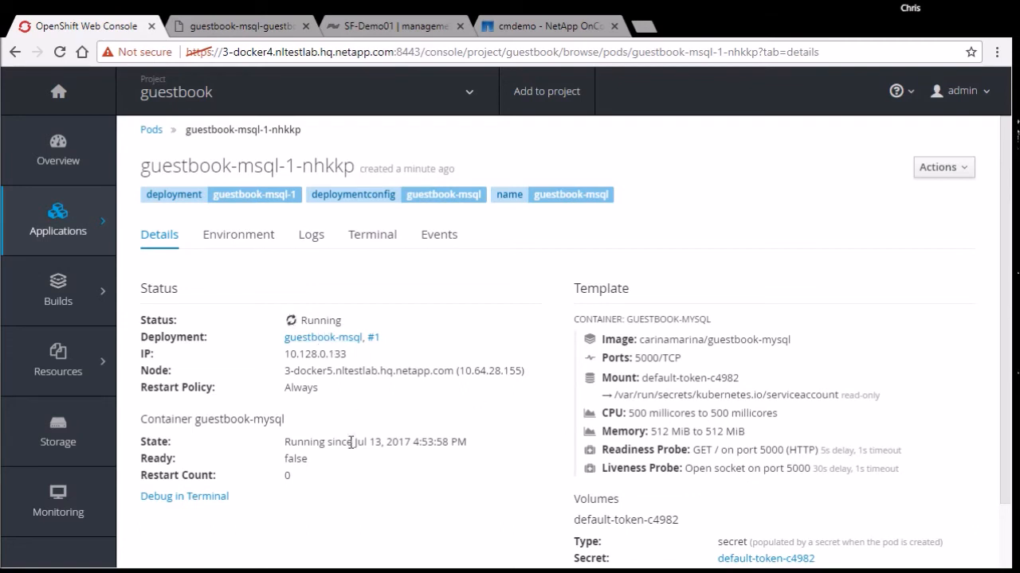
mouse_move(733, 487)
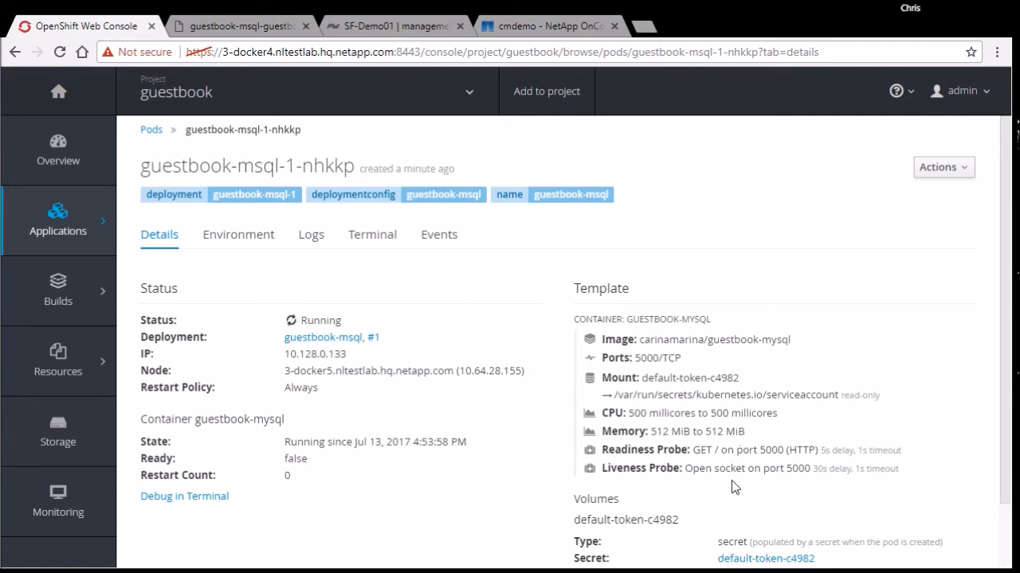
mouse_move(310, 234)
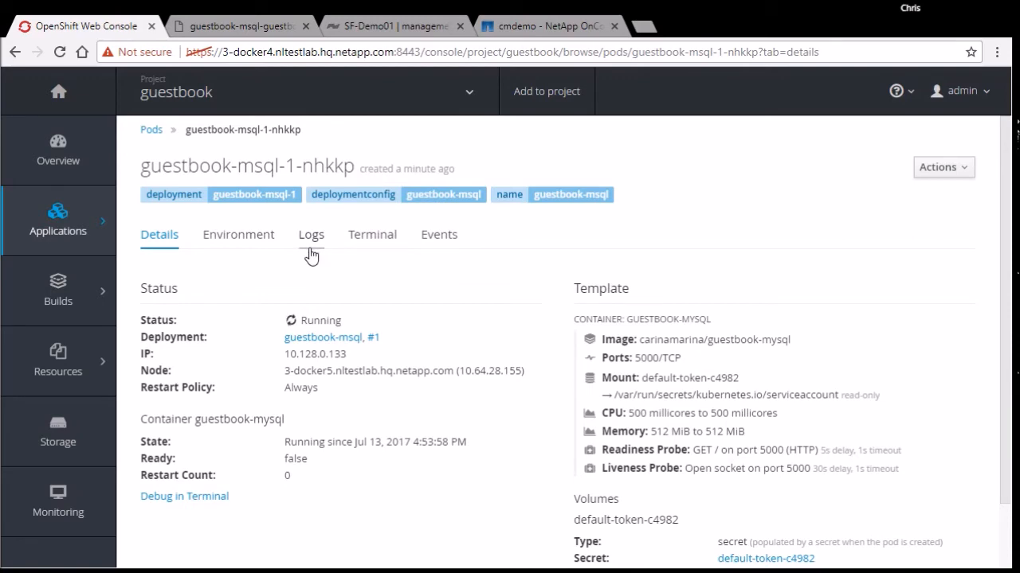
click(310, 234)
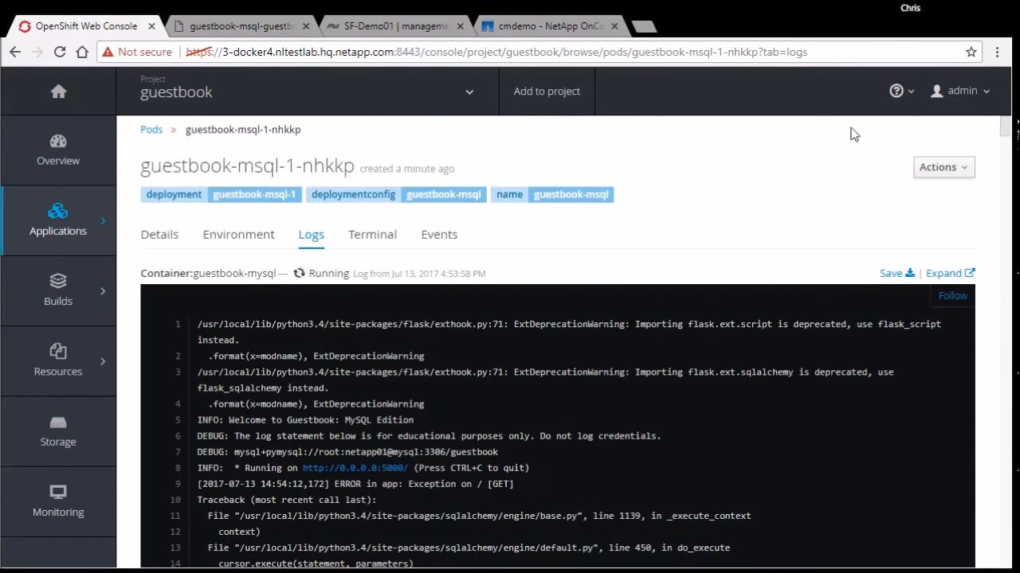
- Run python app.py create_tables in the guestbook-msql pod terminal to create the guests table
click(371, 234)
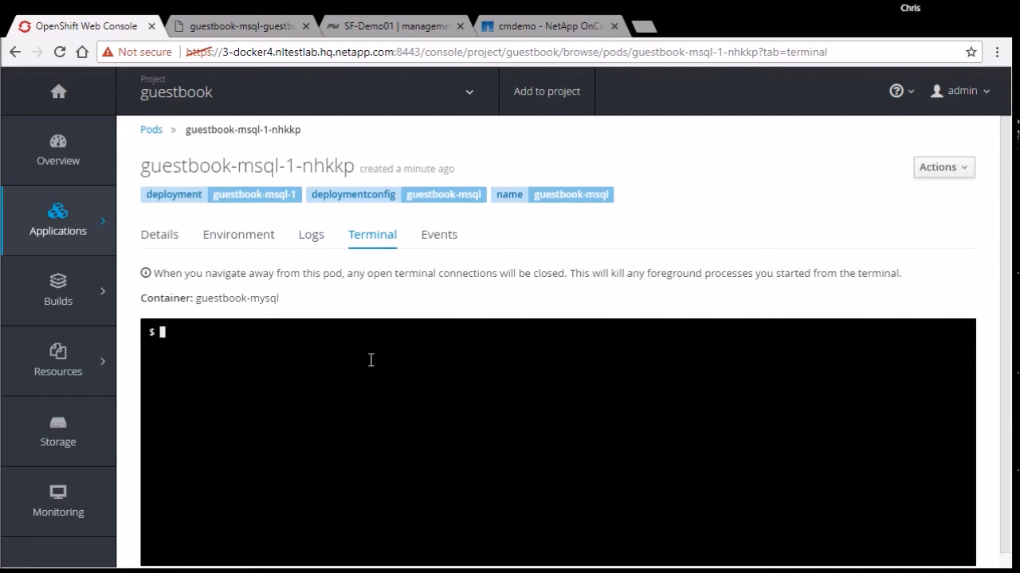
text(python)
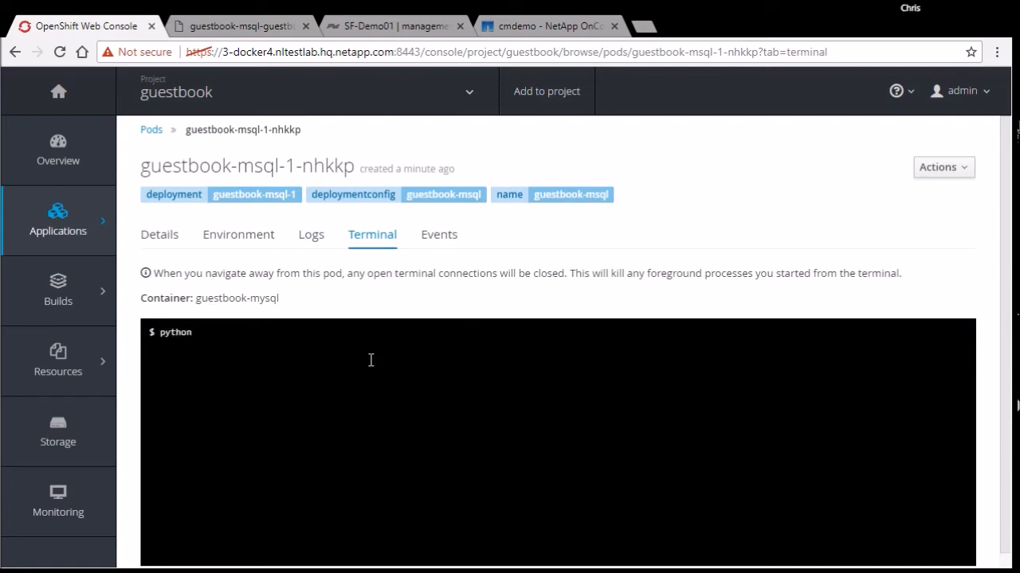
text(app.py cr)
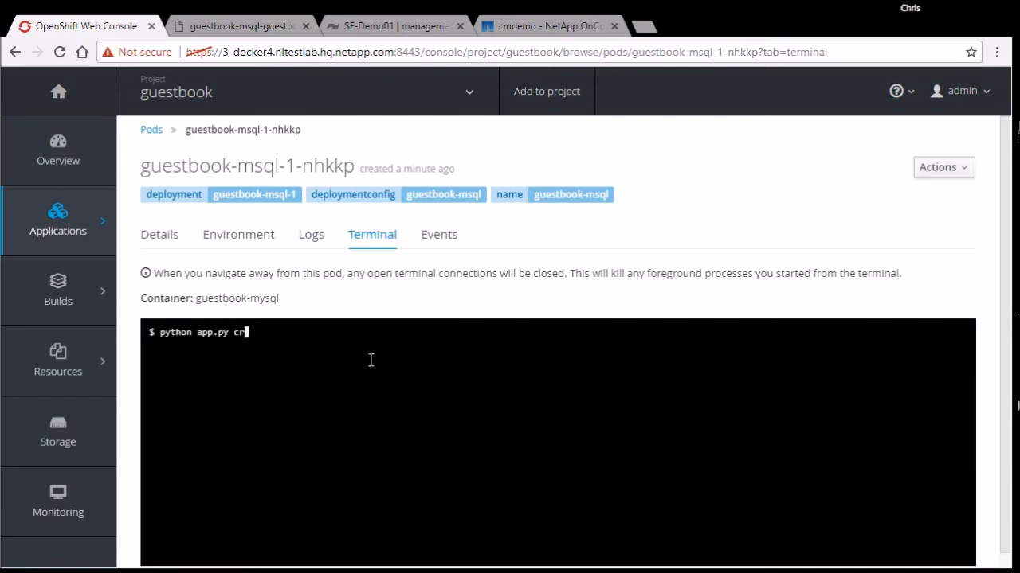
text(eate_table)
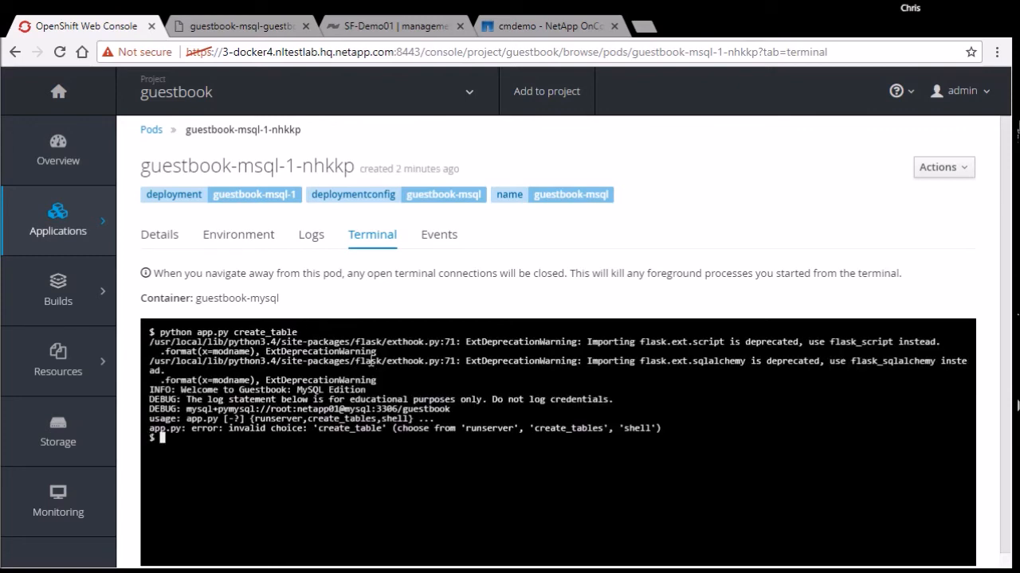
text(python s)
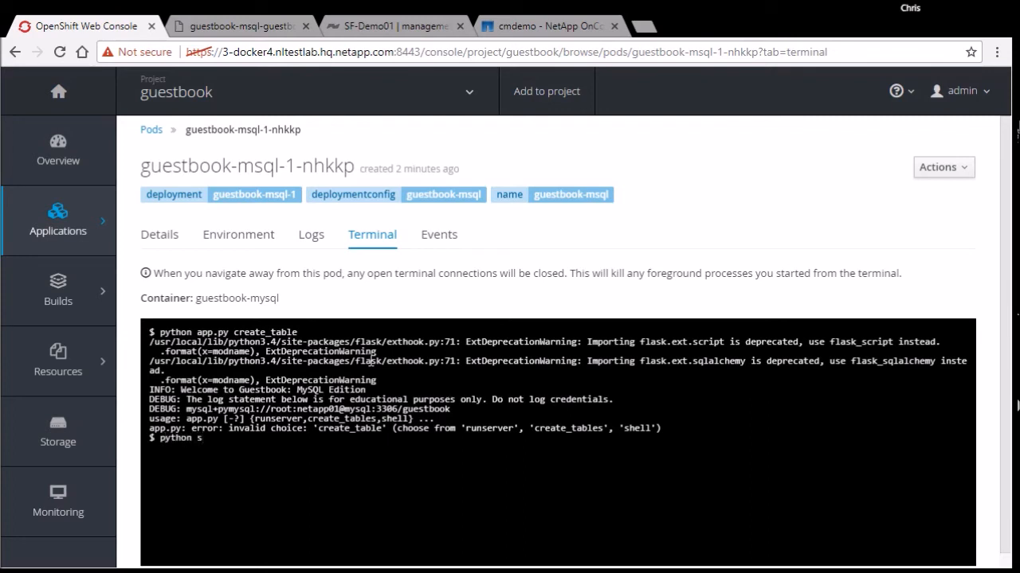
text(pp.py create-)
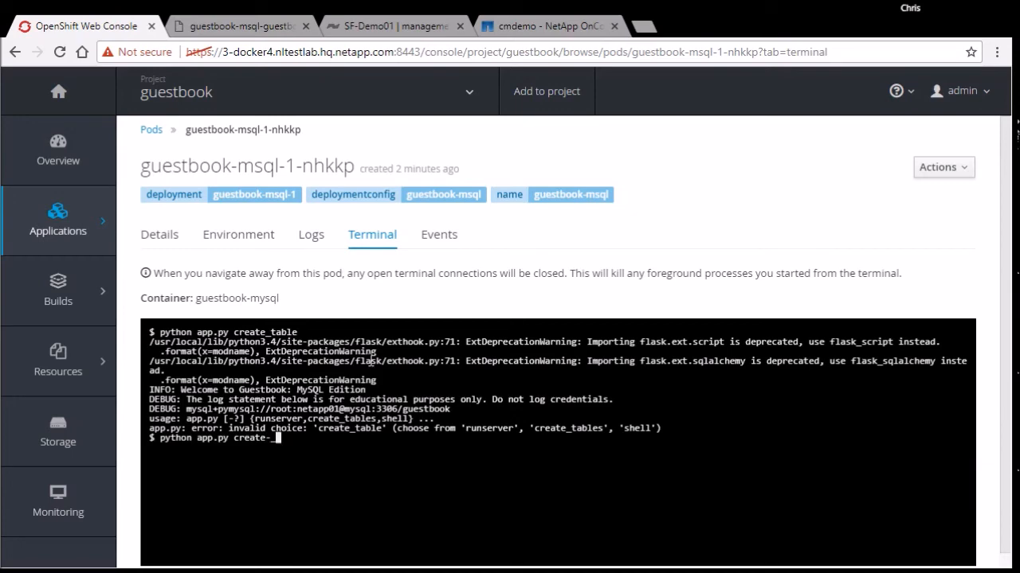
text(_tables)
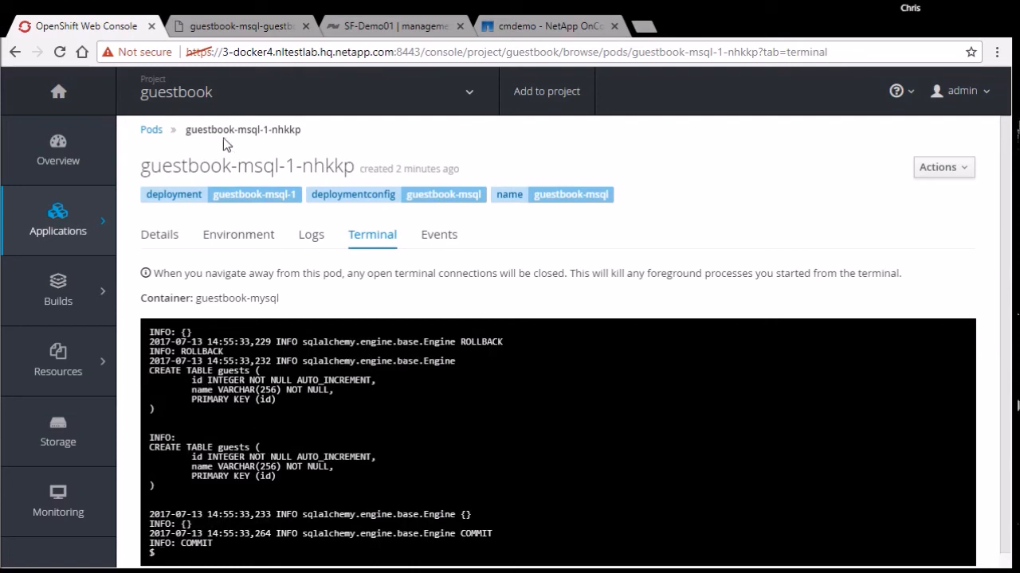
- Return to the pods list and open the guestbook-msql-1-deploy pod
click(151, 129)
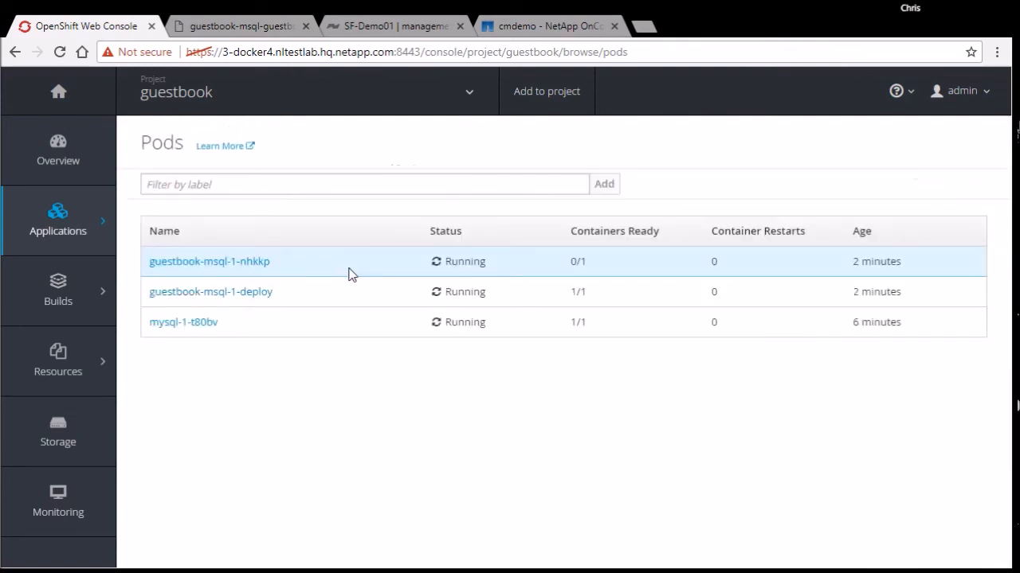
mouse_move(255, 261)
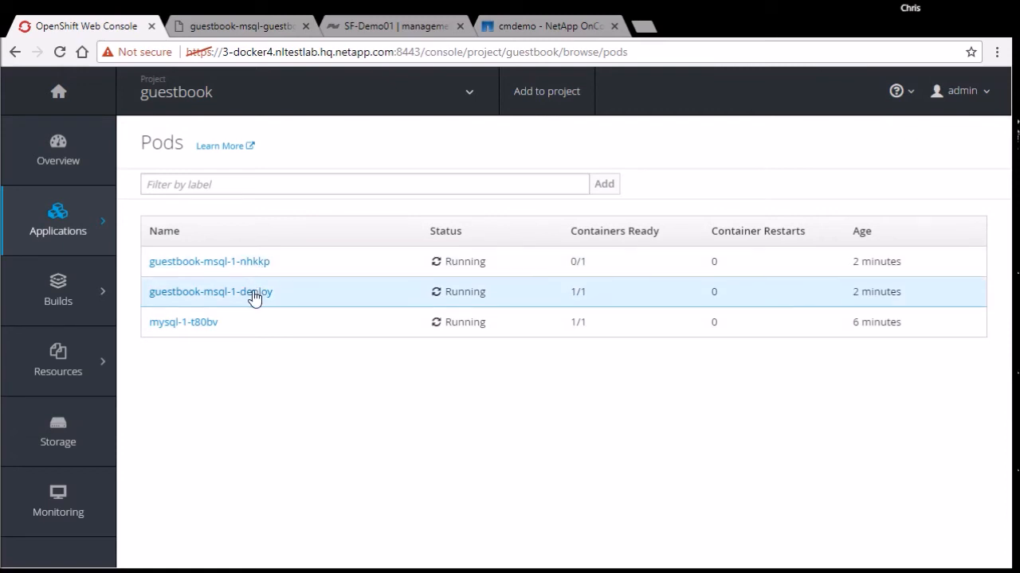
click(209, 261)
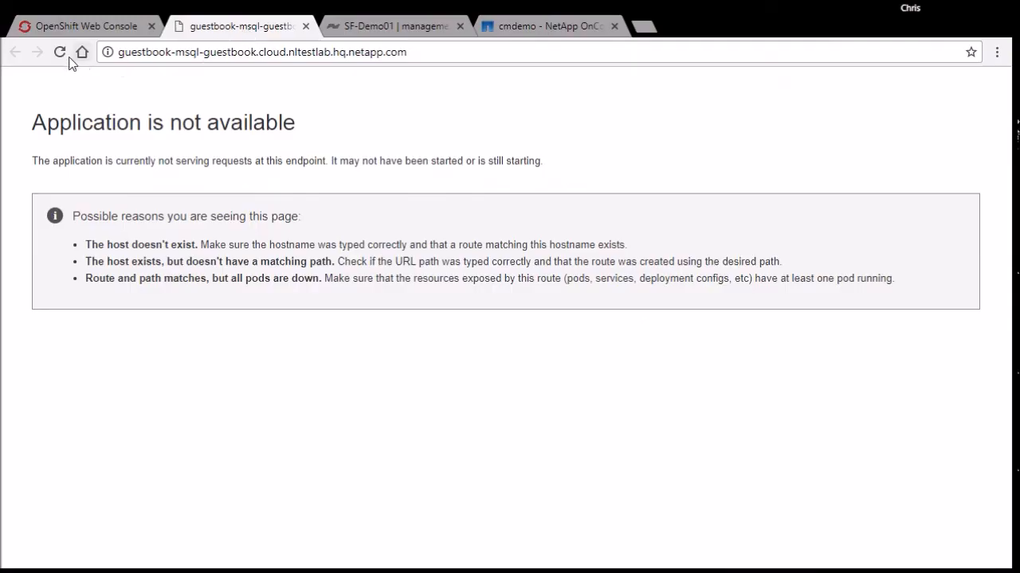
- Reload the guestbook and sign it as chris, bob and karen
click(60, 51)
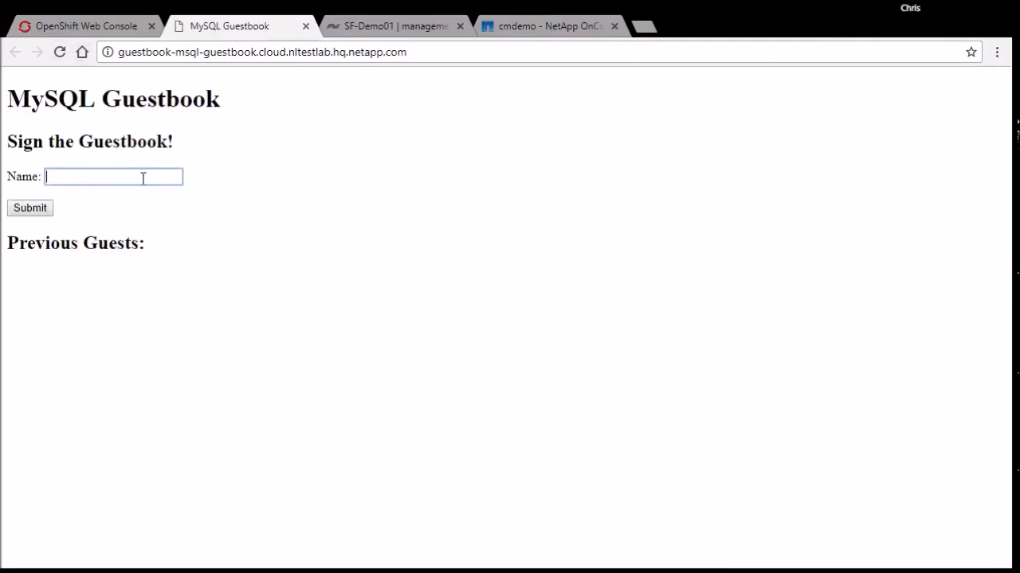
click(29, 207)
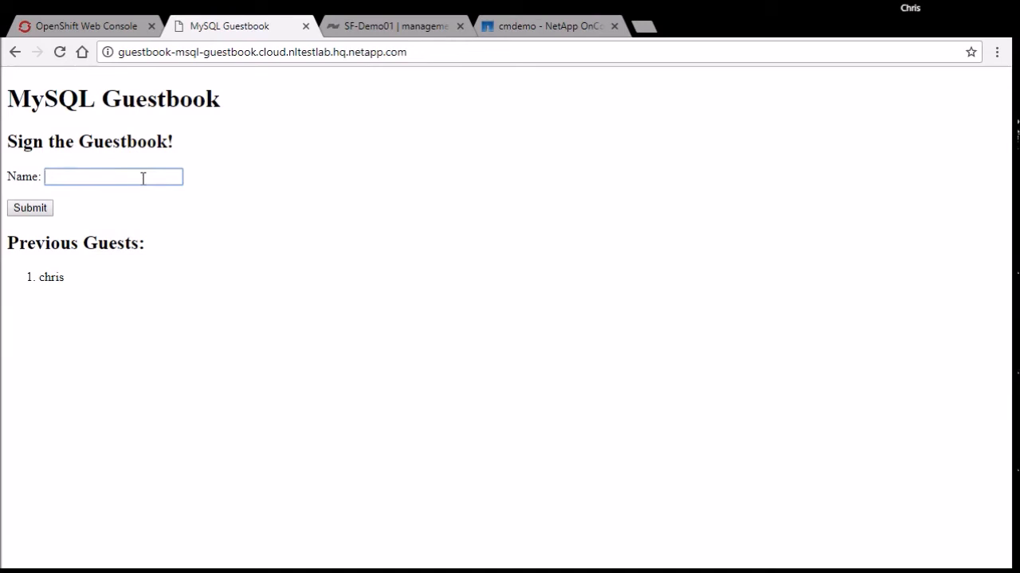
click(30, 208)
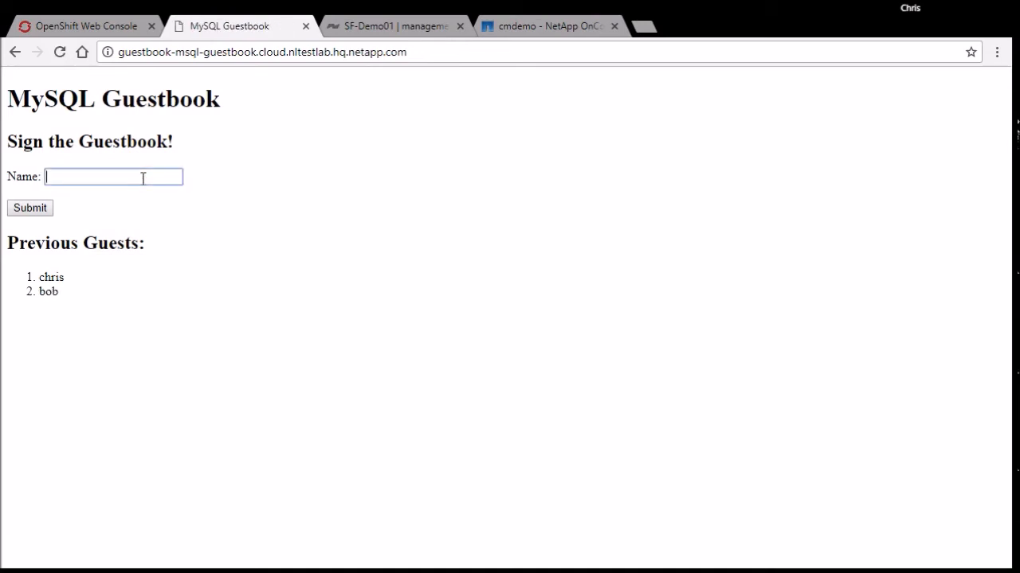
click(30, 208)
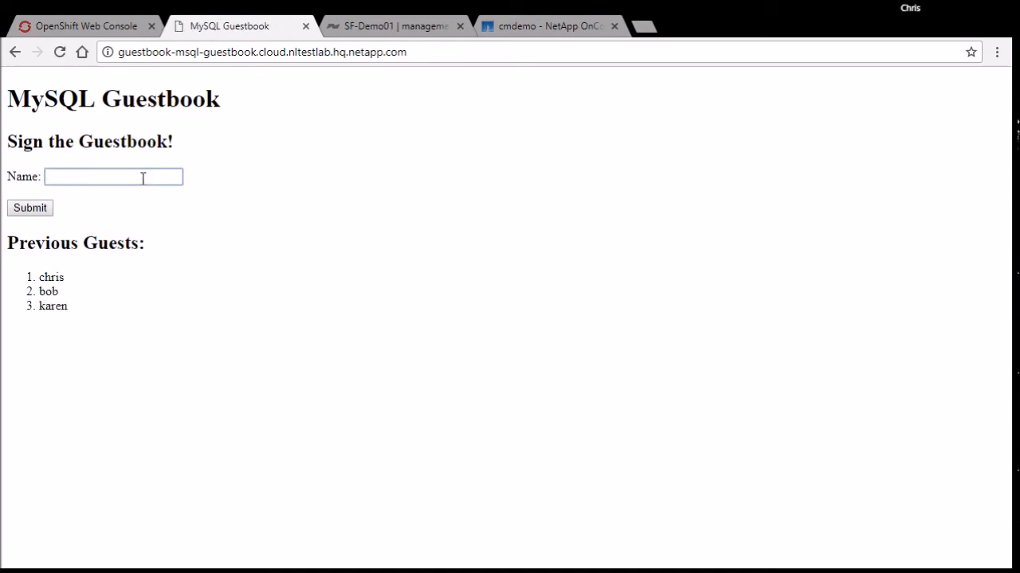
click(85, 25)
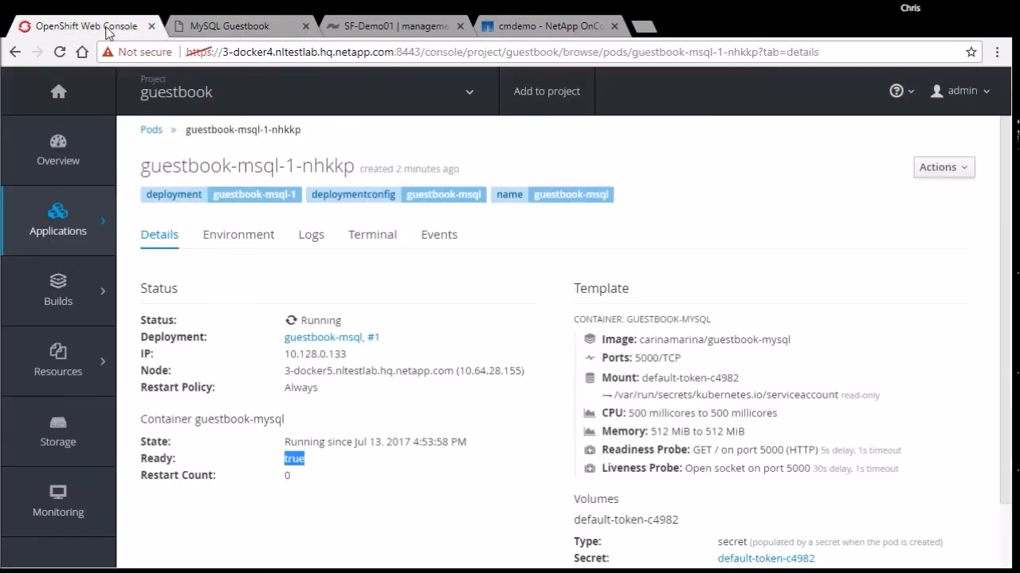
mouse_move(294, 358)
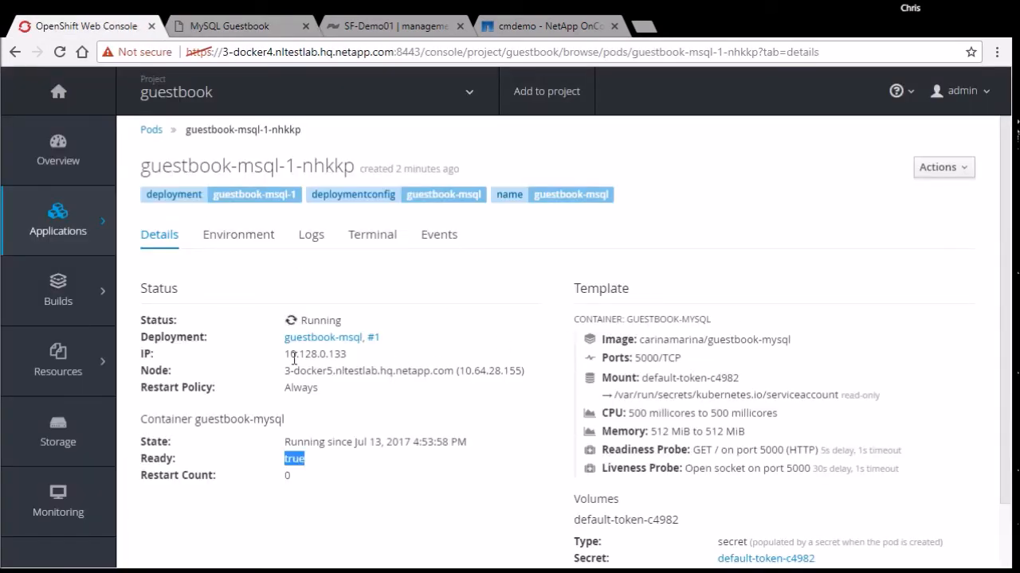
mouse_move(313, 374)
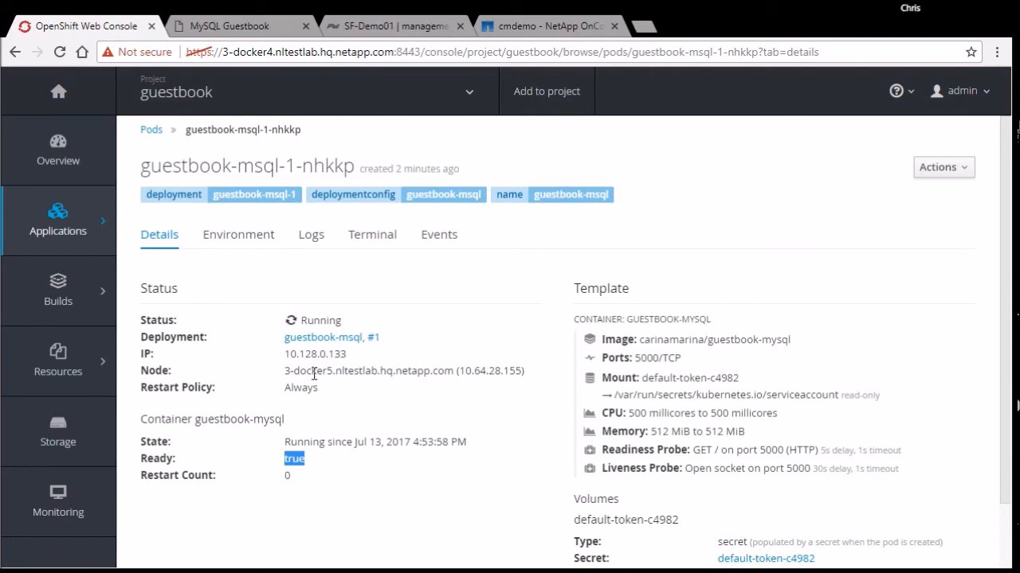
mouse_move(334, 372)
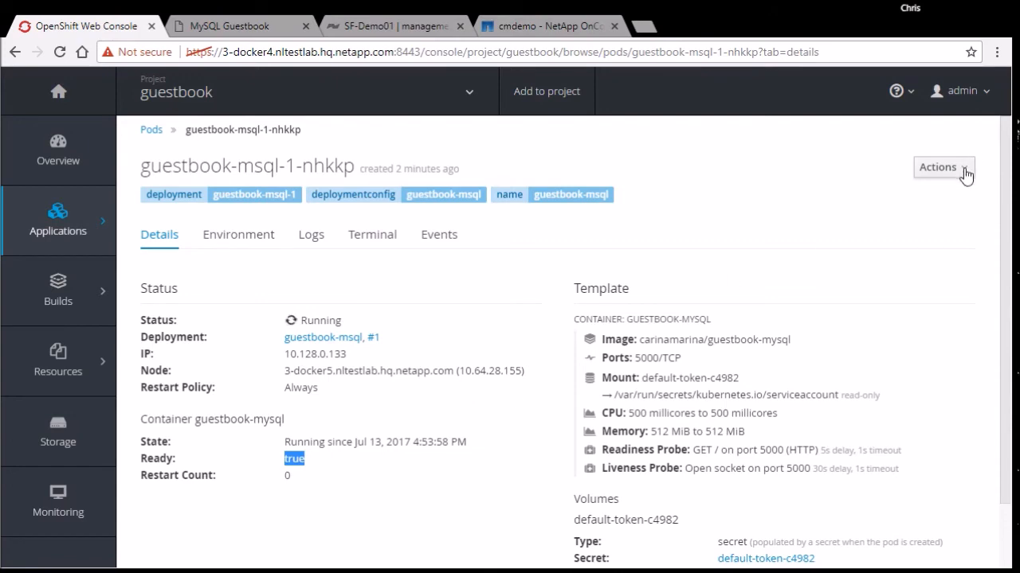
- Delete pod guestbook-msql-1-nhkkp, then add guest charlotte to the guestbook
click(943, 167)
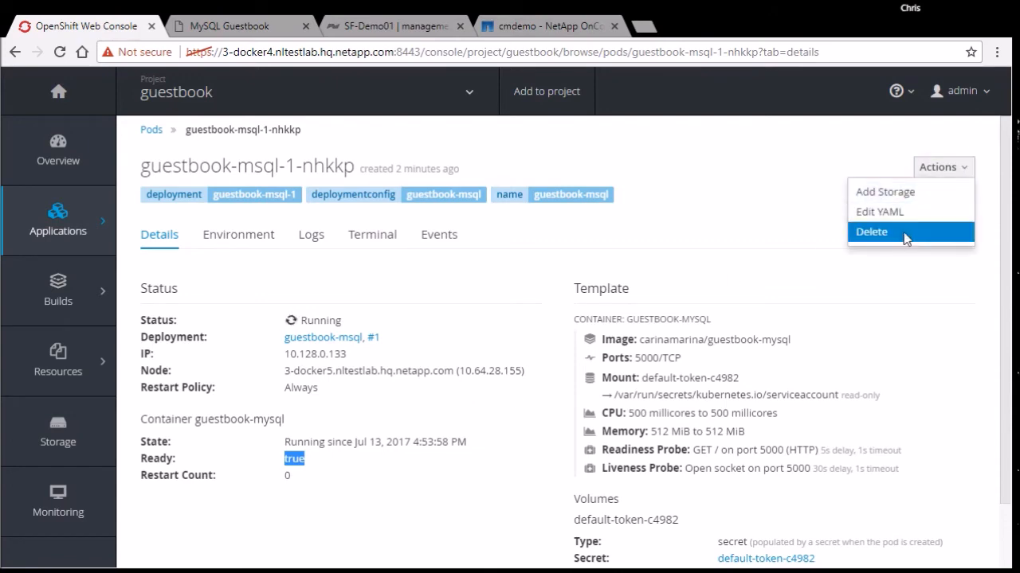
click(871, 232)
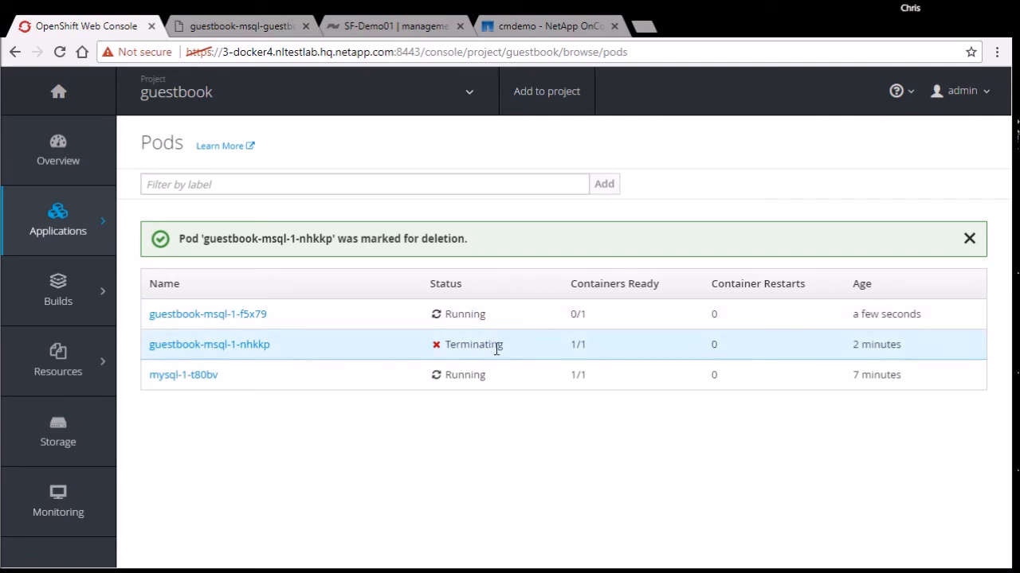
mouse_move(257, 352)
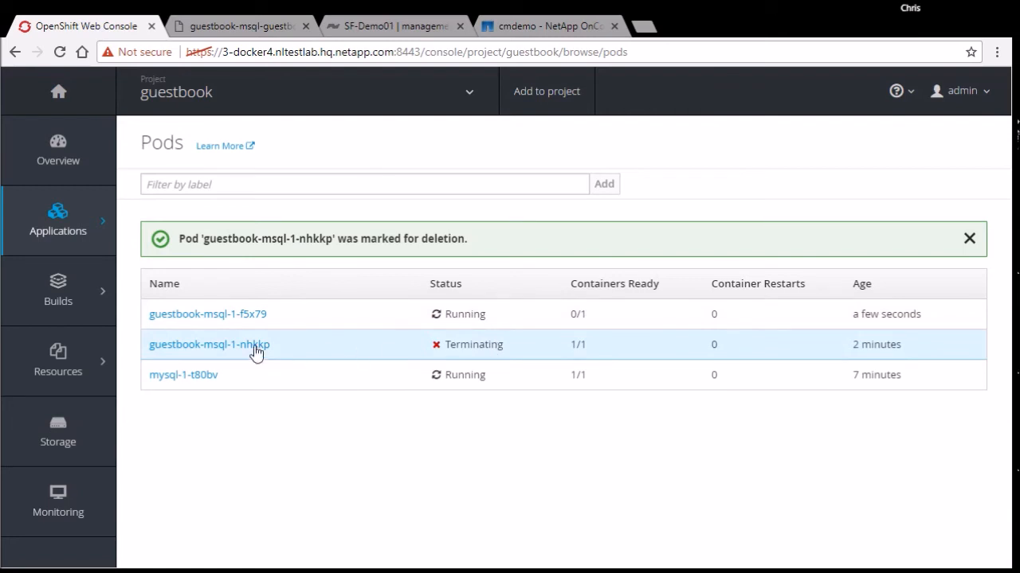
mouse_move(305, 354)
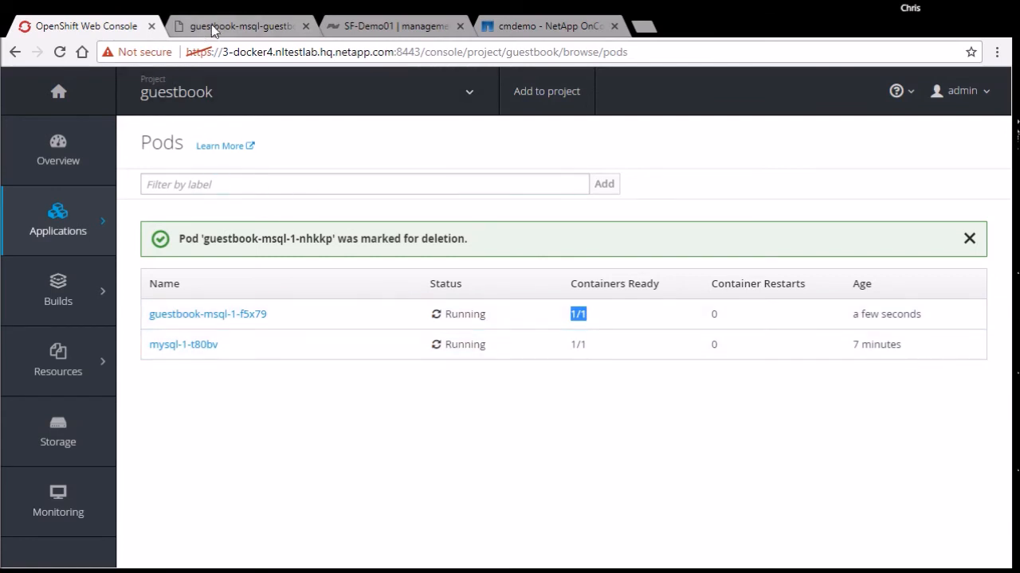
click(239, 26)
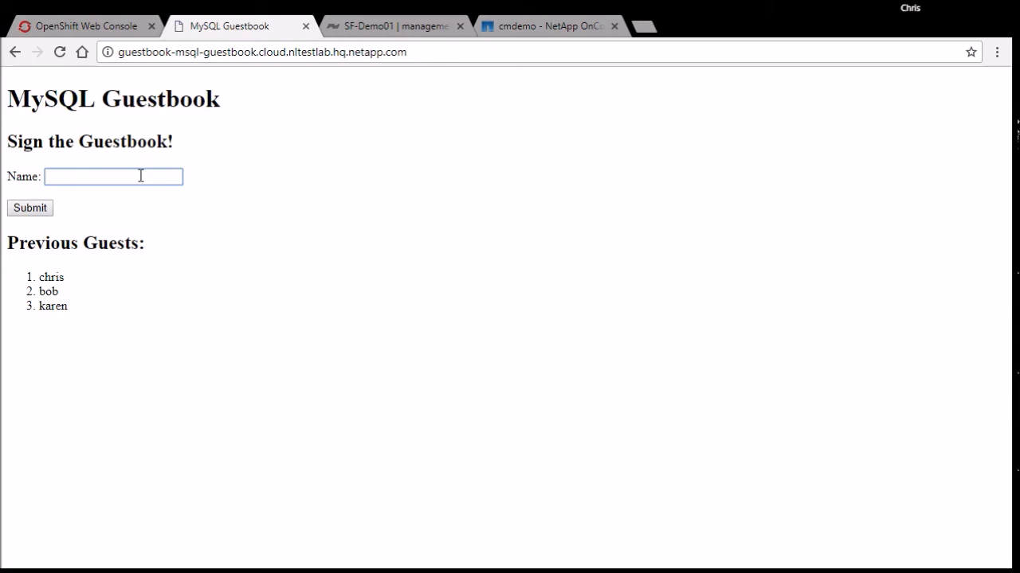
text(cha)
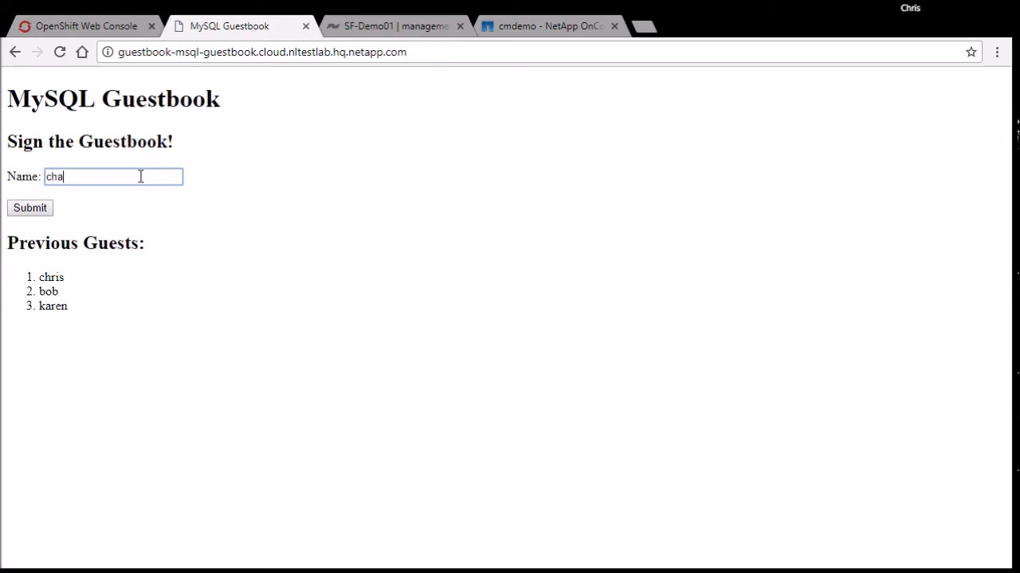
click(29, 208)
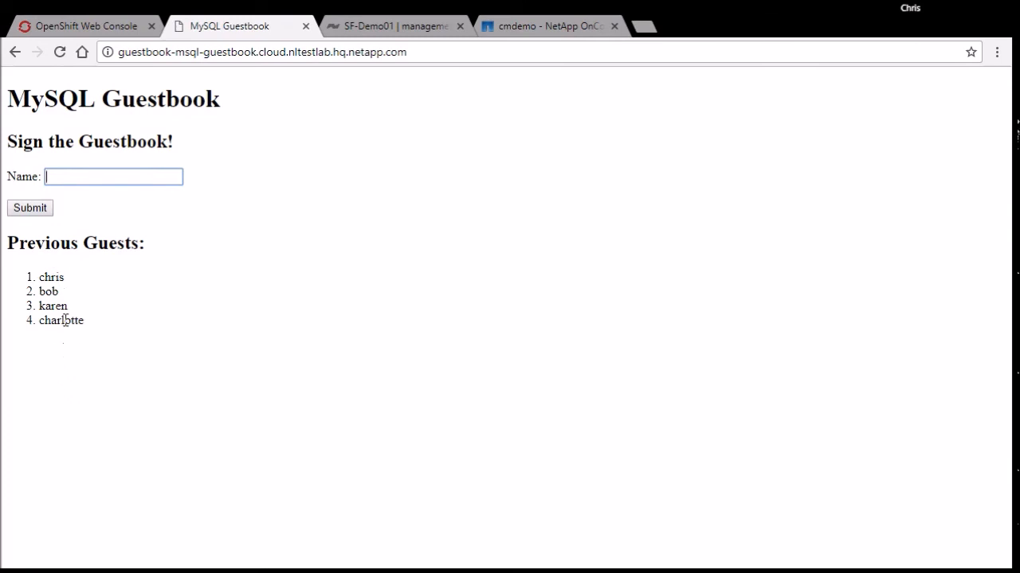
click(86, 26)
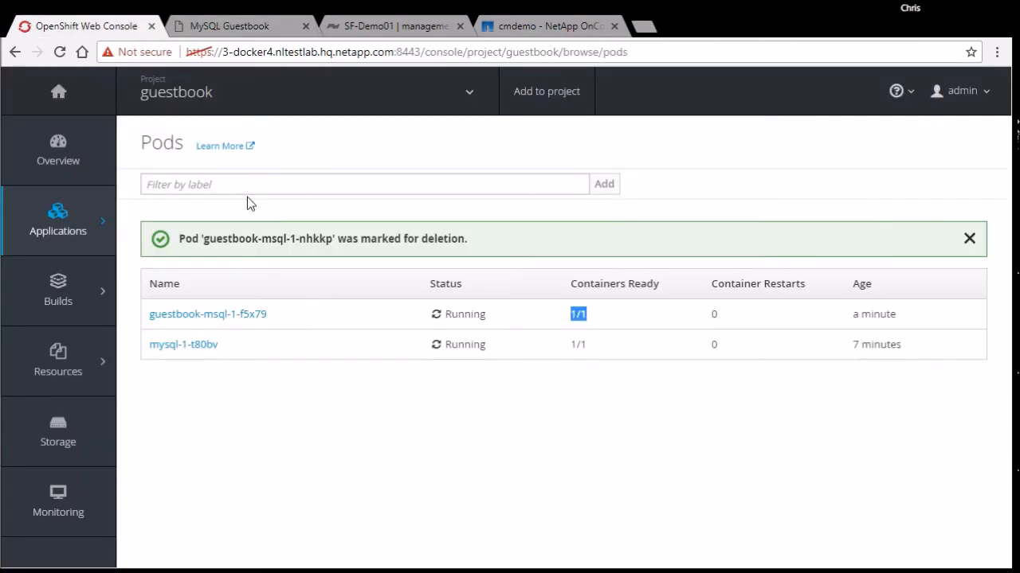
- Scale guestbook-msql up to two pods from the project overview and view its pods
click(57, 151)
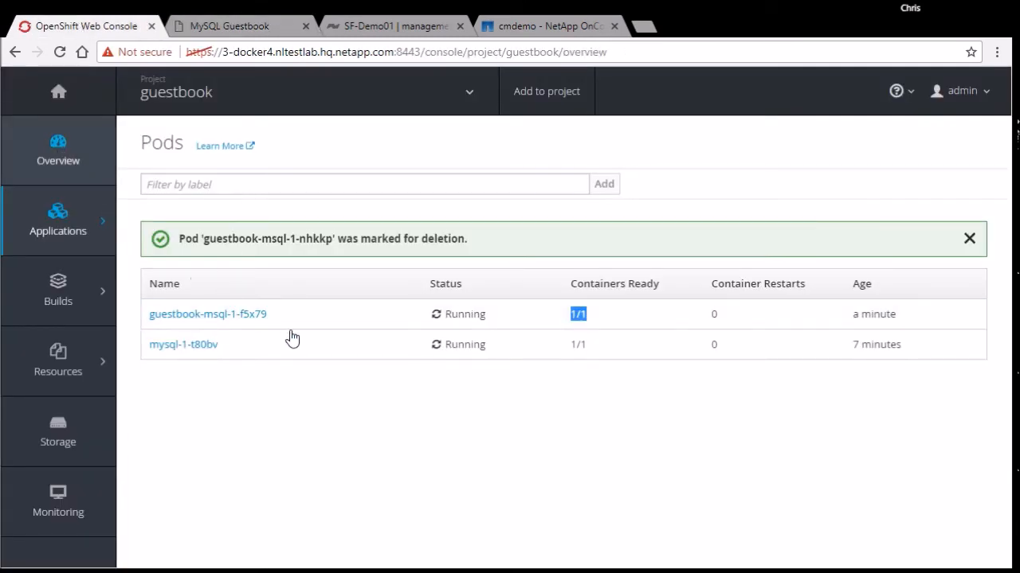
click(58, 151)
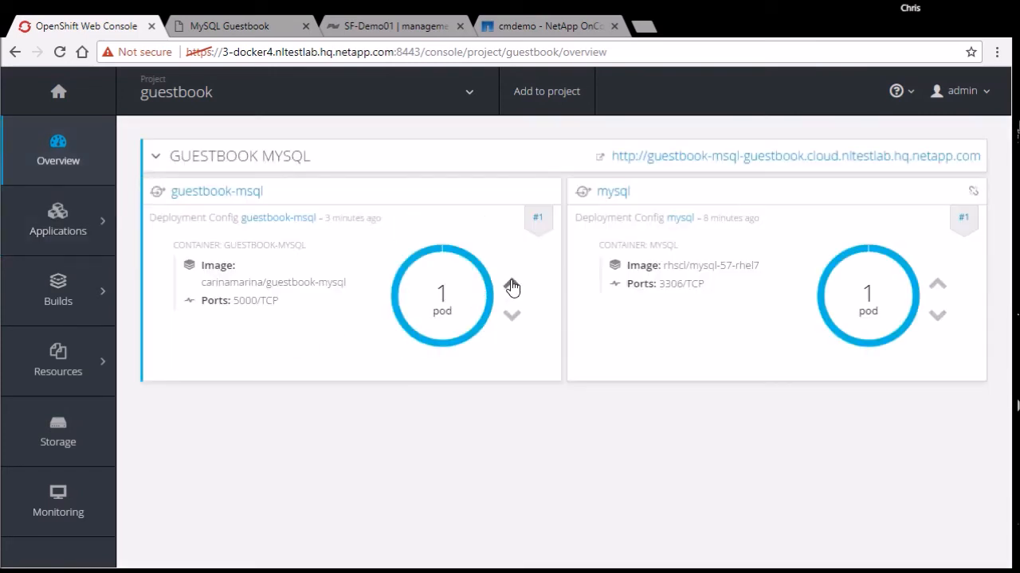
click(512, 284)
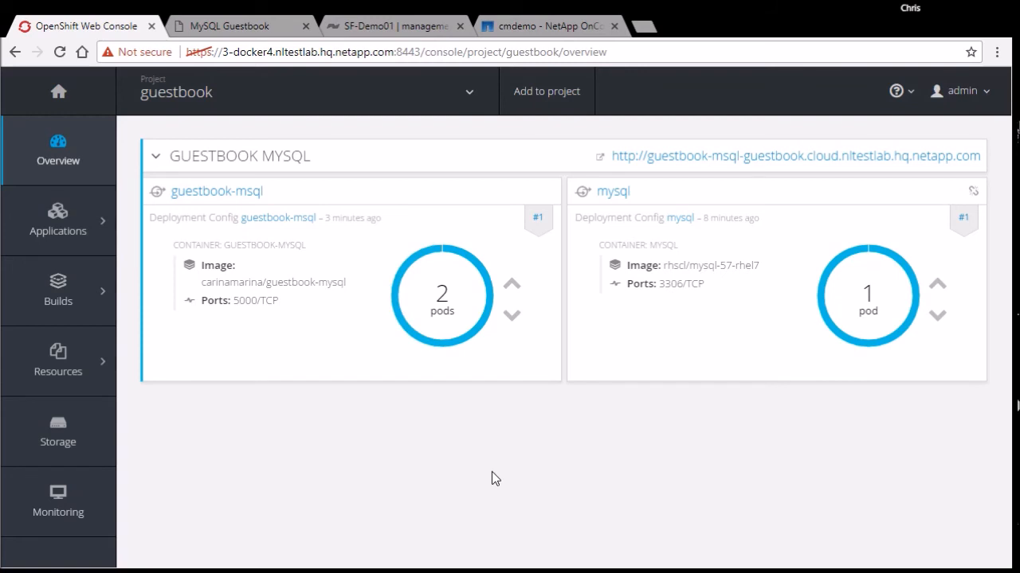
click(441, 295)
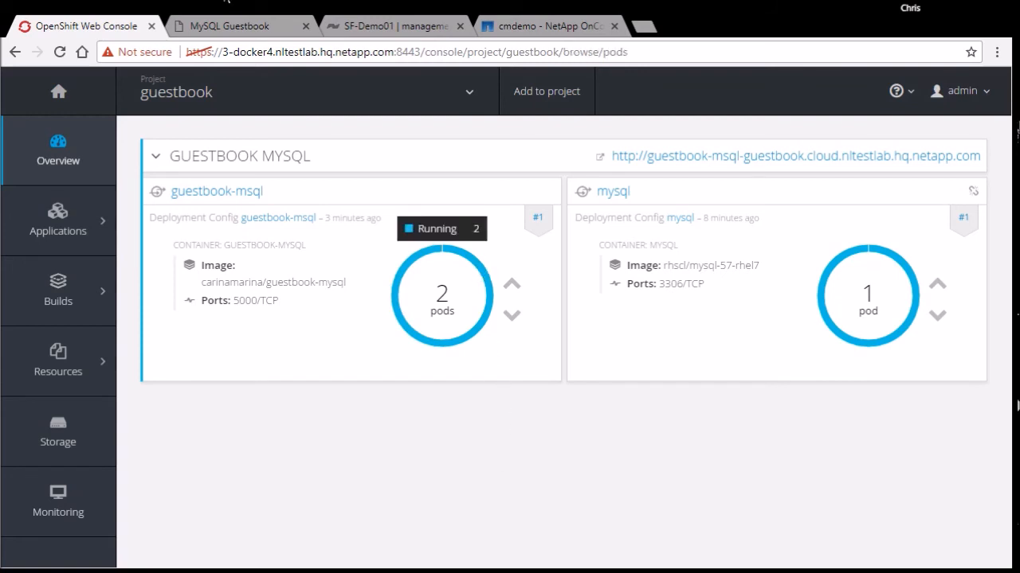
click(229, 26)
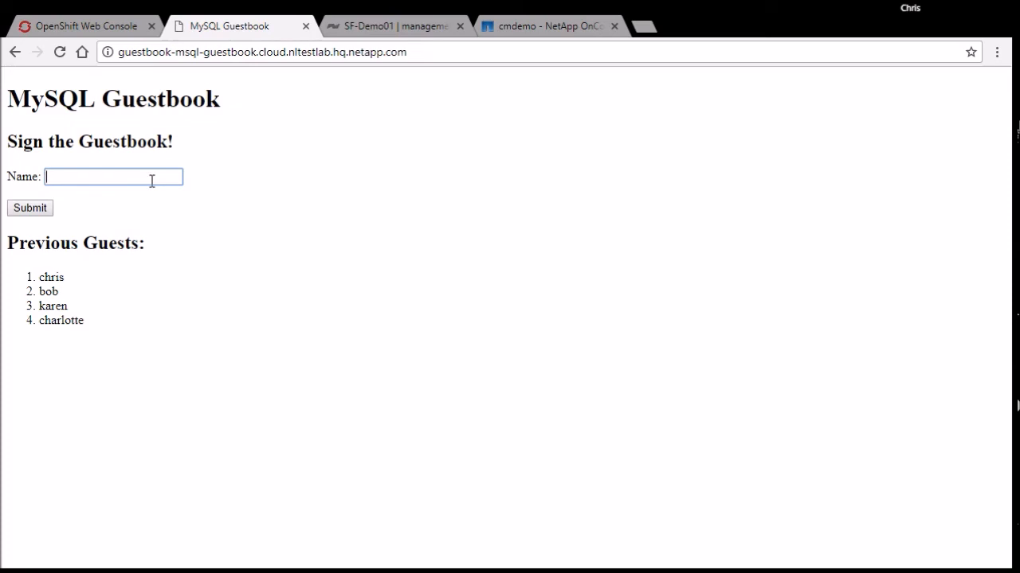
- Sign the guestbook as ilse and peter, and open pod guestbook-msql-1-f5x79
click(30, 208)
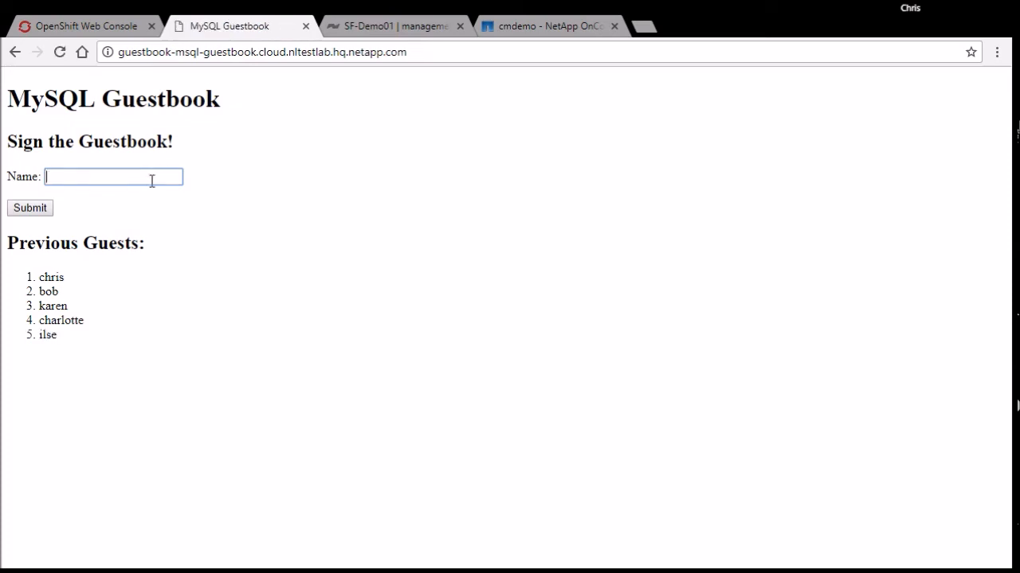
text(peter)
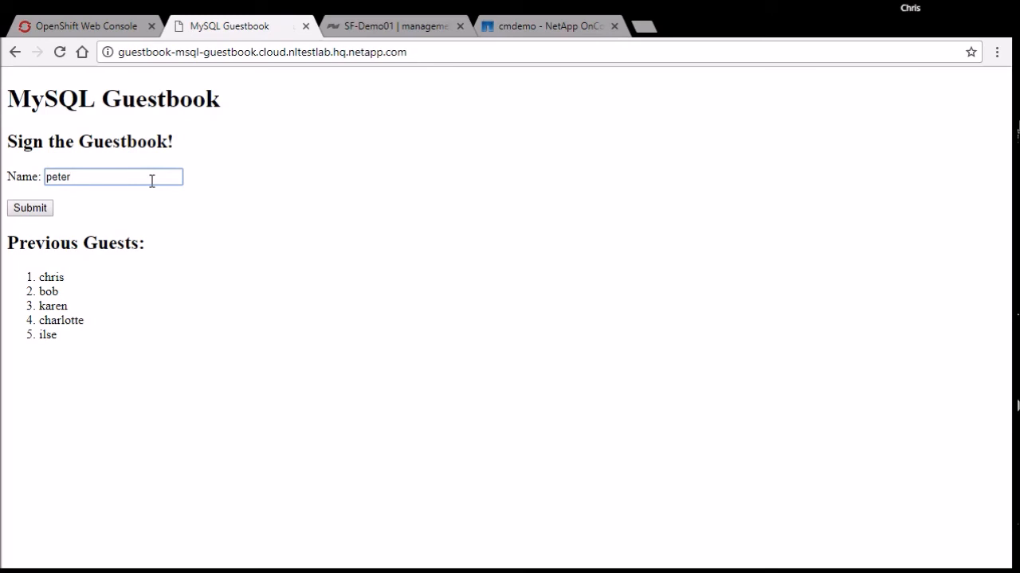
click(83, 25)
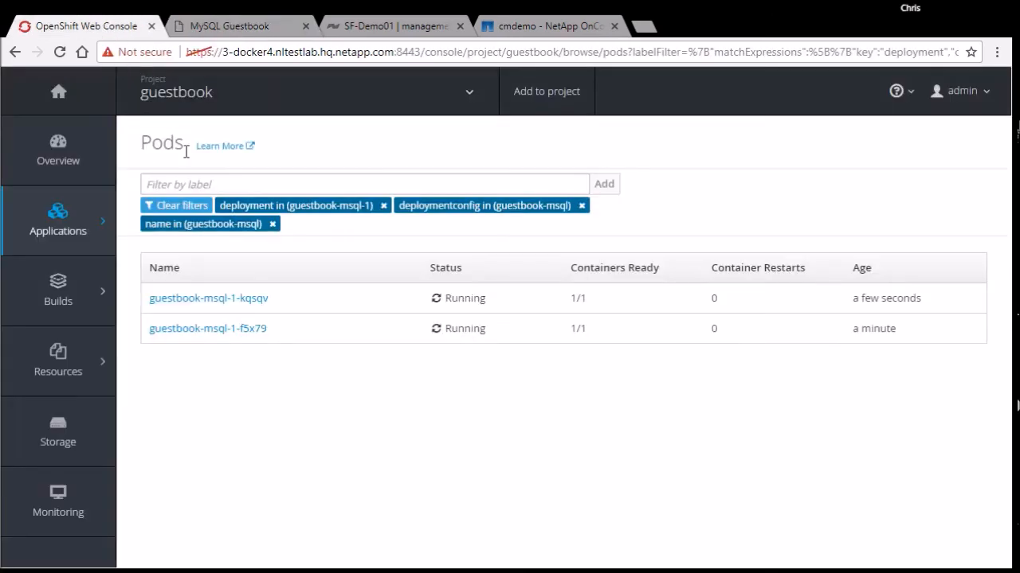
click(207, 328)
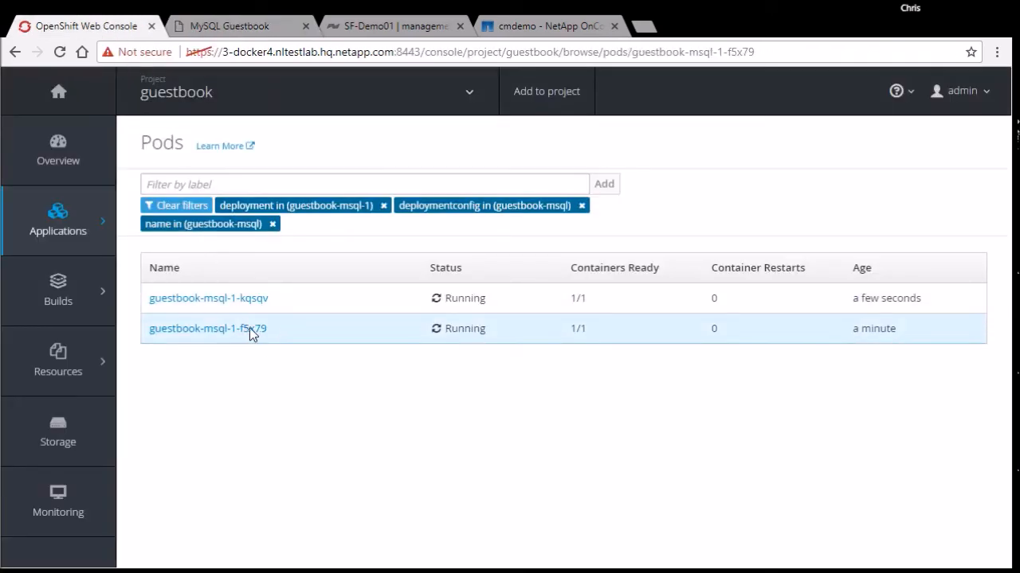
click(207, 328)
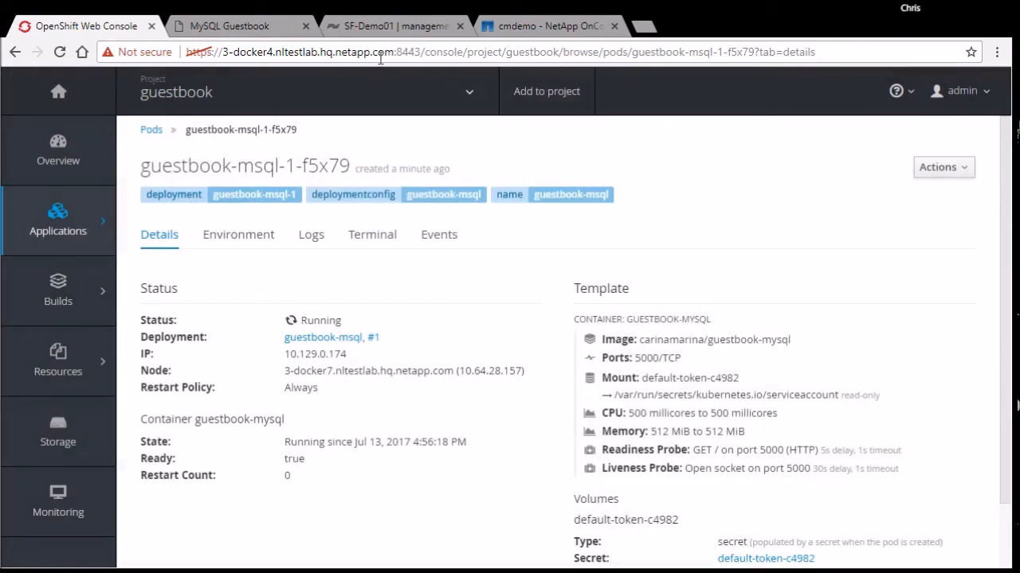
- Add guest julie, then open the mysql database pod in the console
click(228, 25)
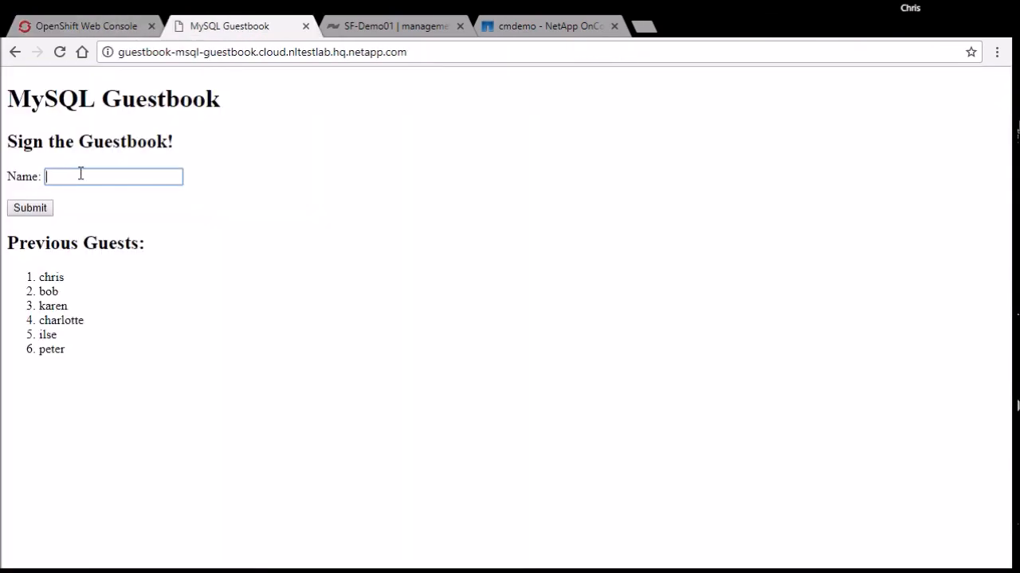
click(29, 208)
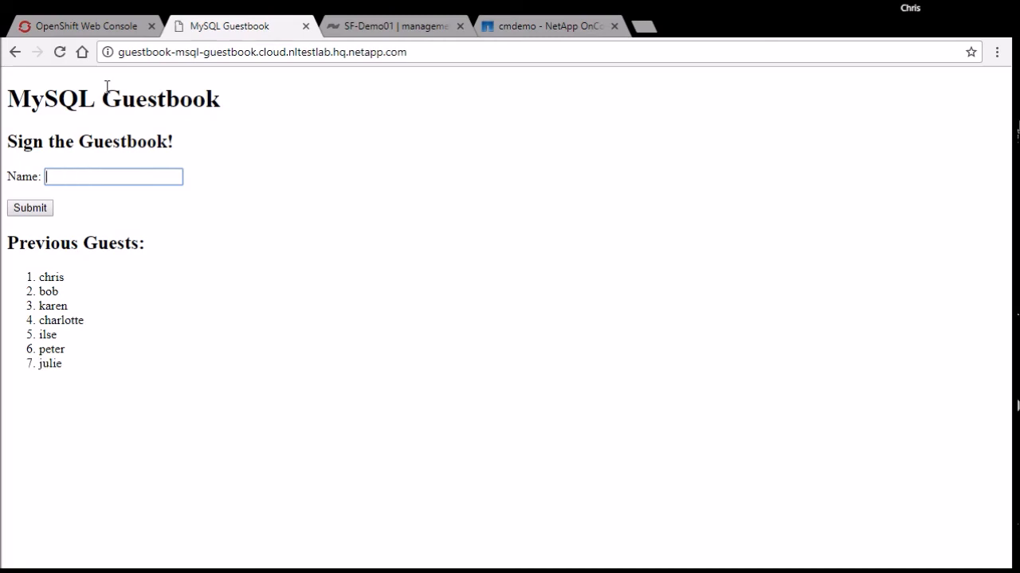
click(85, 26)
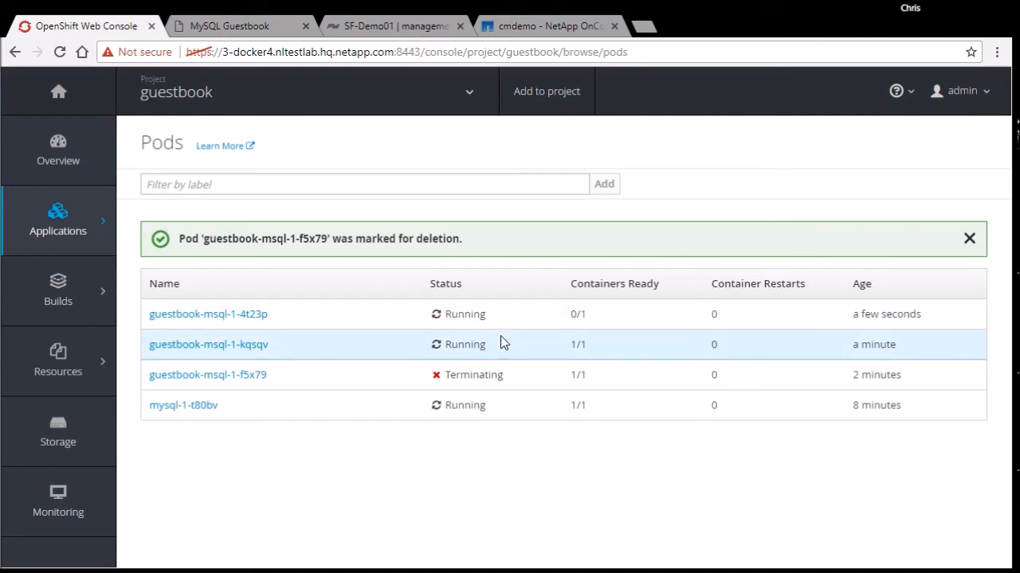
mouse_move(526, 344)
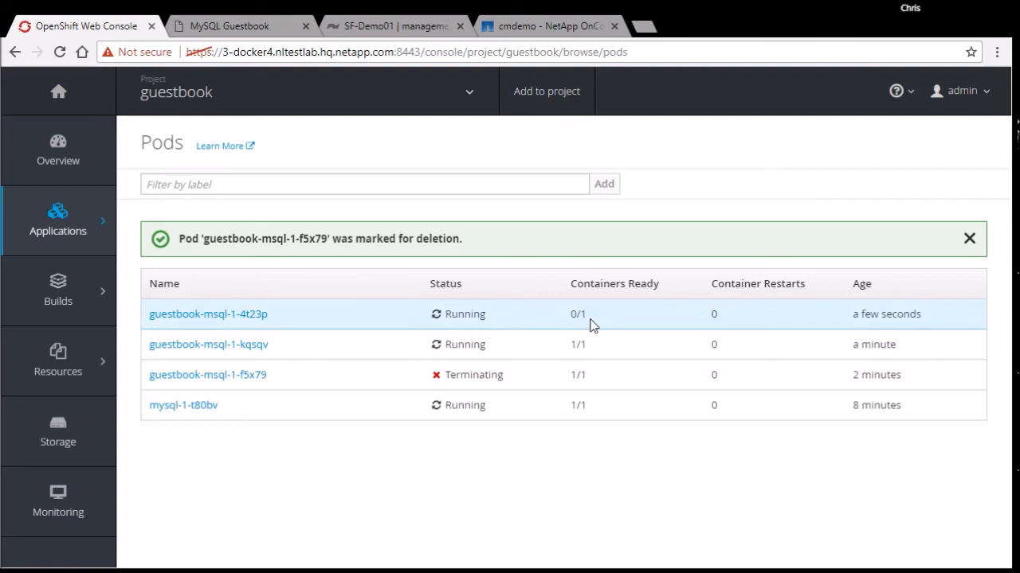
click(58, 149)
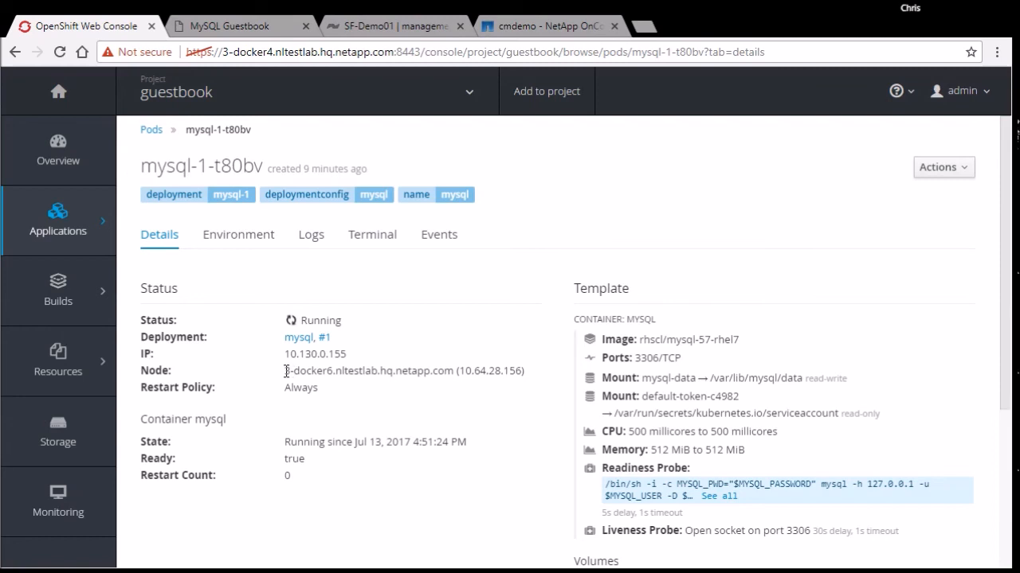
- Delete database pod mysql-1-t80bv and try signing the guestbook as frederieke
double_click(309, 370)
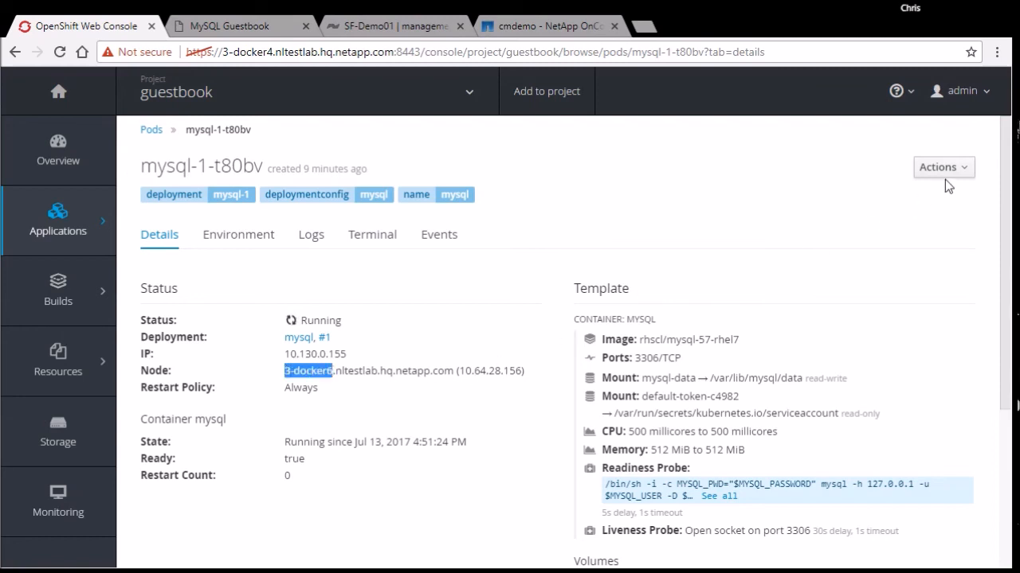
click(943, 167)
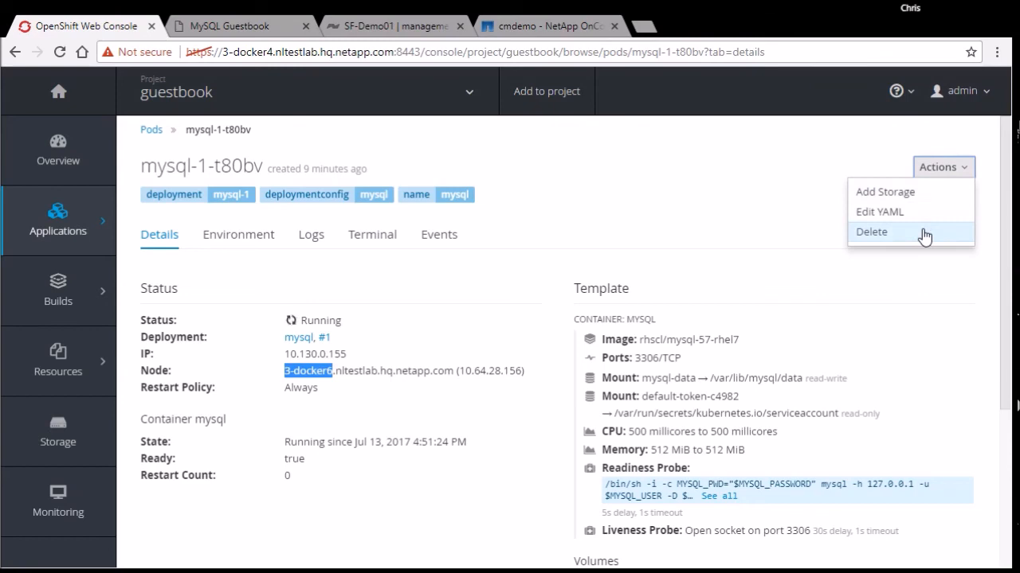
click(870, 231)
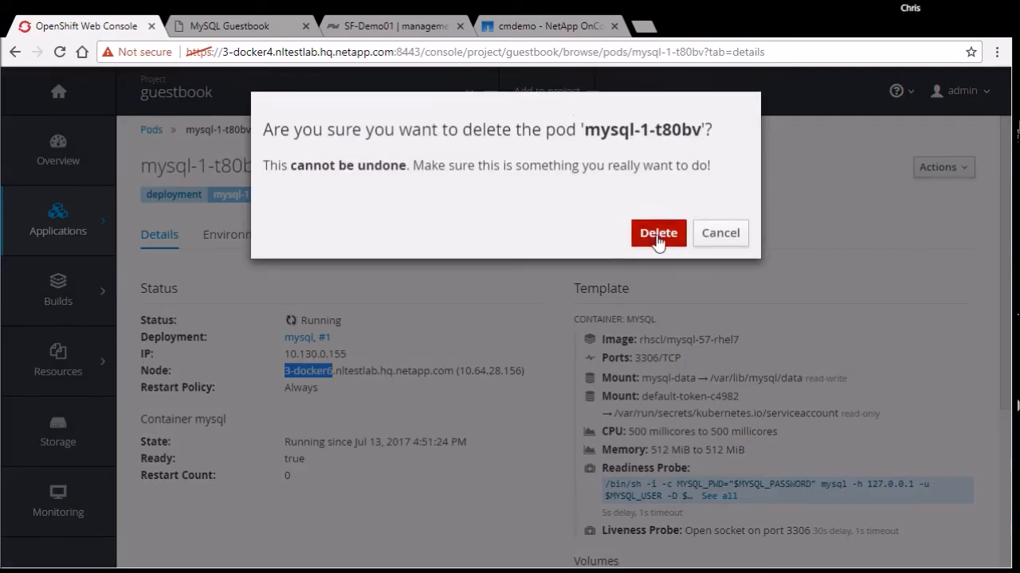
click(658, 232)
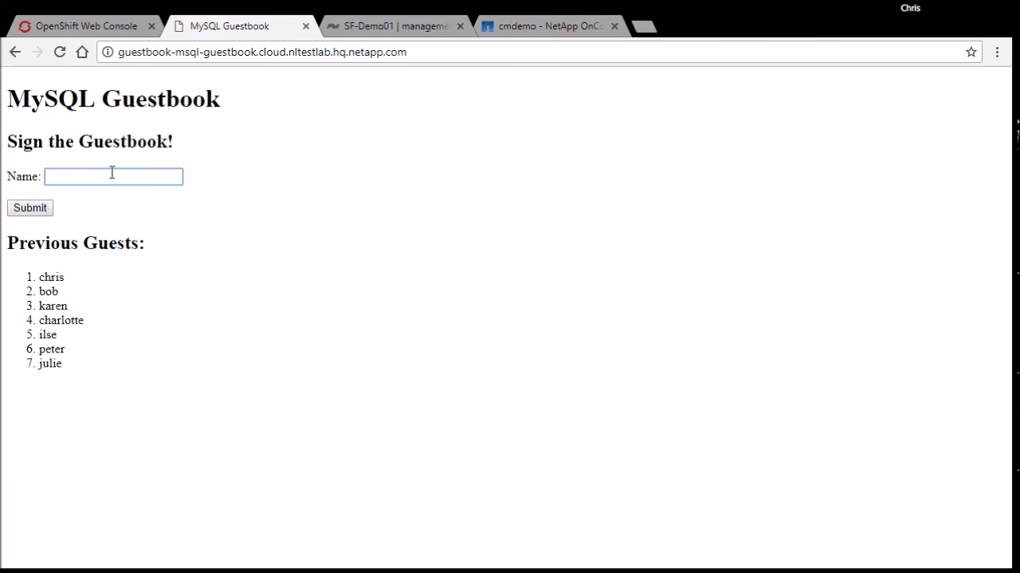
text(frederieke)
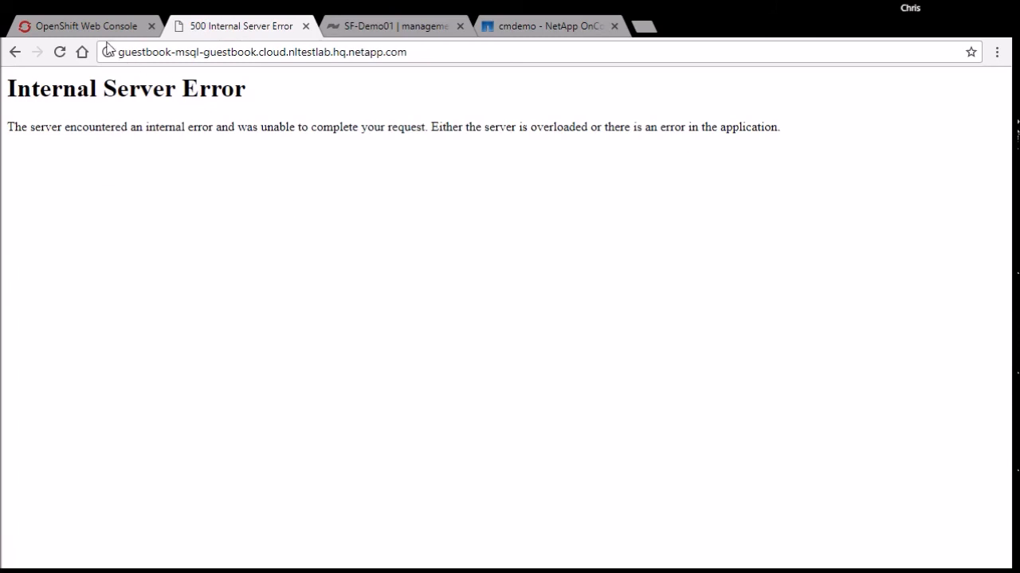
click(86, 26)
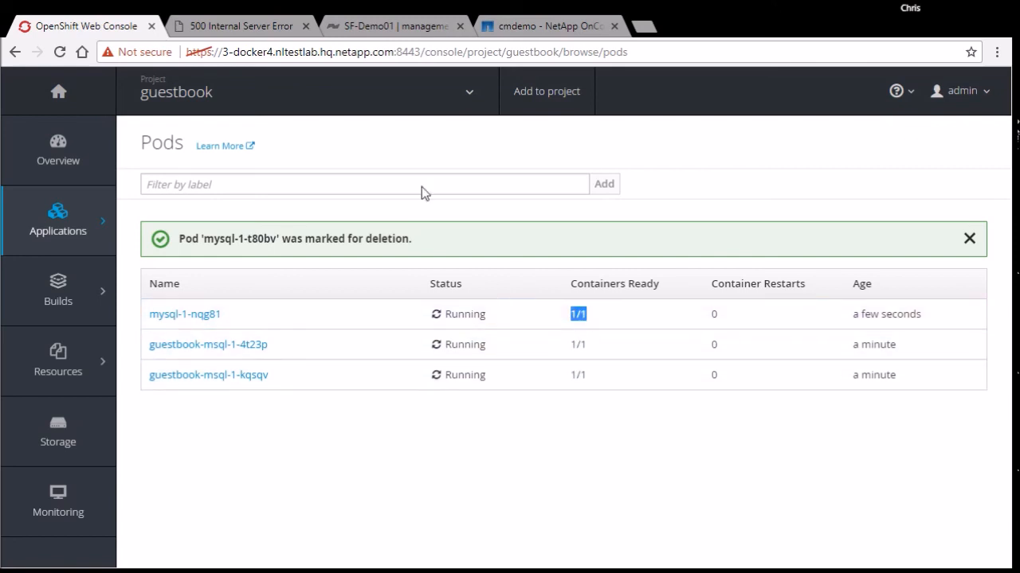
- Reload the guestbook and confirm frederieke now appears in the list
click(239, 25)
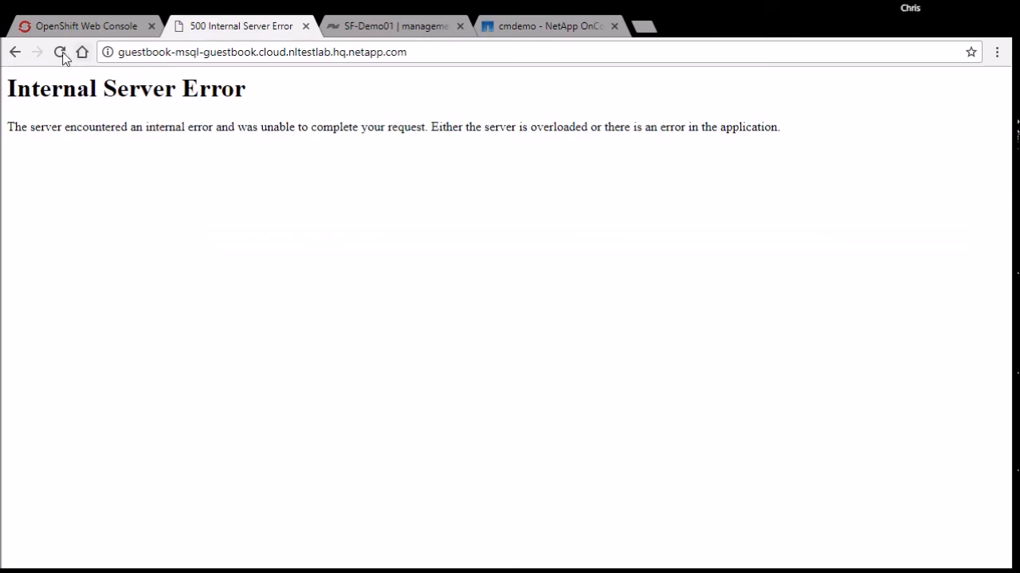
click(60, 51)
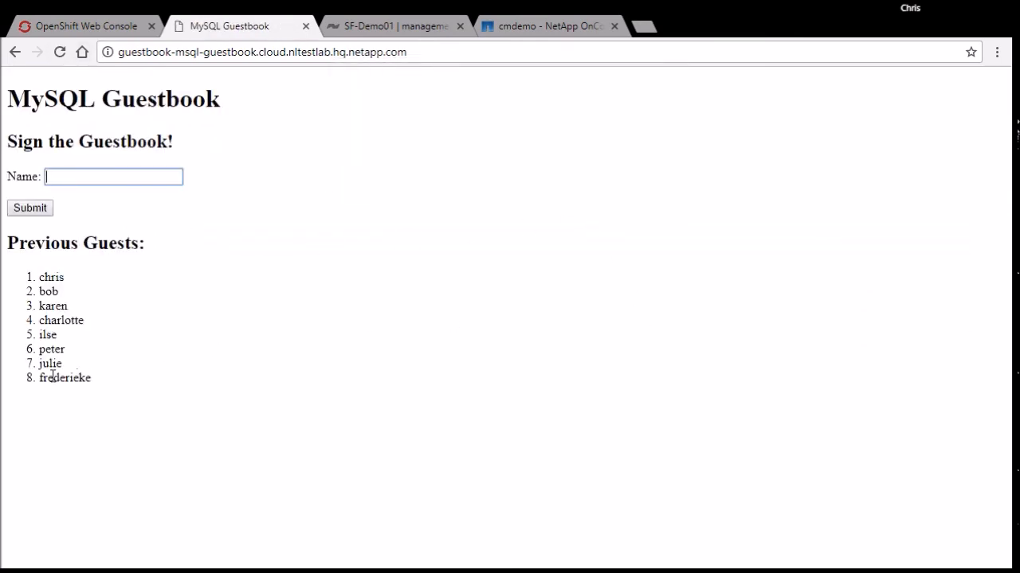
double_click(64, 377)
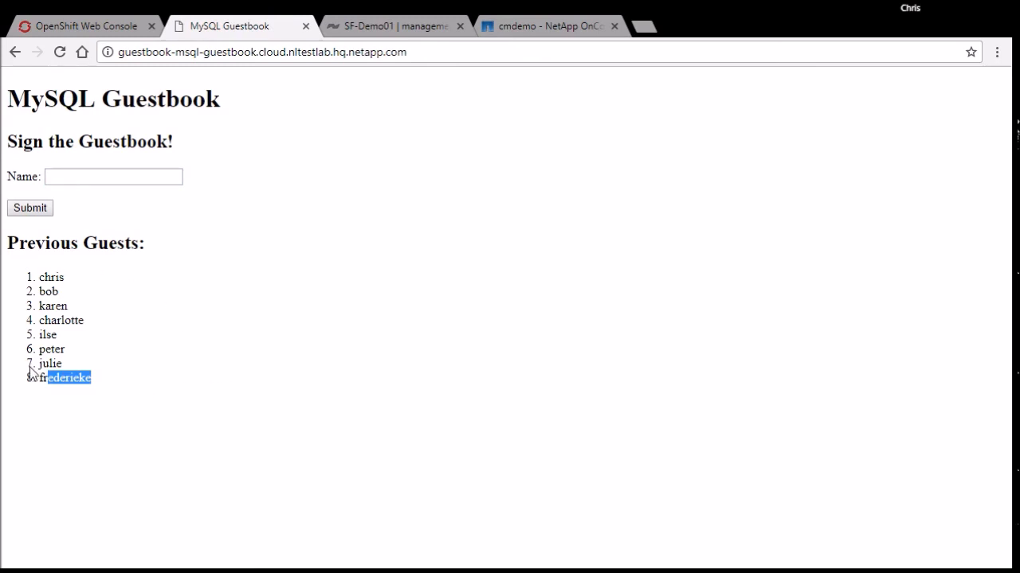
- Check that replacement pod mysql-1-nqg81 runs on node 3-docker6, then go to Projects
click(83, 25)
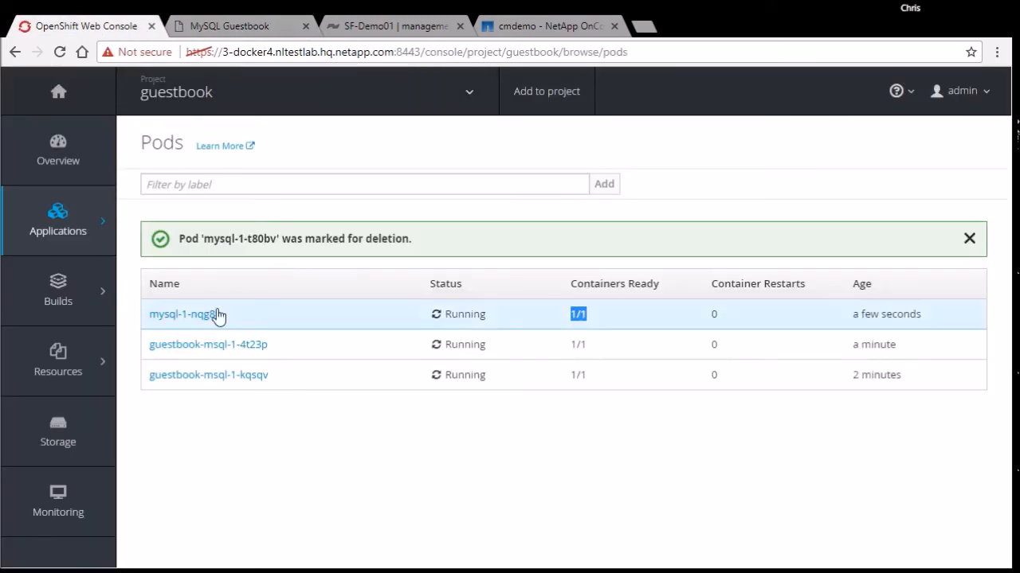
click(182, 314)
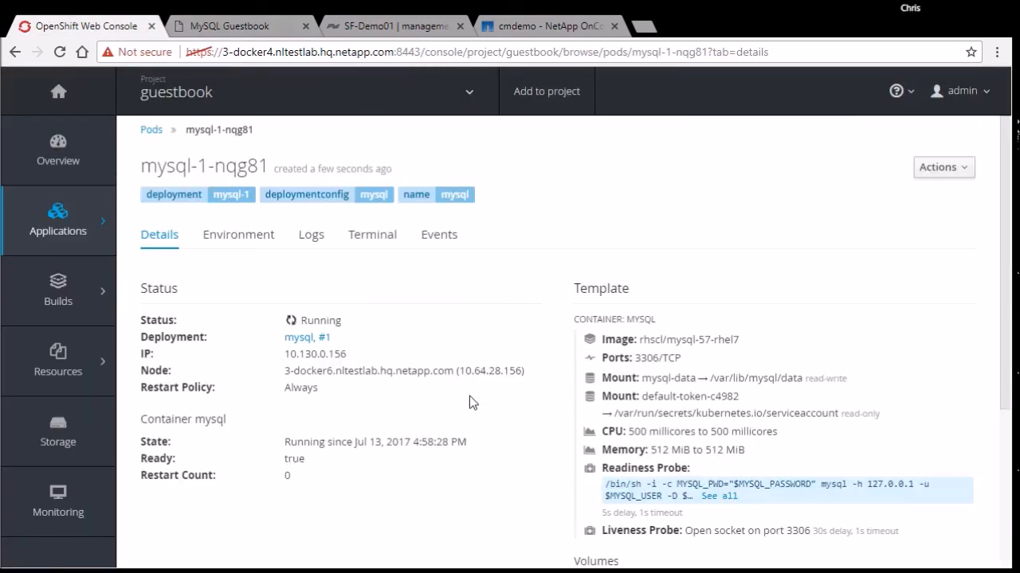
double_click(322, 371)
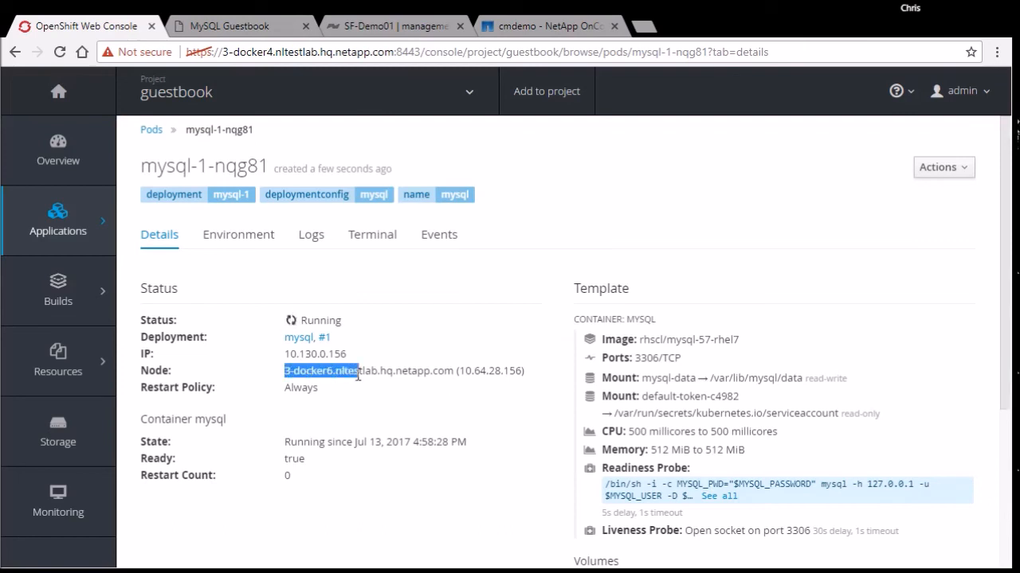
mouse_move(603, 343)
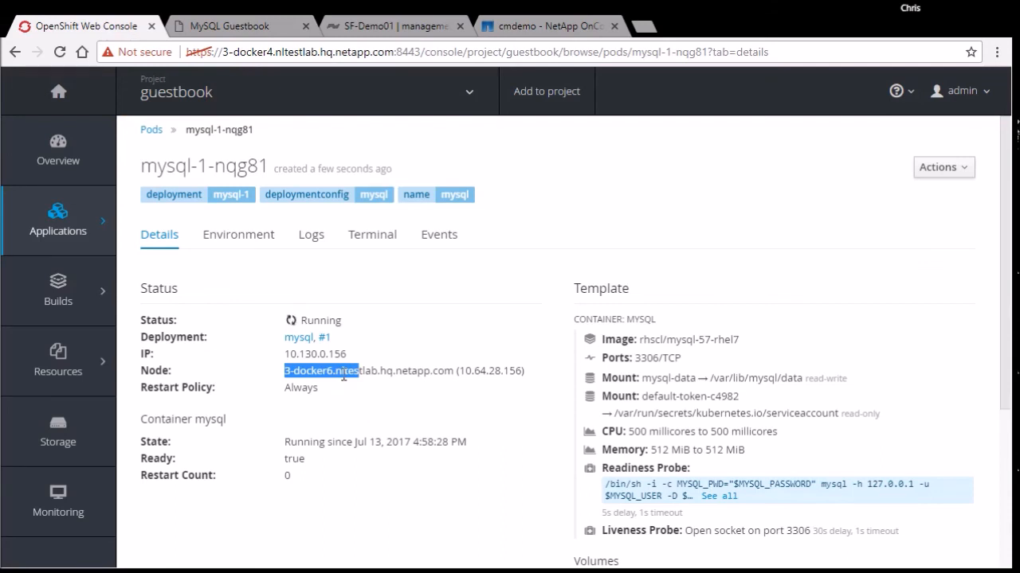
mouse_move(318, 373)
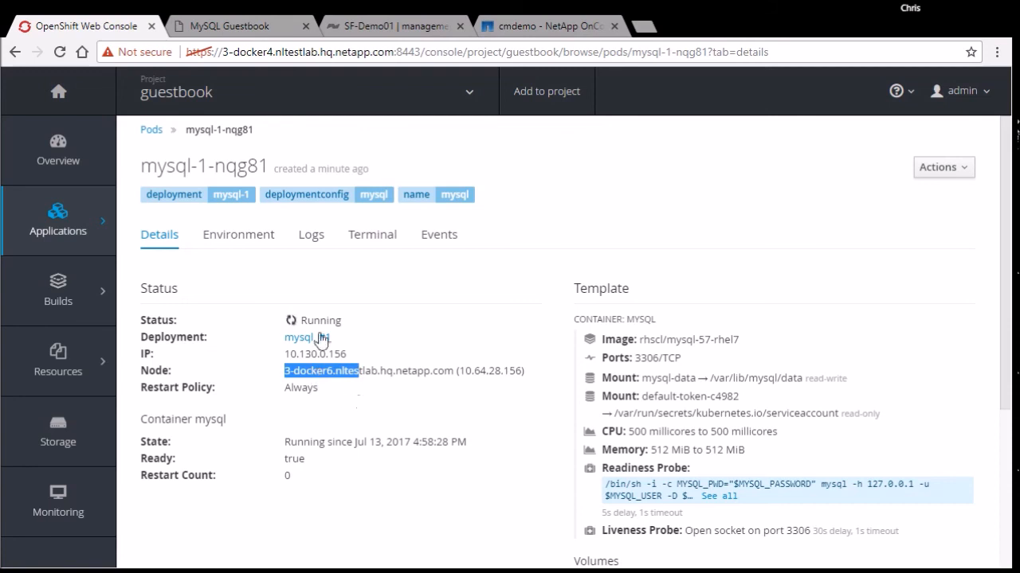
click(58, 91)
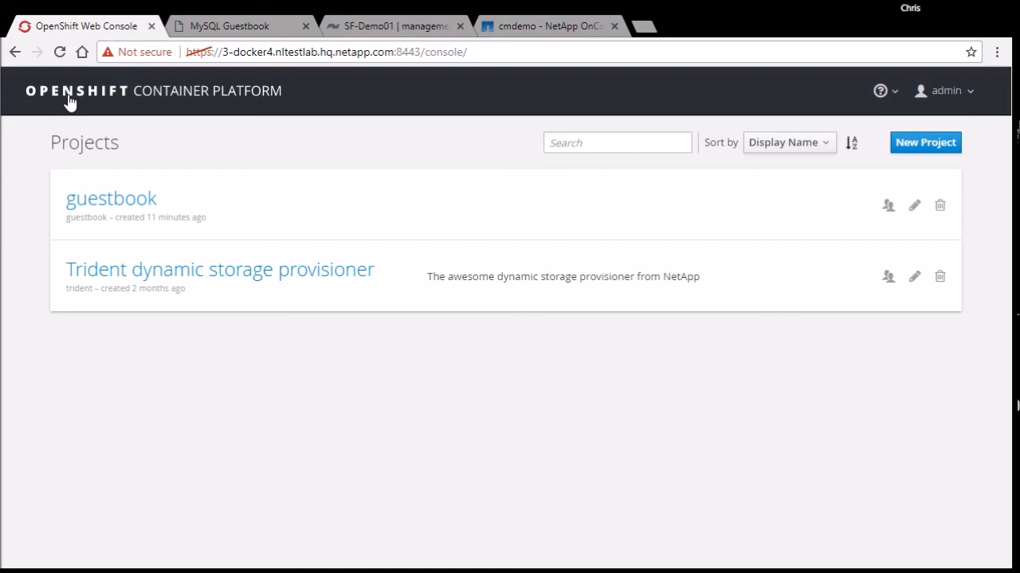
mouse_move(800, 186)
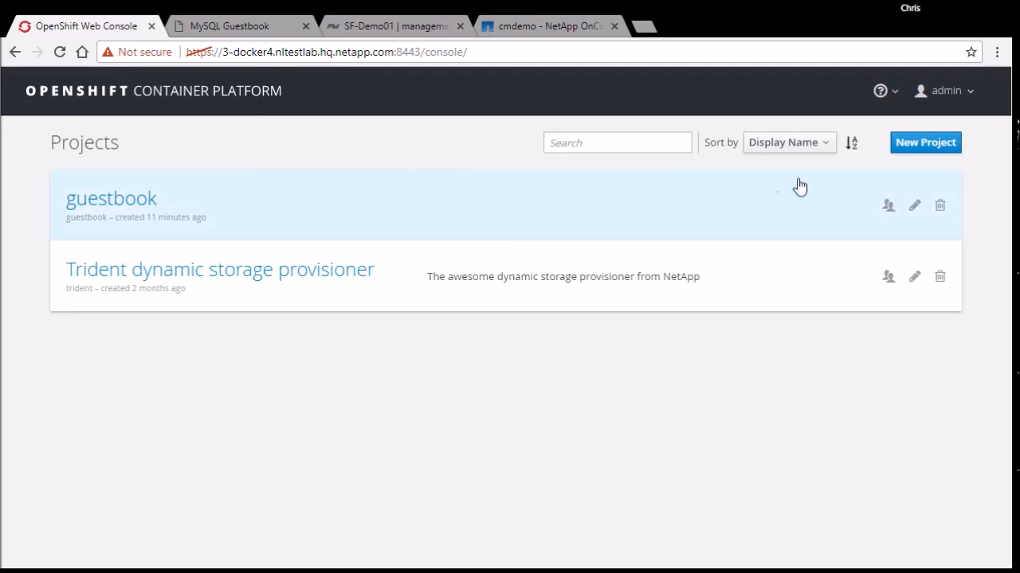
- Delete the guestbook project, typing its name to confirm
click(940, 205)
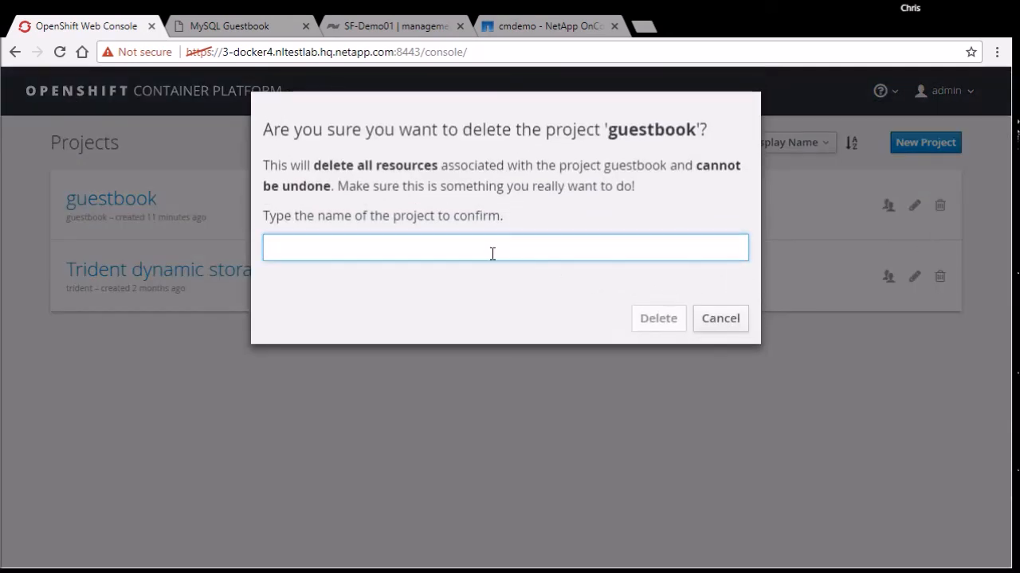
text(guestbook)
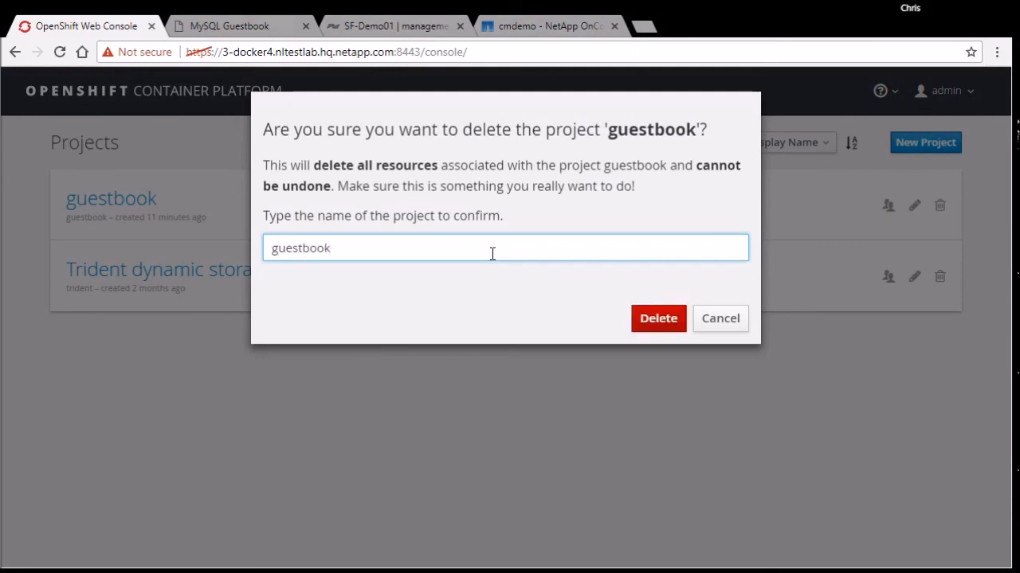
click(657, 318)
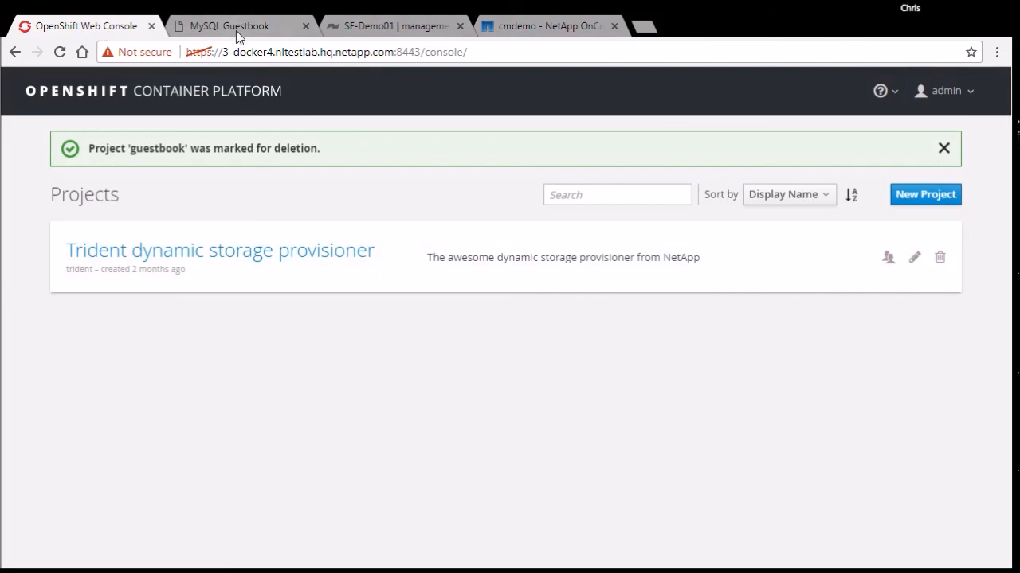
- Confirm the guestbook route is unavailable and SolidFire lists no trident-oc volumes
click(228, 26)
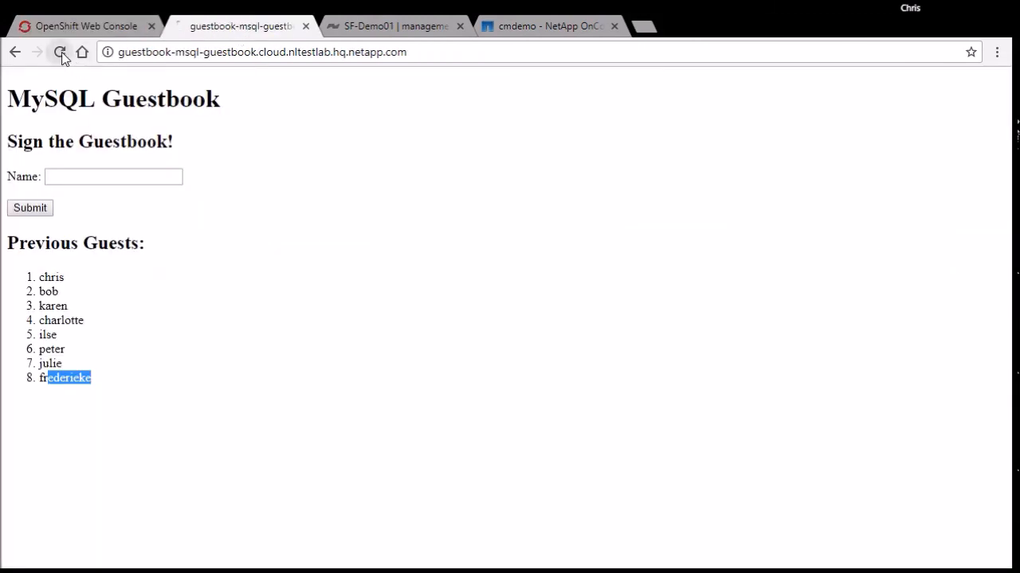
click(61, 52)
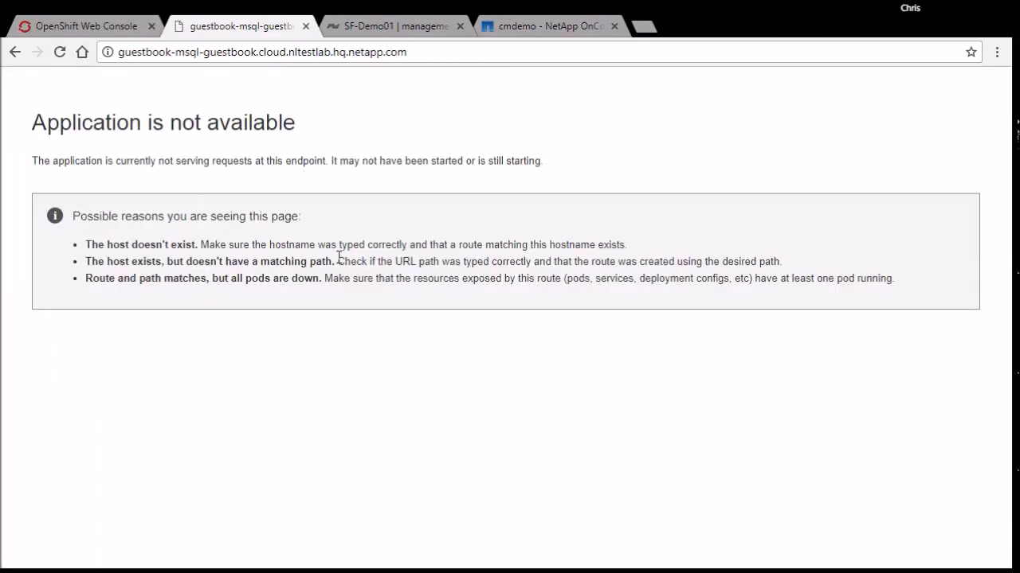
click(390, 26)
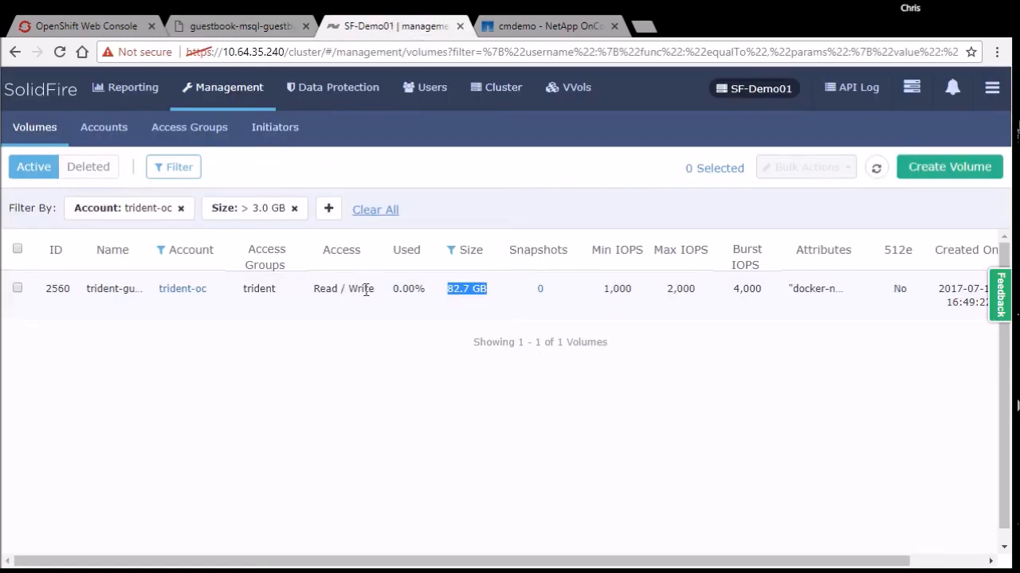
mouse_move(806, 241)
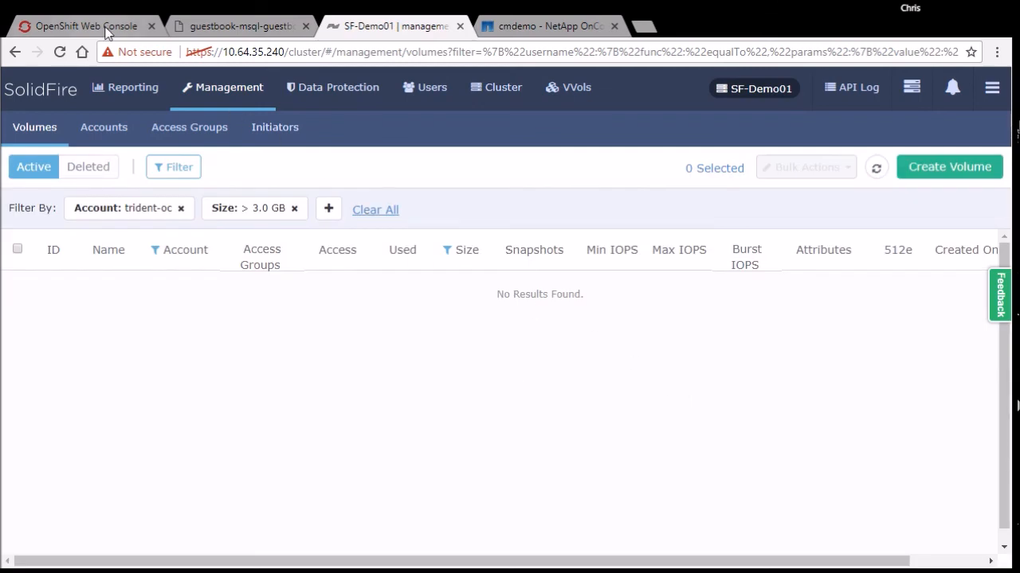
click(86, 25)
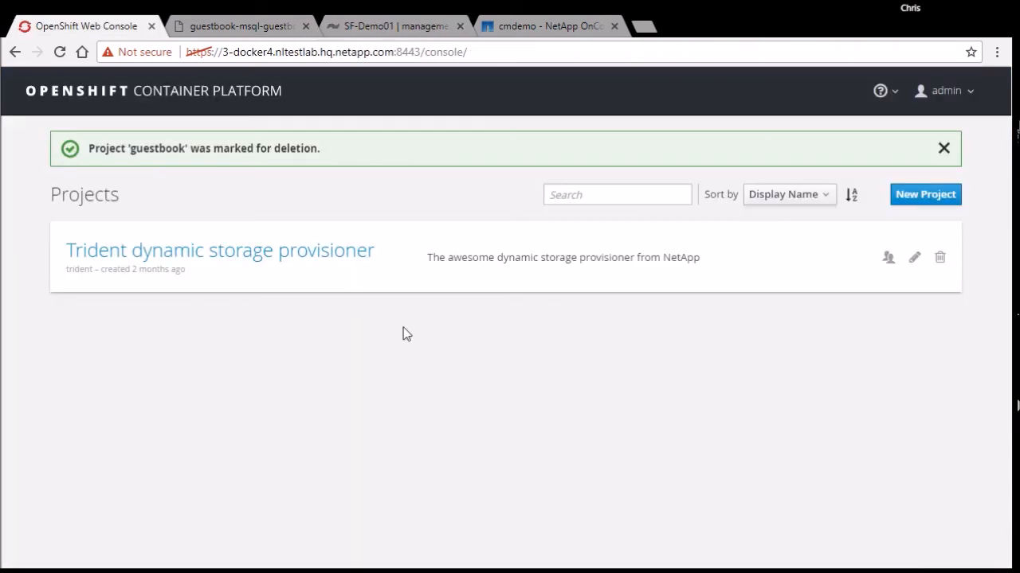